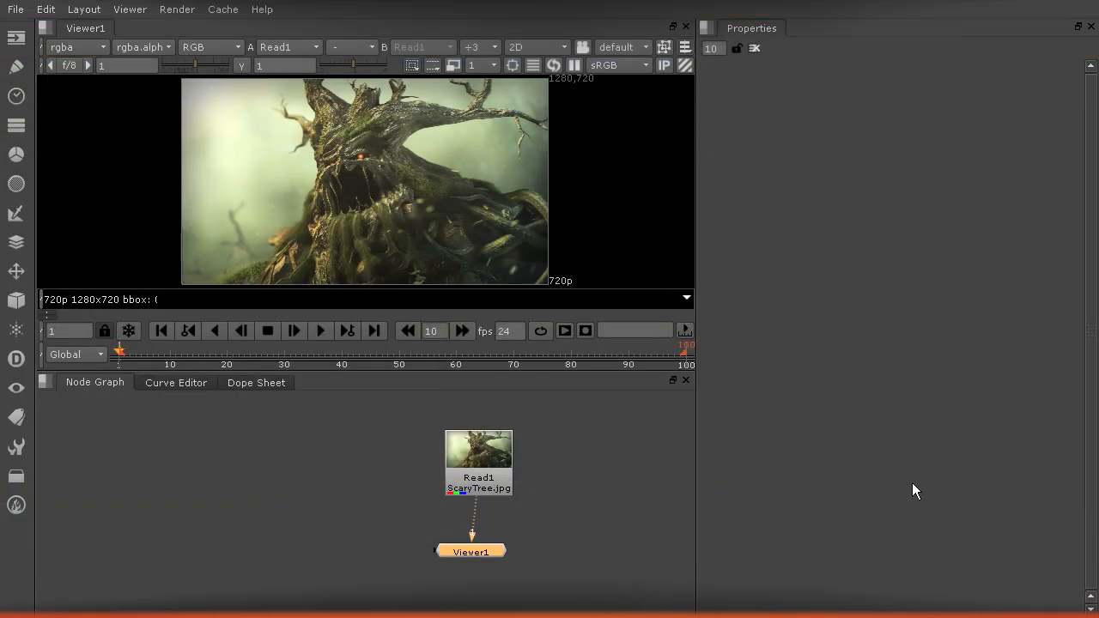
Move the Viewer1 node up so it sits just below Read1 in the Node Graph.
{"action": "left_click_drag", "start_coordinate": [470, 551], "coordinate": [478, 536]}
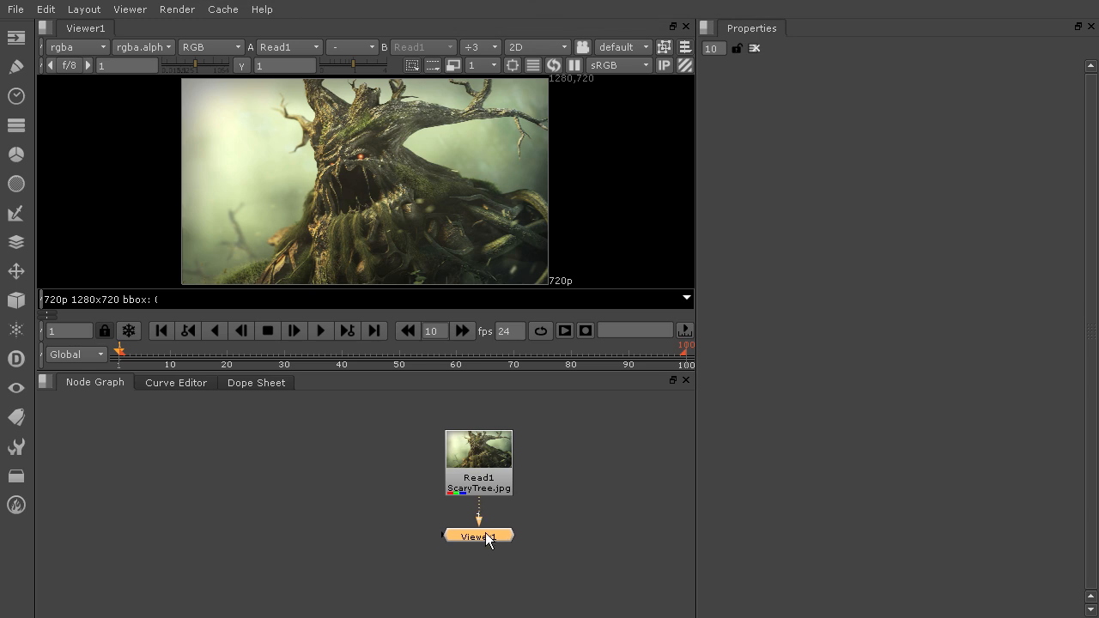
{"action": "mouse_move", "coordinate": [511, 536]}
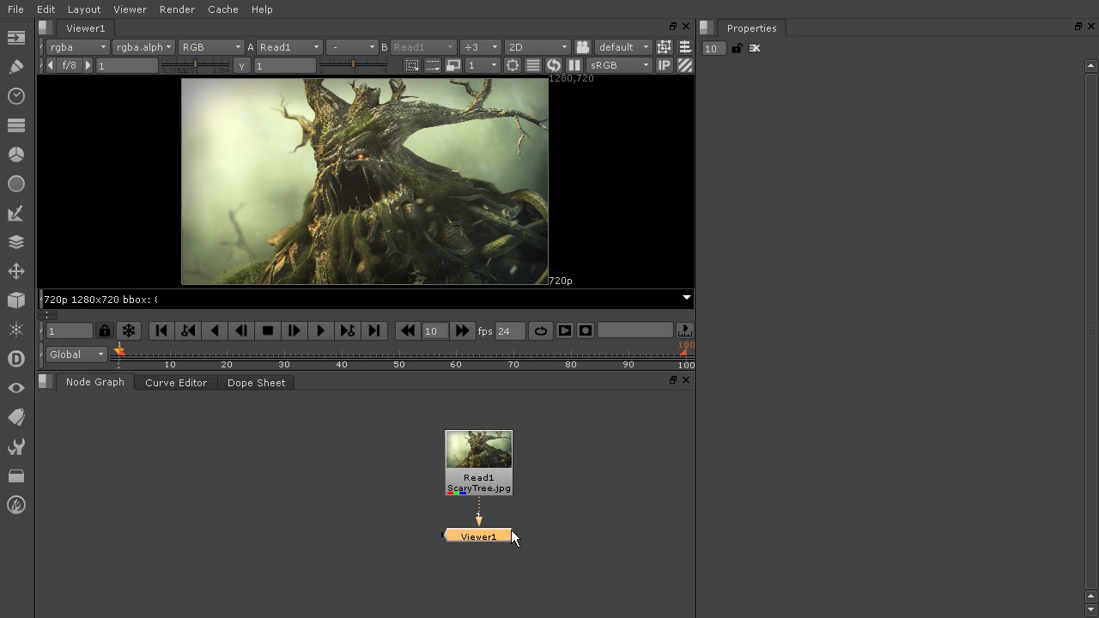
{"action": "mouse_move", "coordinate": [687, 335]}
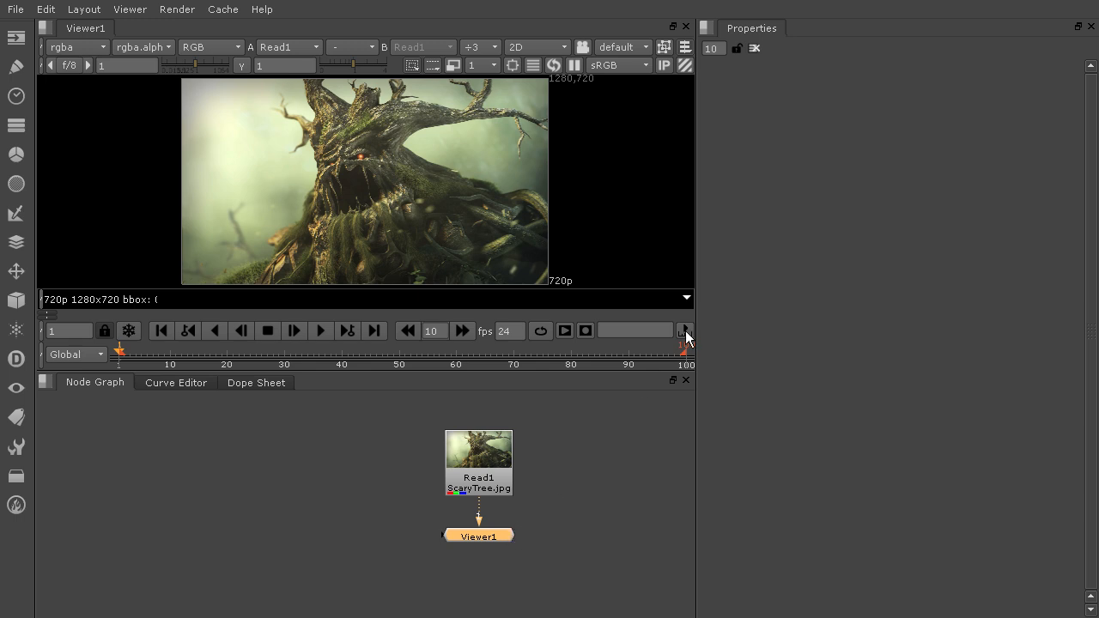
{"action": "mouse_move", "coordinate": [706, 27]}
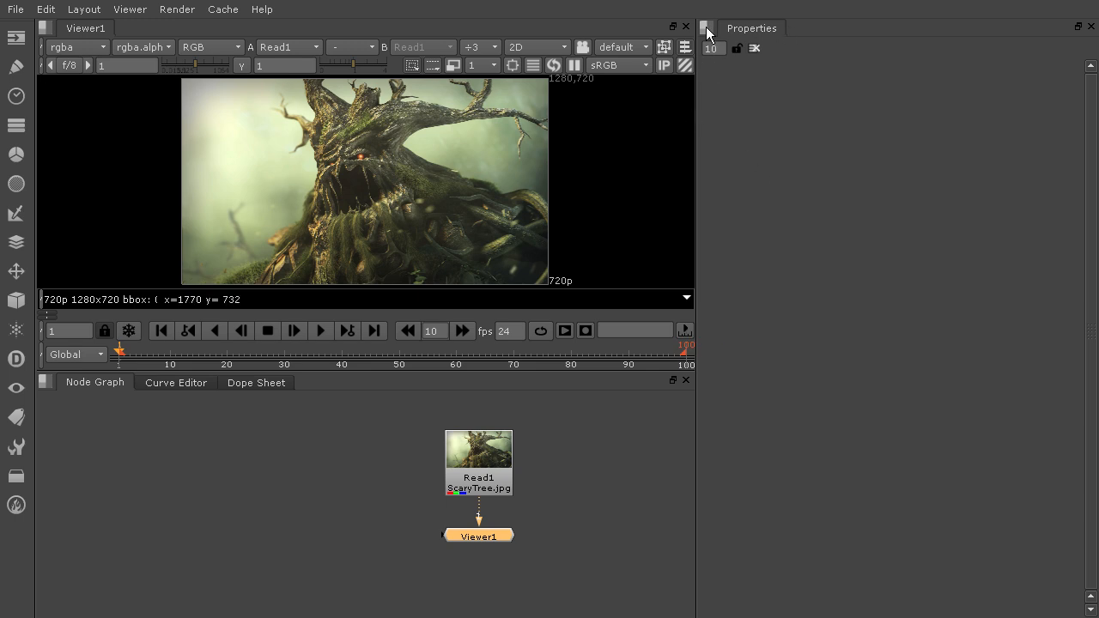
Show the pane content menu's Scope choices: Histogram, Waveform and Vector.
{"action": "left_click", "coordinate": [704, 28]}
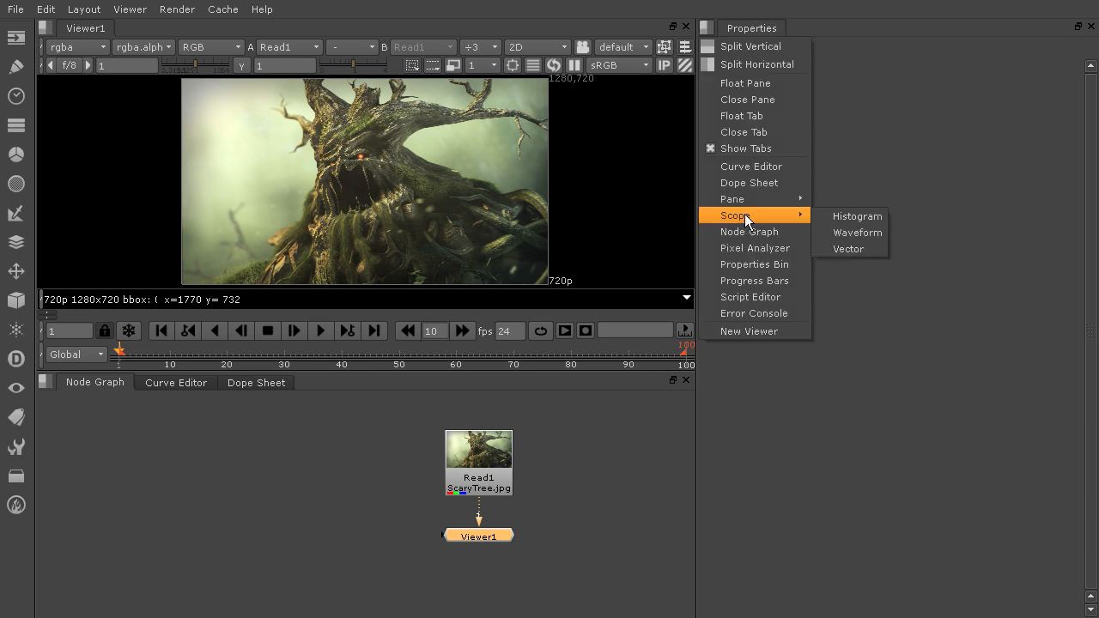
{"action": "mouse_move", "coordinate": [776, 220]}
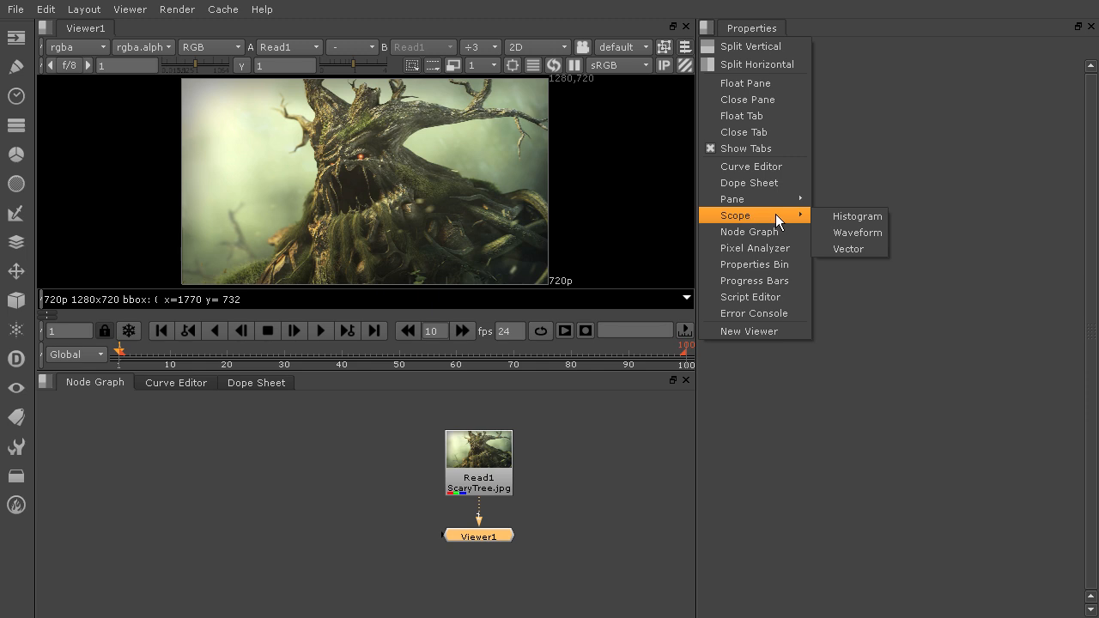
{"action": "mouse_move", "coordinate": [897, 226]}
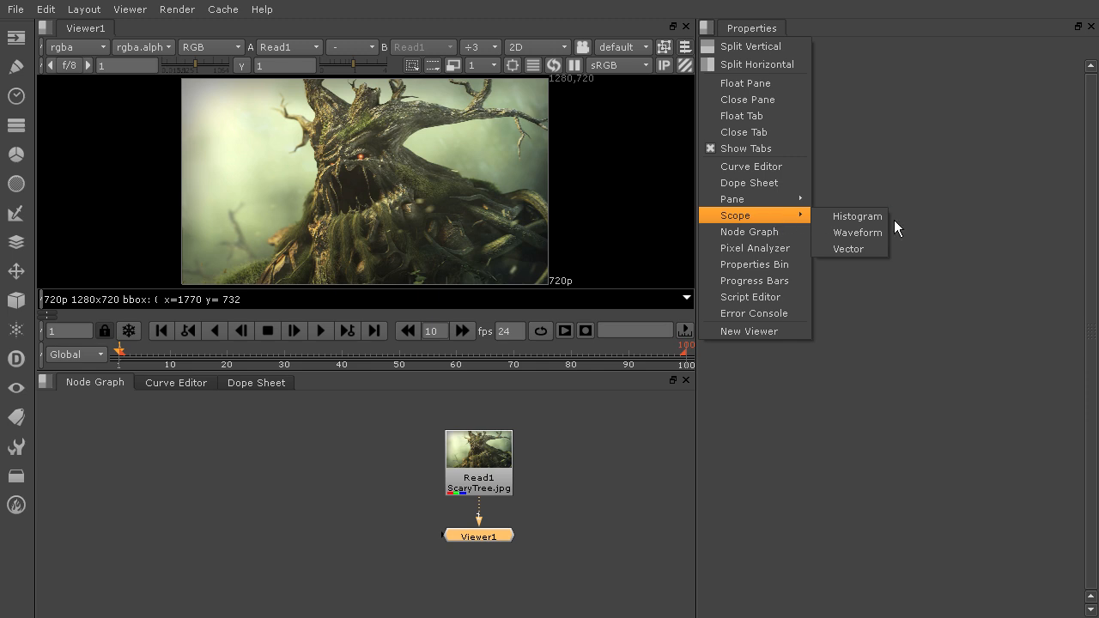
{"action": "mouse_move", "coordinate": [855, 216]}
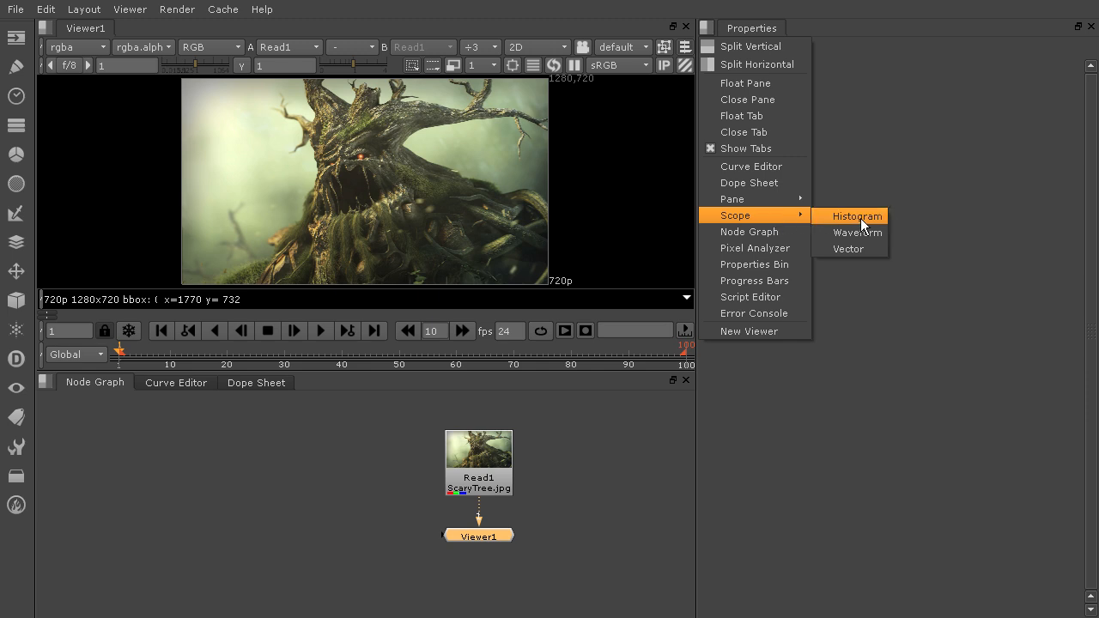
Add a Histogram scope plotting the SceryTree image's RGB distribution.
{"action": "left_click", "coordinate": [857, 216]}
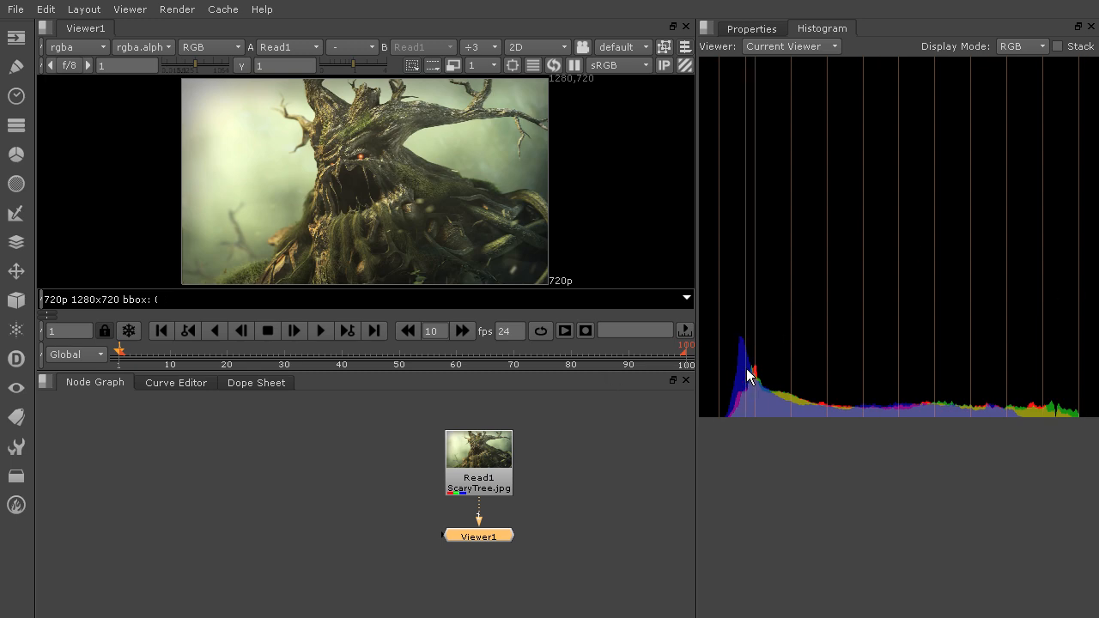
{"action": "mouse_move", "coordinate": [783, 398]}
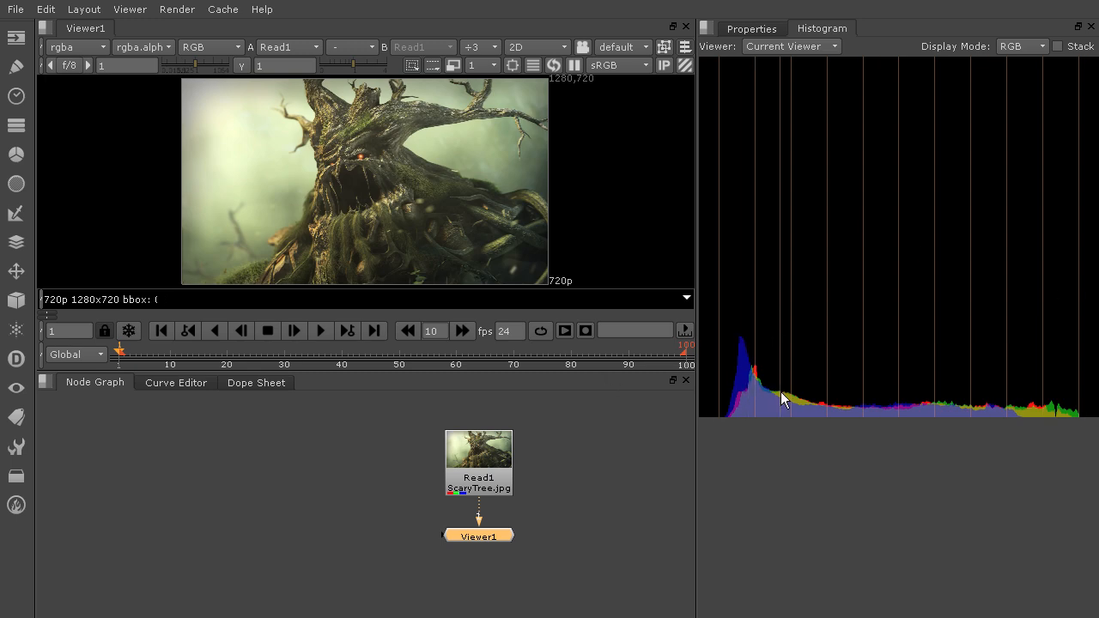
{"action": "mouse_move", "coordinate": [728, 398]}
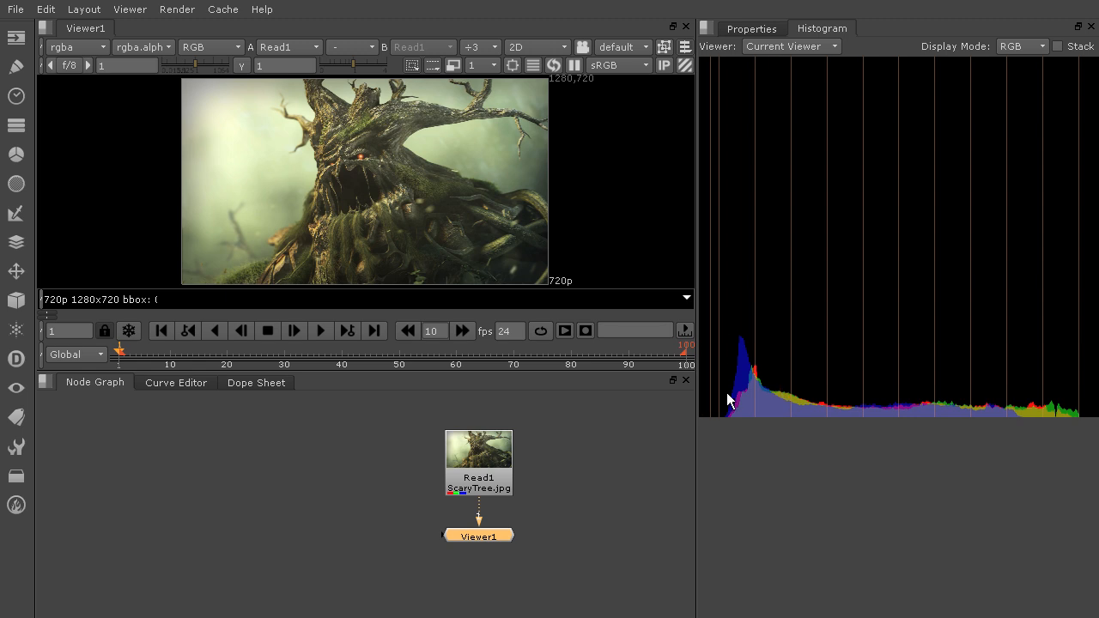
{"action": "mouse_move", "coordinate": [948, 460]}
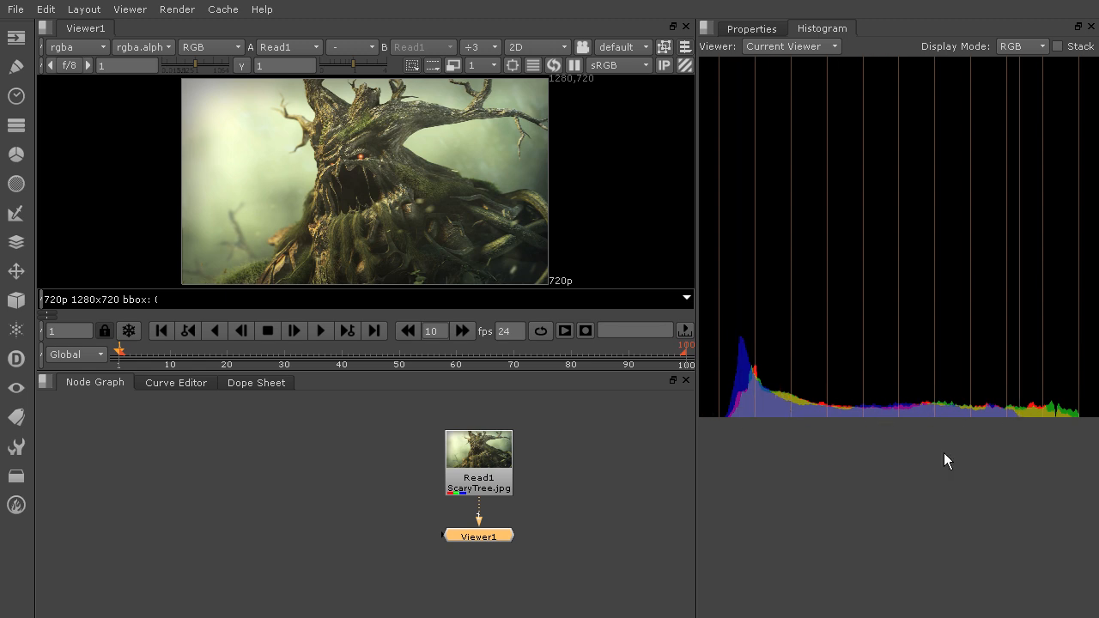
{"action": "mouse_move", "coordinate": [903, 446]}
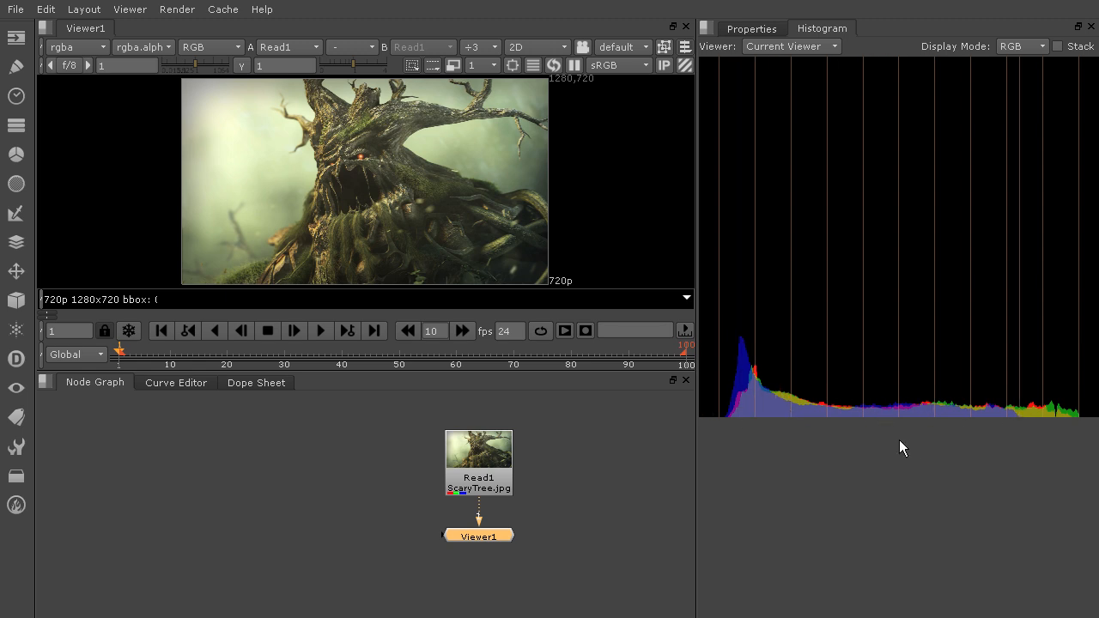
{"action": "mouse_move", "coordinate": [724, 340]}
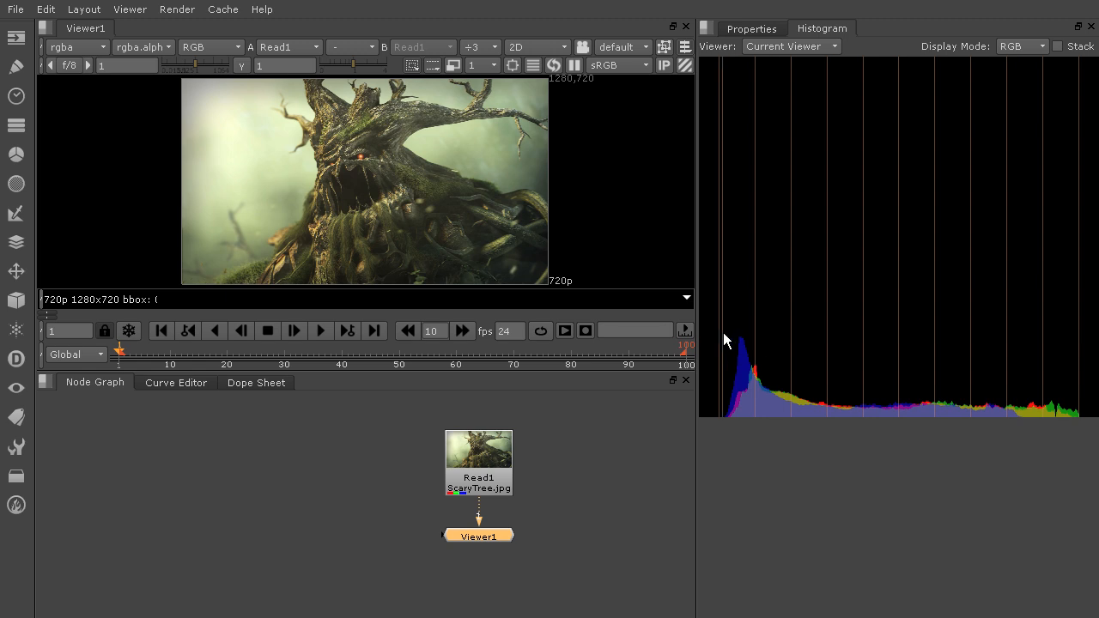
{"action": "mouse_move", "coordinate": [597, 481]}
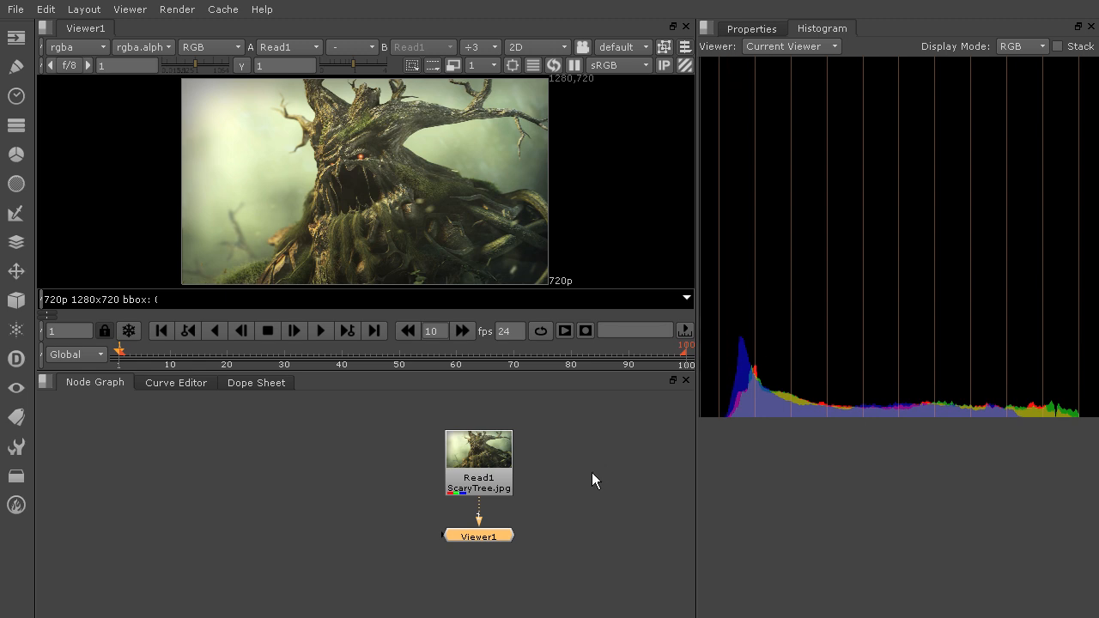
{"action": "mouse_move", "coordinate": [892, 409]}
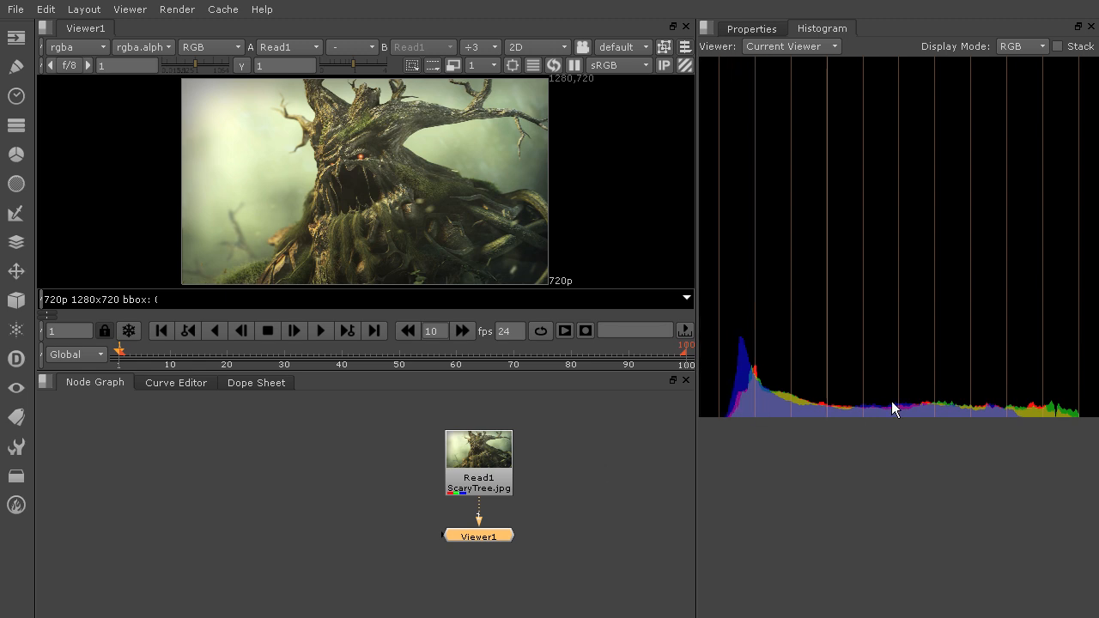
{"action": "mouse_move", "coordinate": [871, 412]}
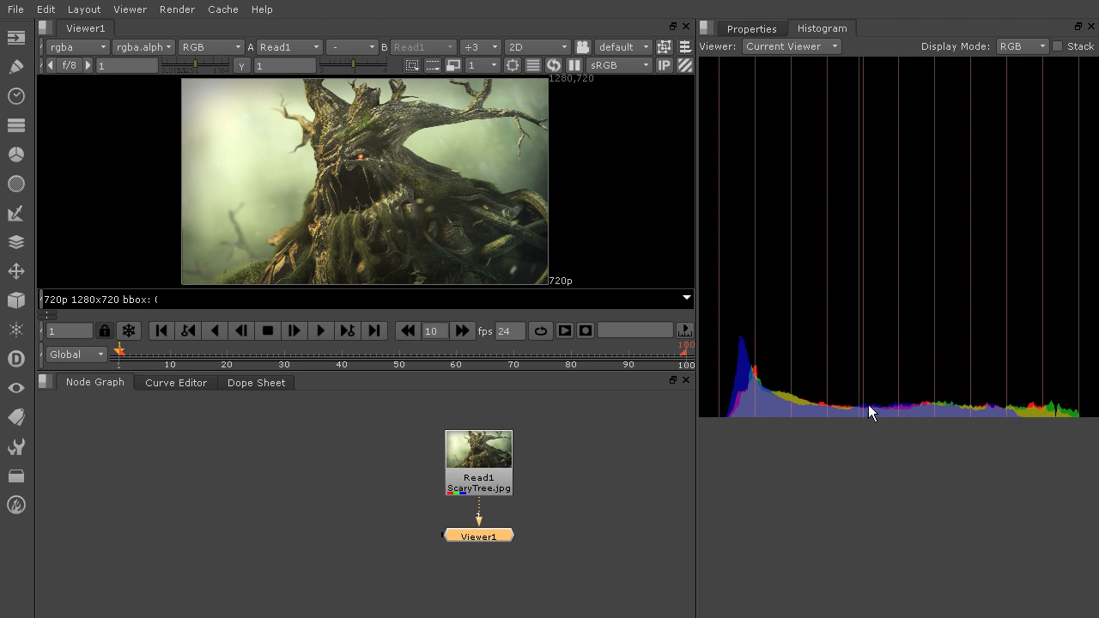
{"action": "mouse_move", "coordinate": [855, 330]}
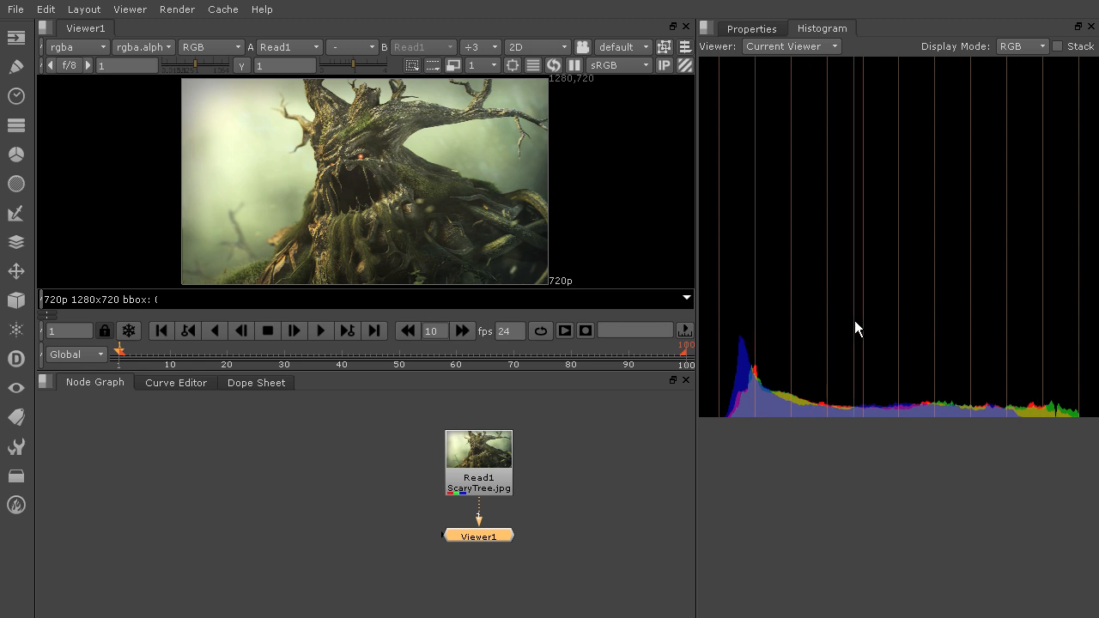
{"action": "mouse_move", "coordinate": [494, 455]}
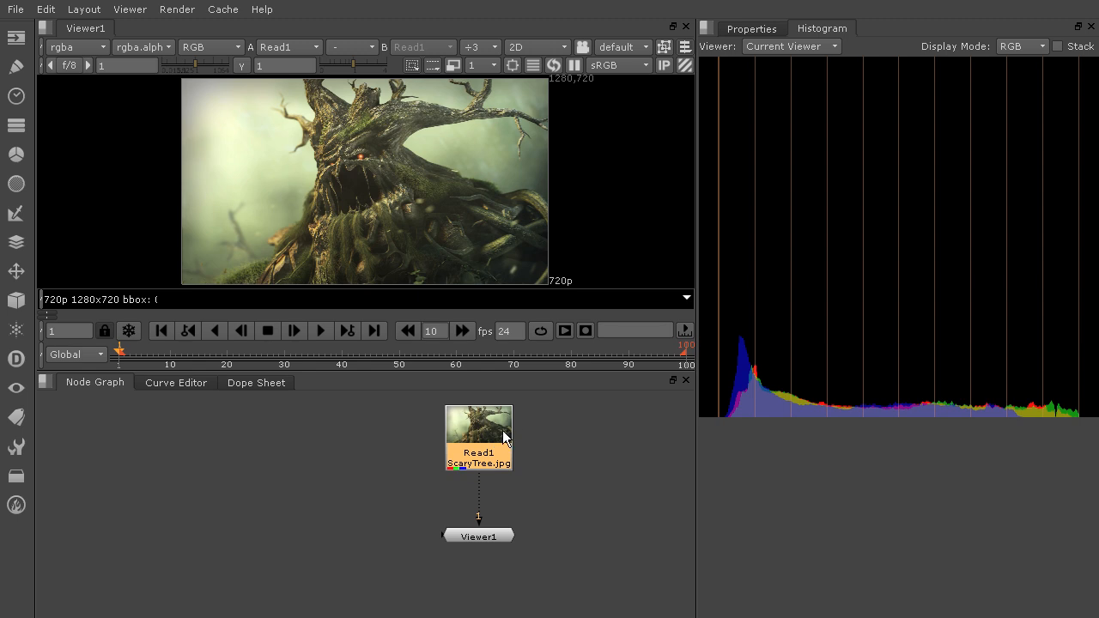
{"action": "mouse_move", "coordinate": [527, 492]}
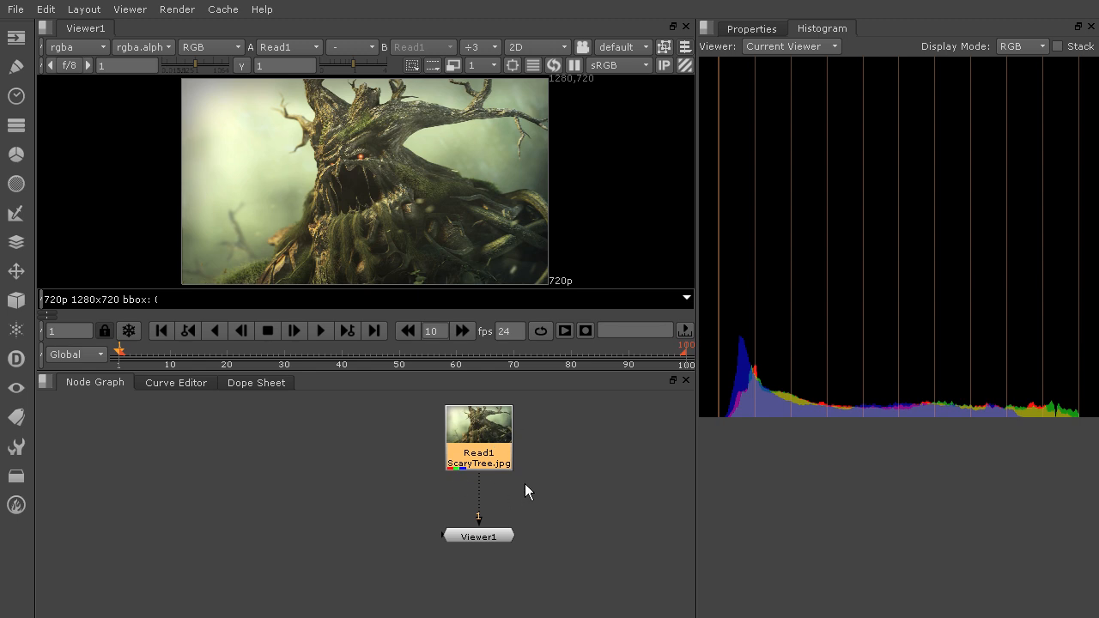
{"action": "mouse_move", "coordinate": [541, 484]}
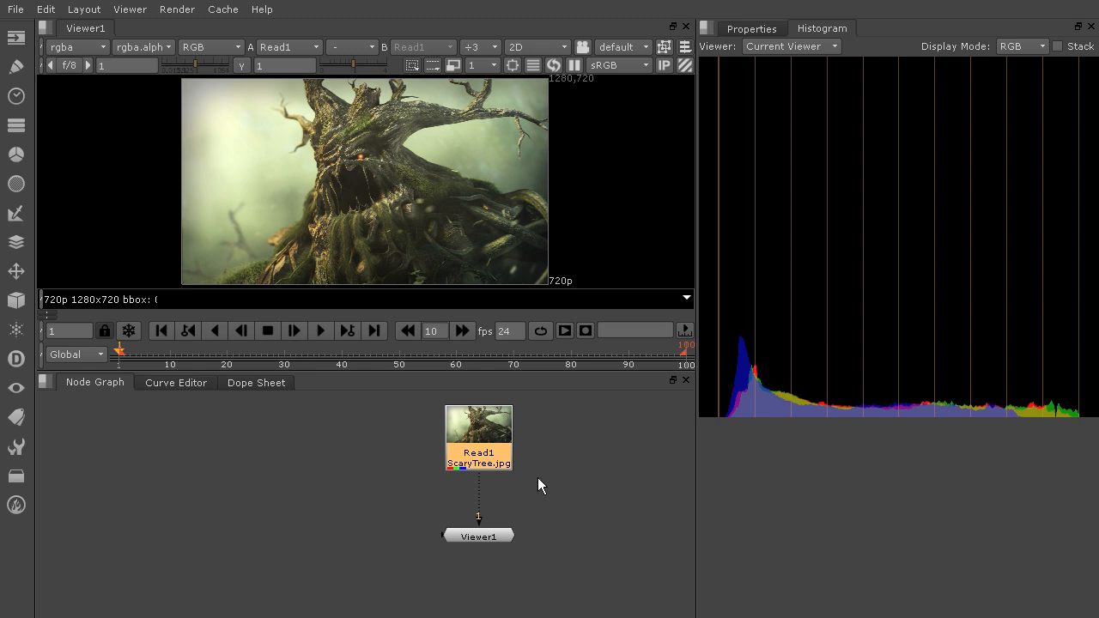
{"action": "mouse_move", "coordinate": [625, 453]}
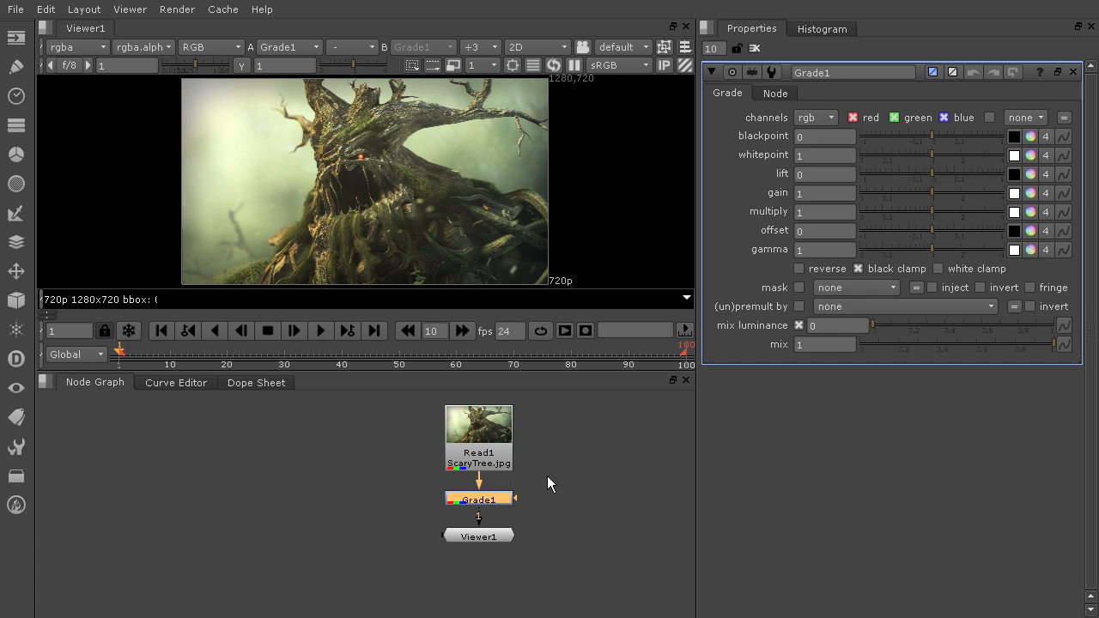
{"action": "mouse_move", "coordinate": [869, 28]}
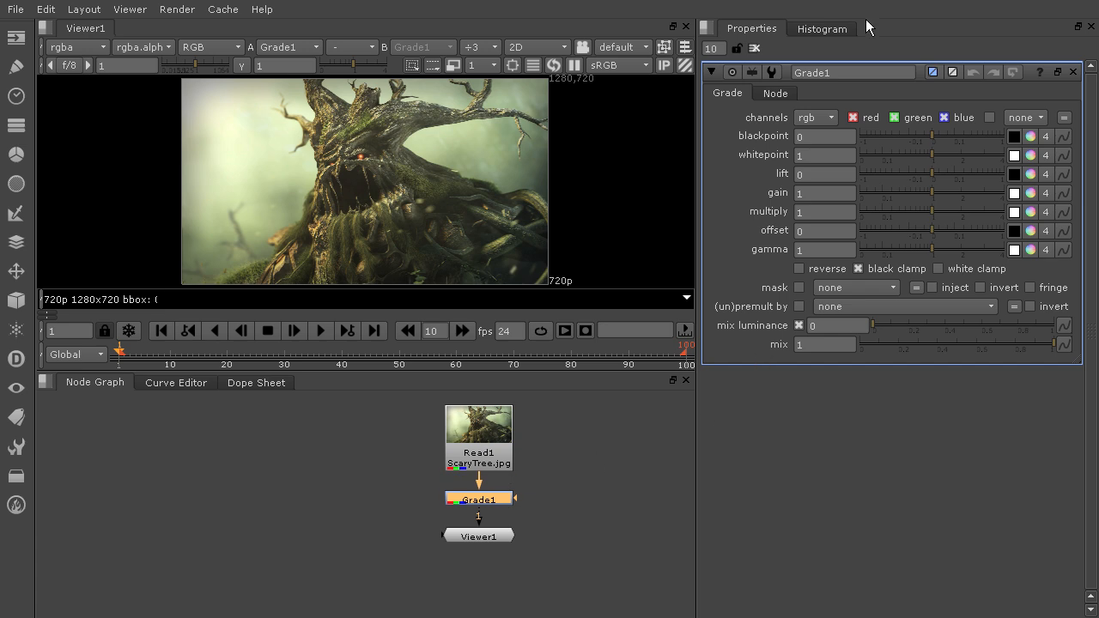
{"action": "mouse_move", "coordinate": [866, 75]}
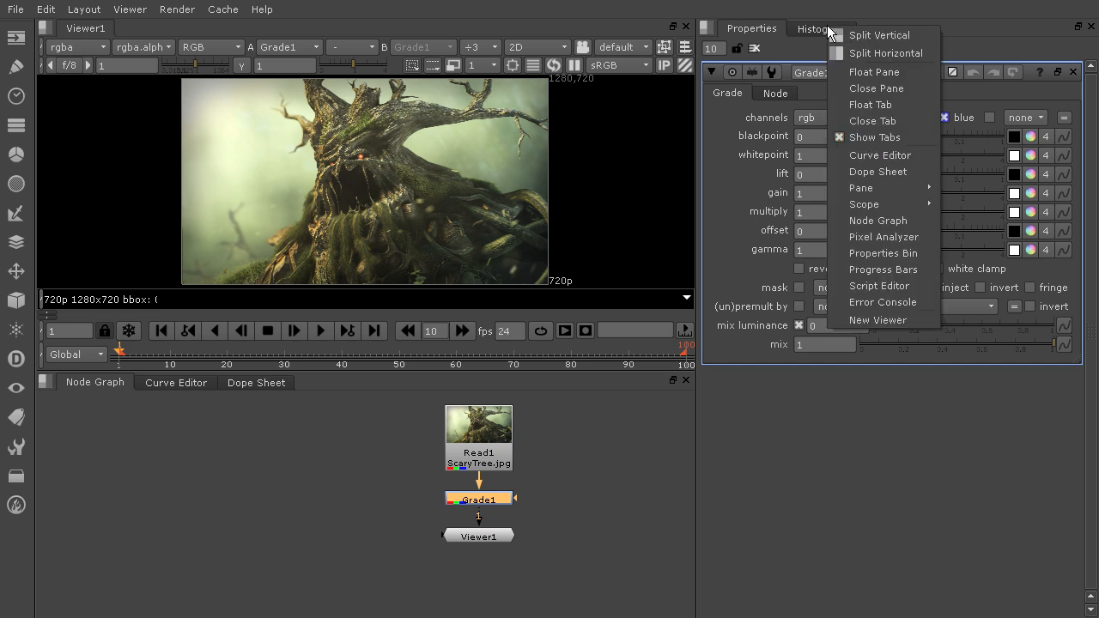
{"action": "mouse_move", "coordinate": [872, 121]}
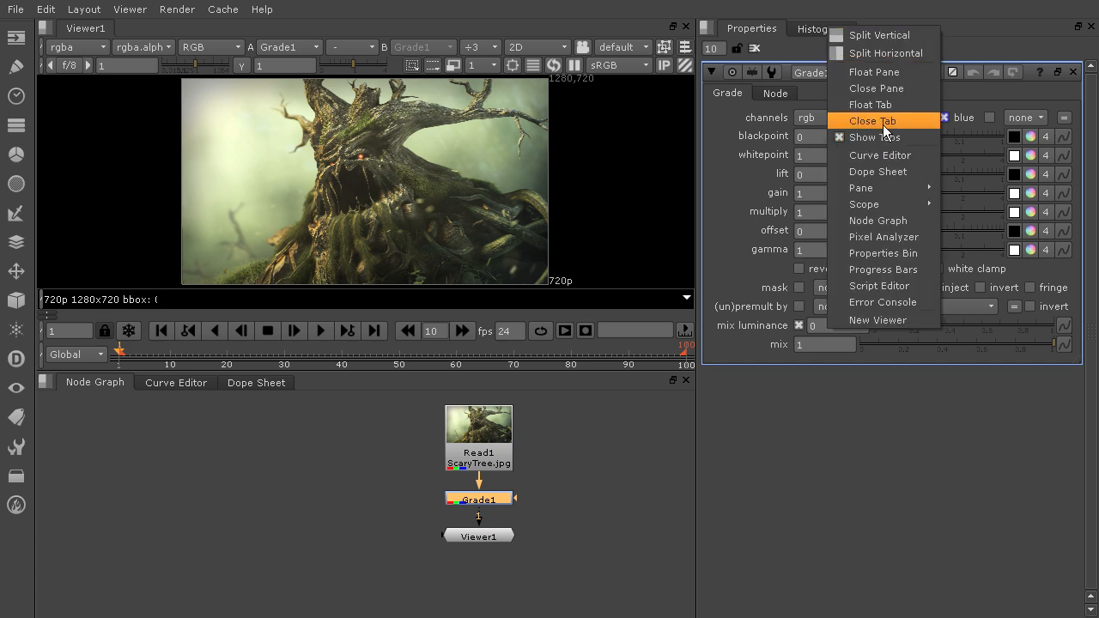
Float the Grade1 properties into their own window and place it below the histogram.
{"action": "left_click", "coordinate": [871, 120]}
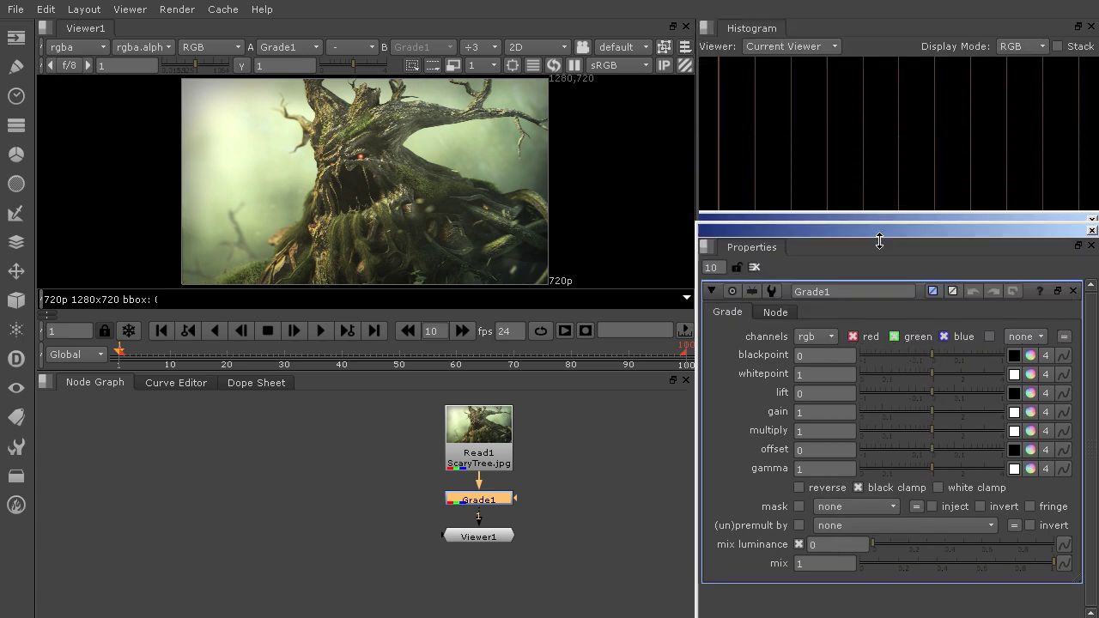
{"action": "left_click_drag", "start_coordinate": [879, 241], "coordinate": [910, 271]}
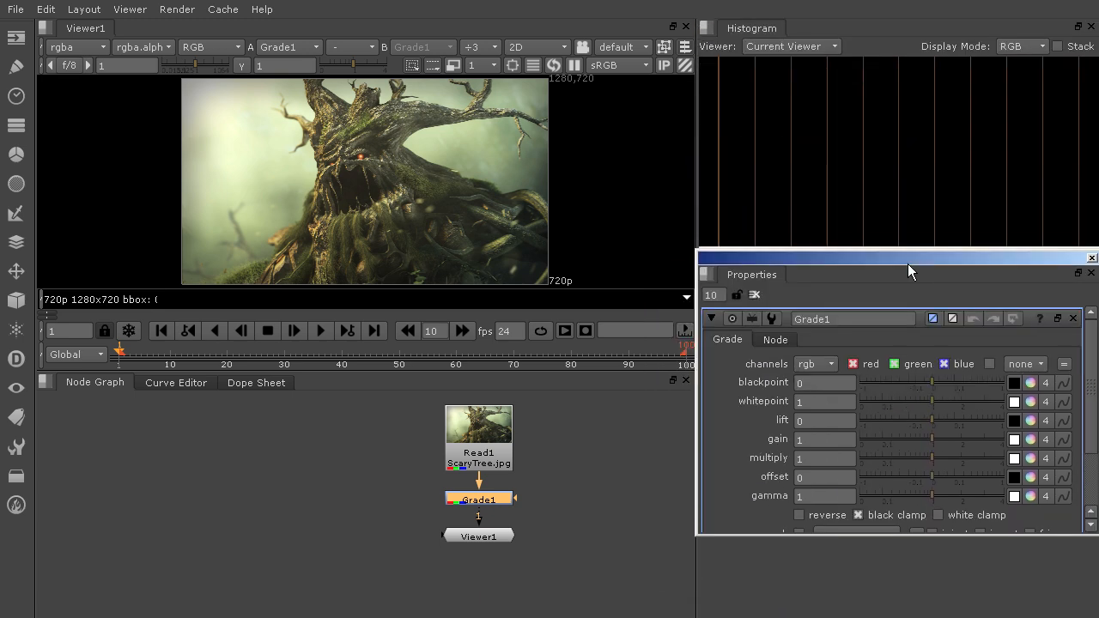
{"action": "left_click_drag", "start_coordinate": [906, 273], "coordinate": [913, 340]}
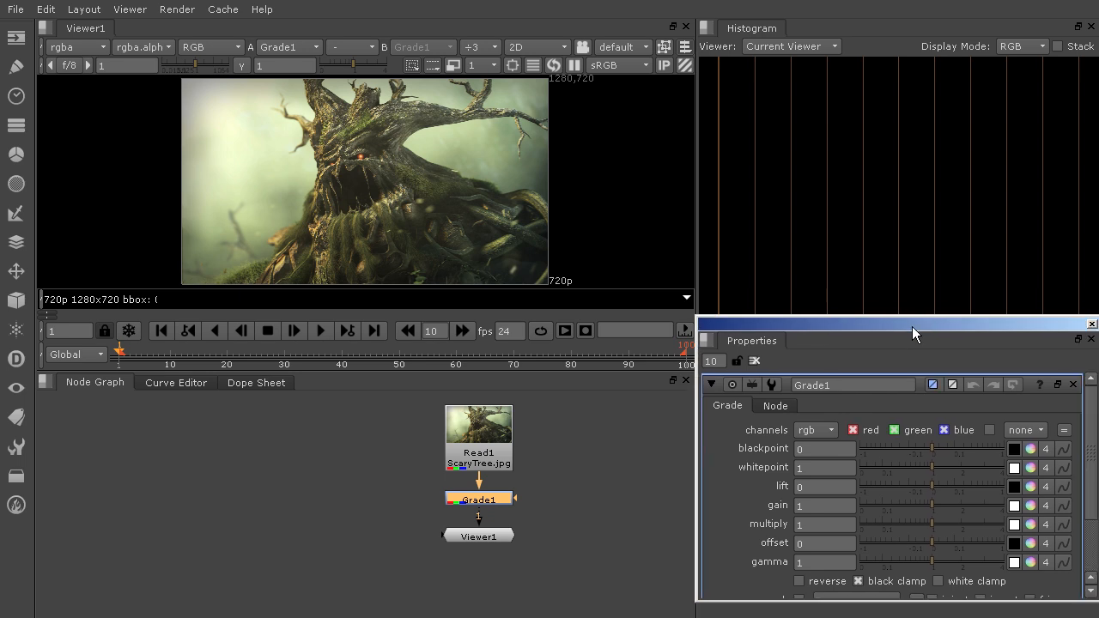
{"action": "left_click_drag", "start_coordinate": [914, 329], "coordinate": [913, 409]}
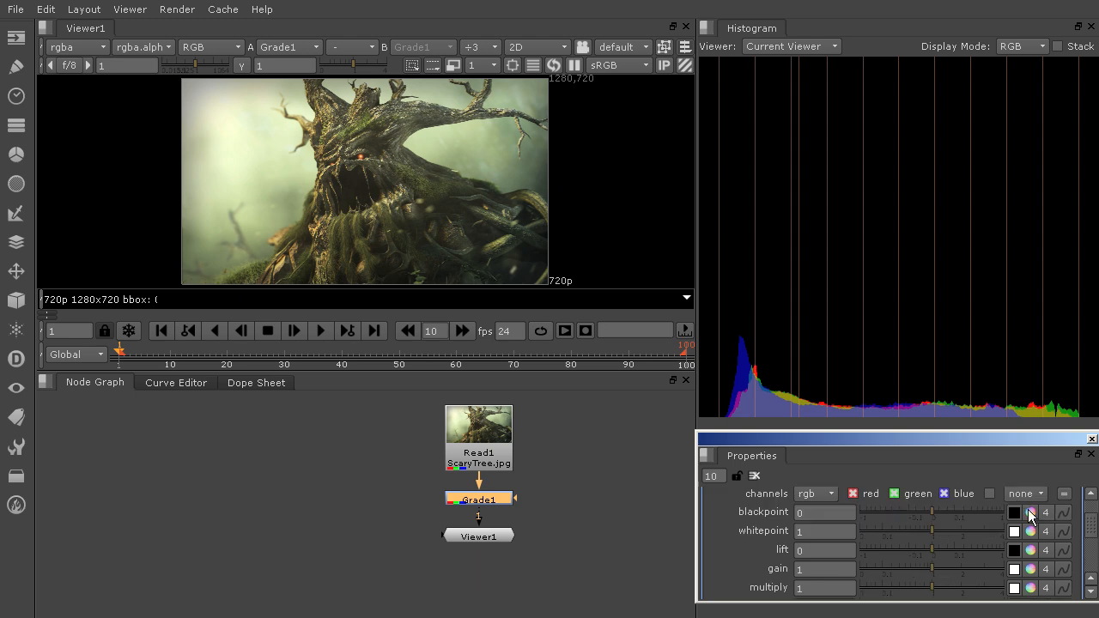
{"action": "mouse_move", "coordinate": [1034, 532]}
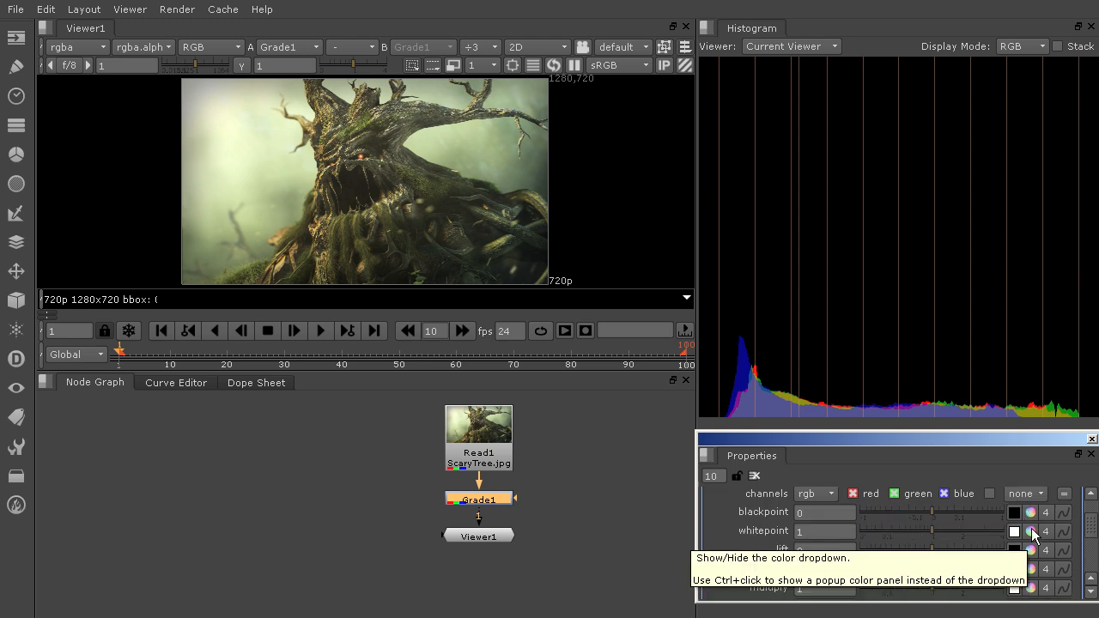
Lower Grade1's blue whitepoint to 0.56, giving the tree a cooler cast.
{"action": "left_click", "coordinate": [1030, 530]}
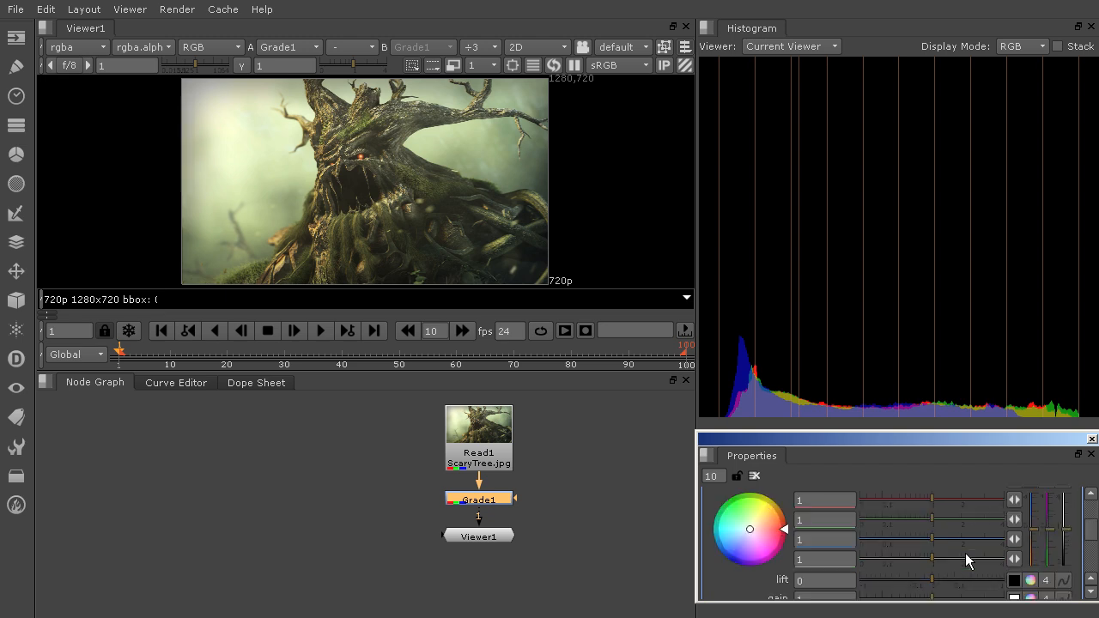
{"action": "mouse_move", "coordinate": [934, 545]}
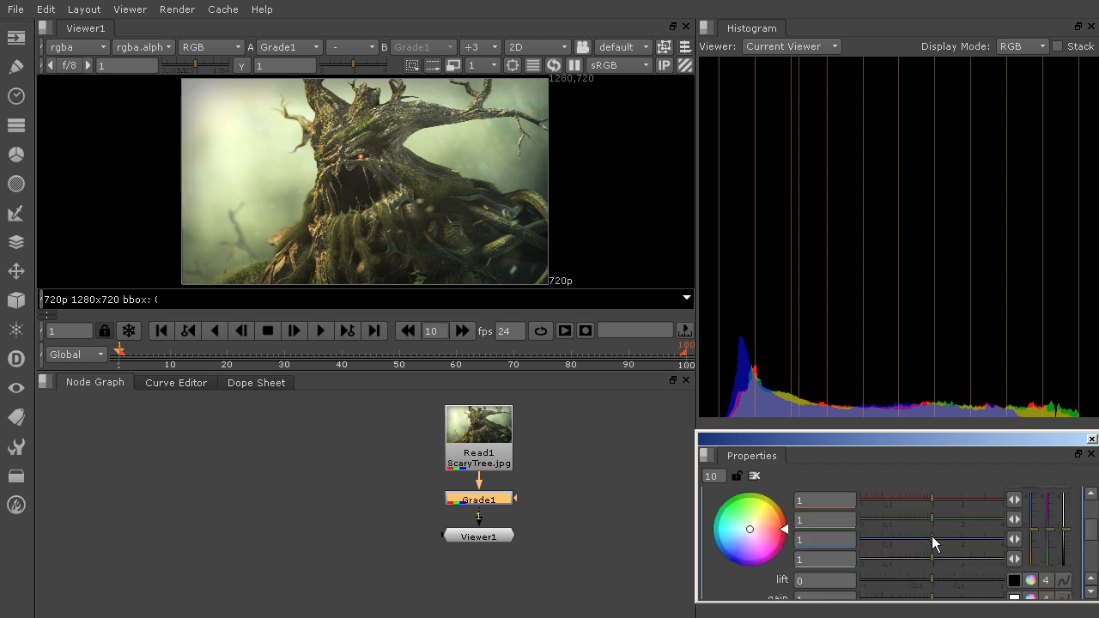
{"action": "mouse_move", "coordinate": [740, 335]}
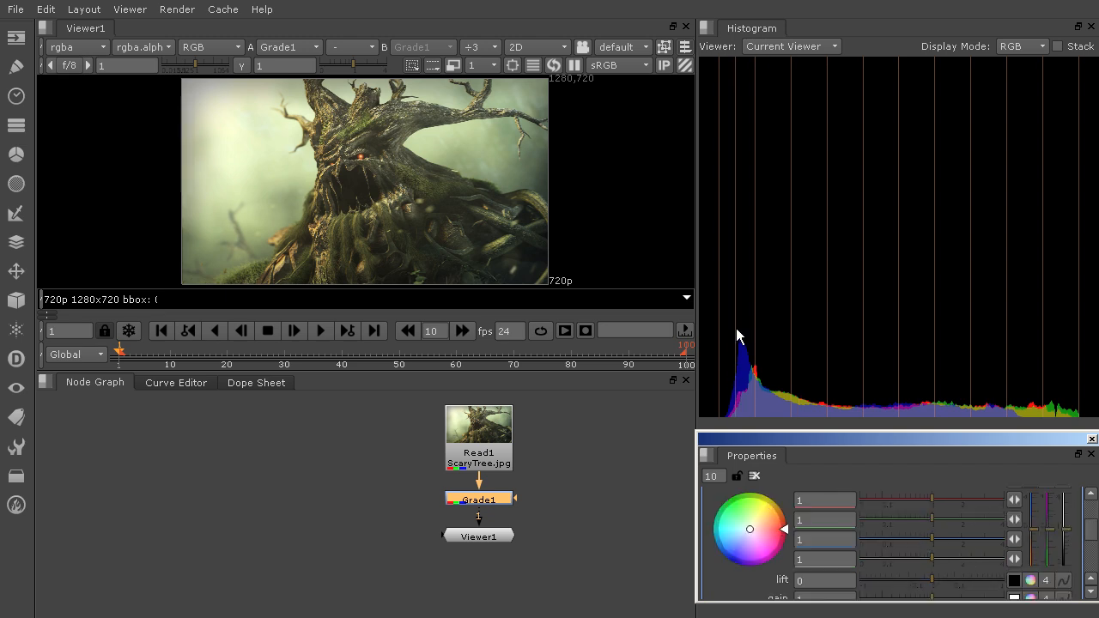
{"action": "mouse_move", "coordinate": [725, 414]}
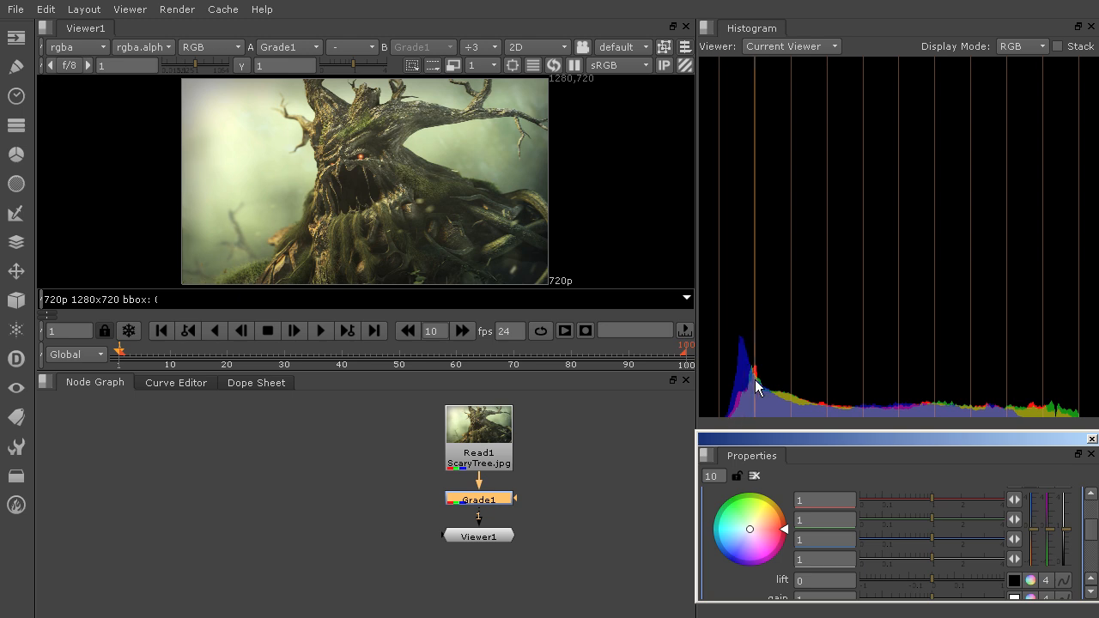
{"action": "mouse_move", "coordinate": [398, 175]}
{"action": "type", "text": "0.7"}
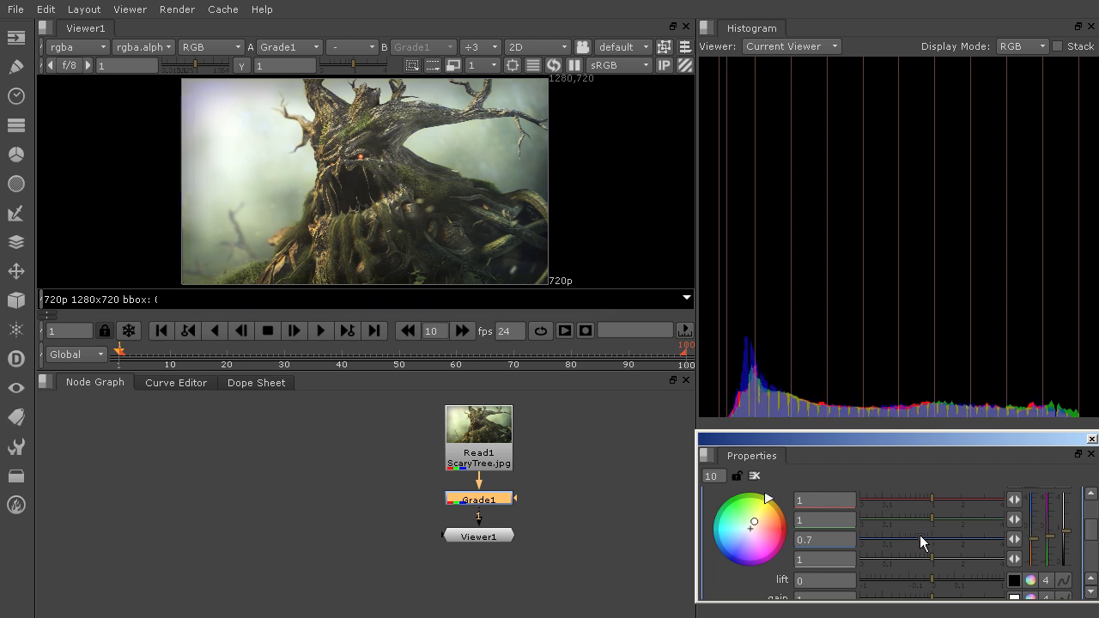
{"action": "left_click_drag", "start_coordinate": [920, 540], "coordinate": [914, 539]}
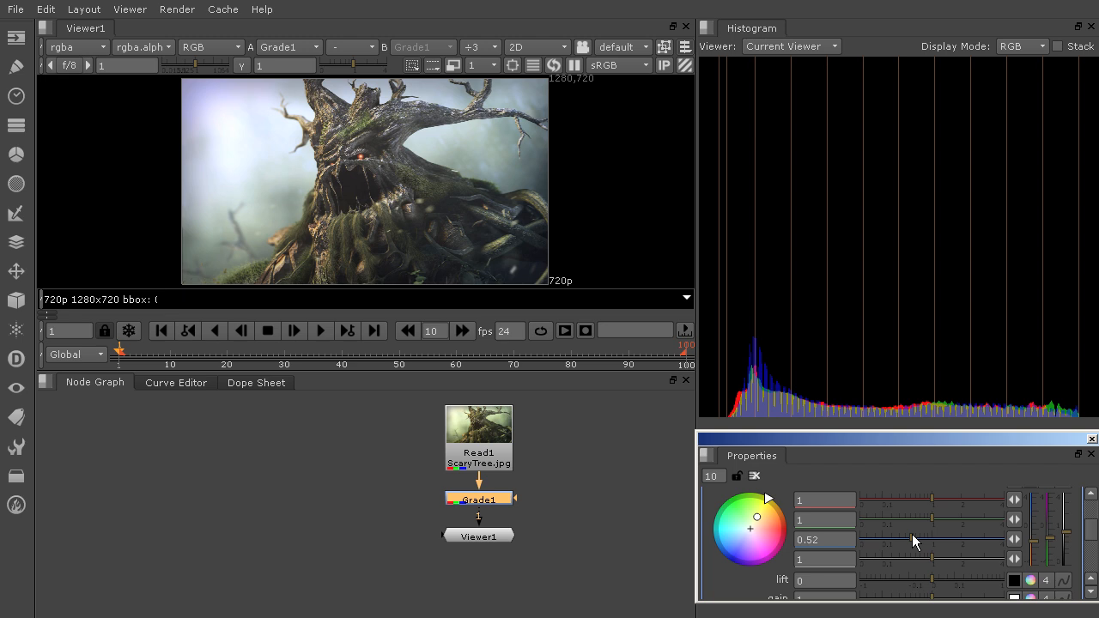
{"action": "left_click_drag", "start_coordinate": [893, 539], "coordinate": [914, 539]}
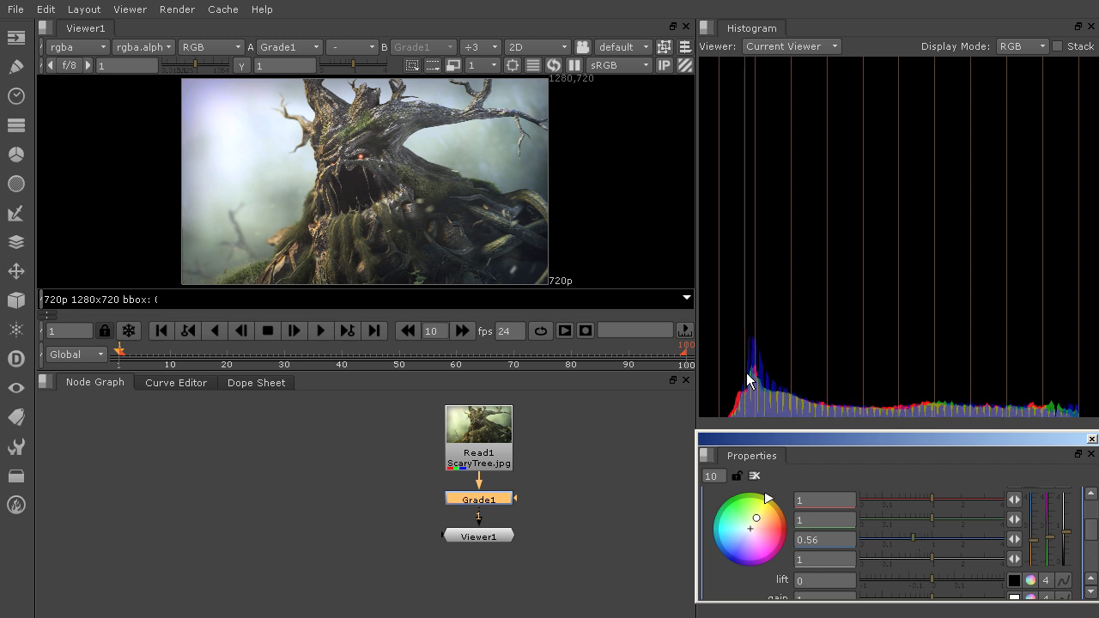
{"action": "mouse_move", "coordinate": [765, 428]}
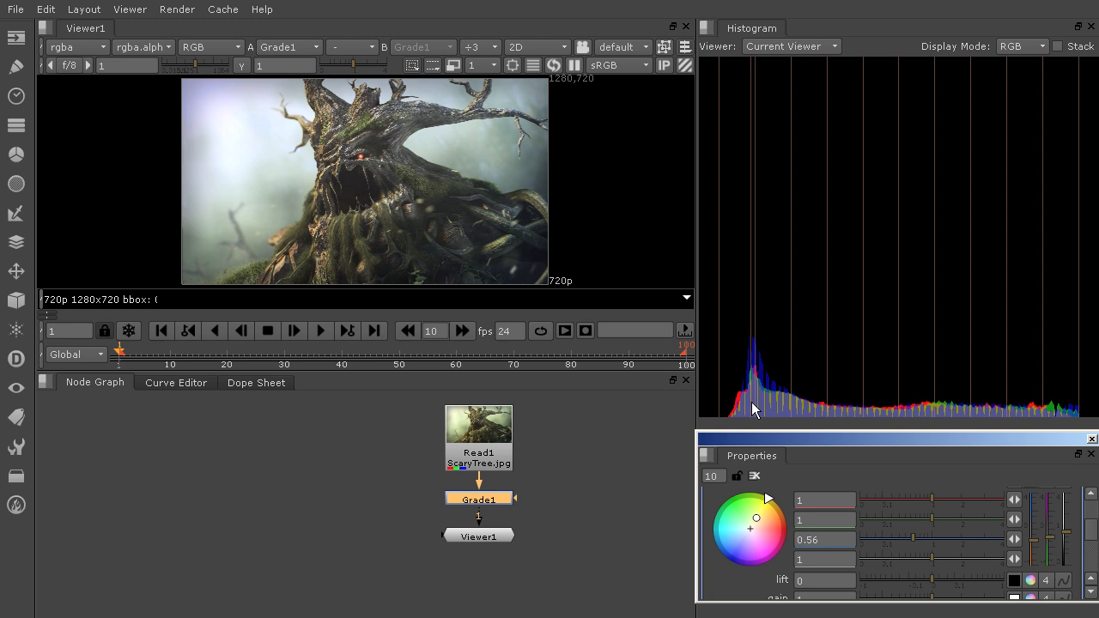
{"action": "mouse_move", "coordinate": [749, 347]}
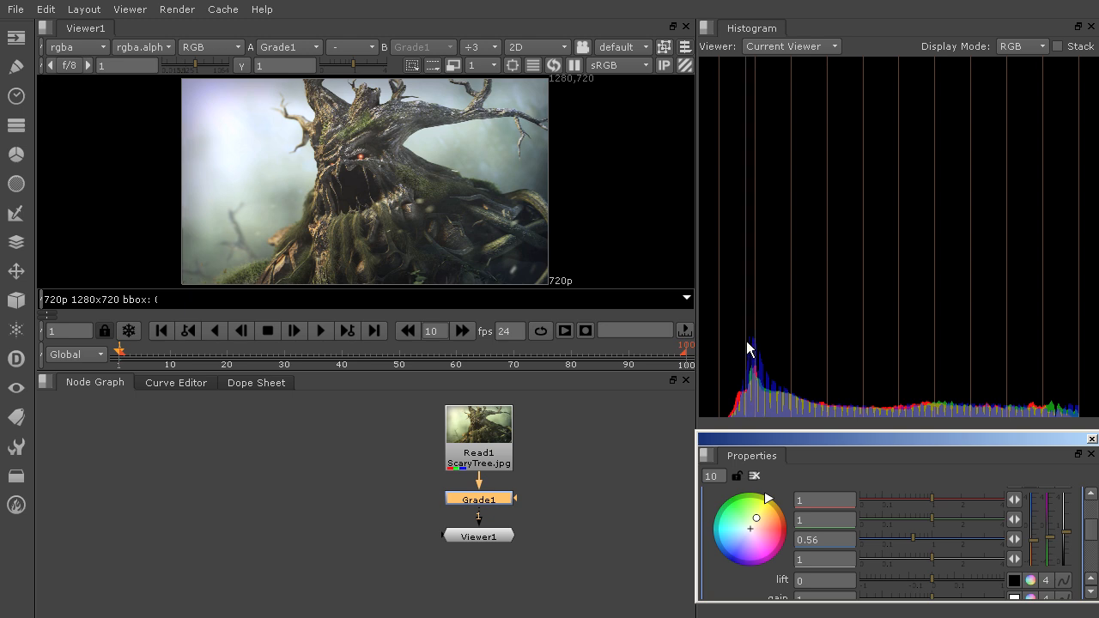
{"action": "mouse_move", "coordinate": [309, 130]}
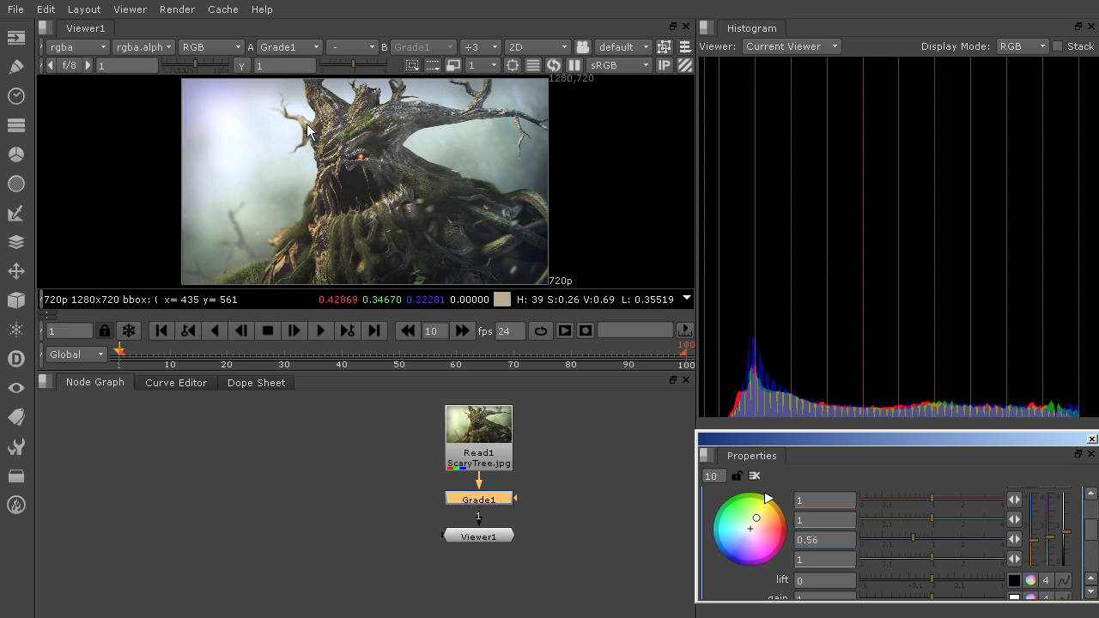
{"action": "mouse_move", "coordinate": [361, 282]}
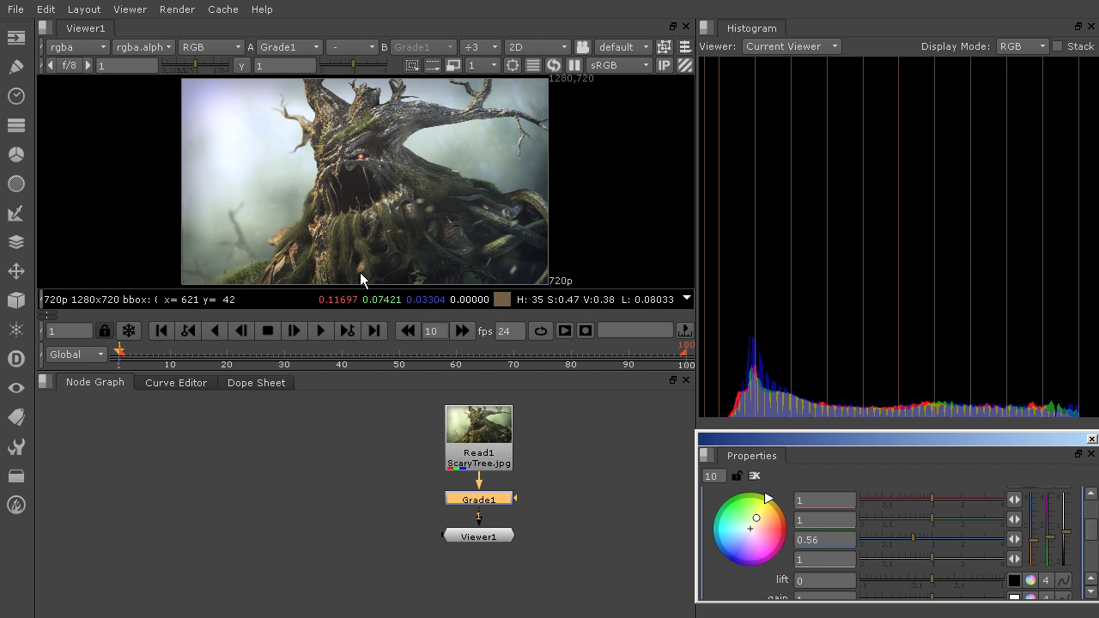
{"action": "mouse_move", "coordinate": [478, 216]}
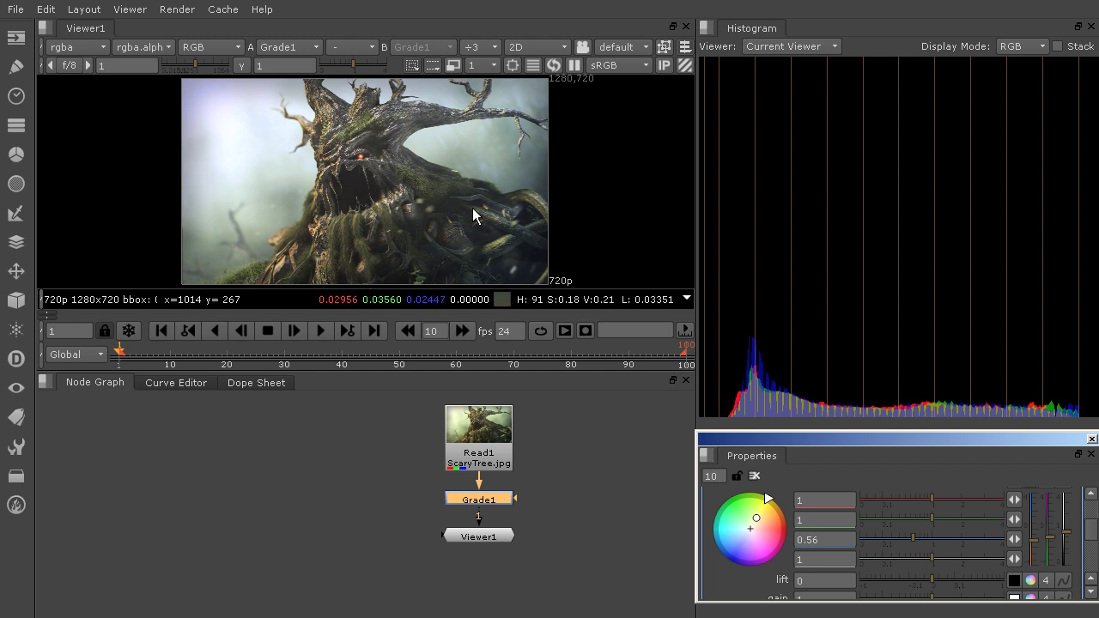
{"action": "mouse_move", "coordinate": [495, 109]}
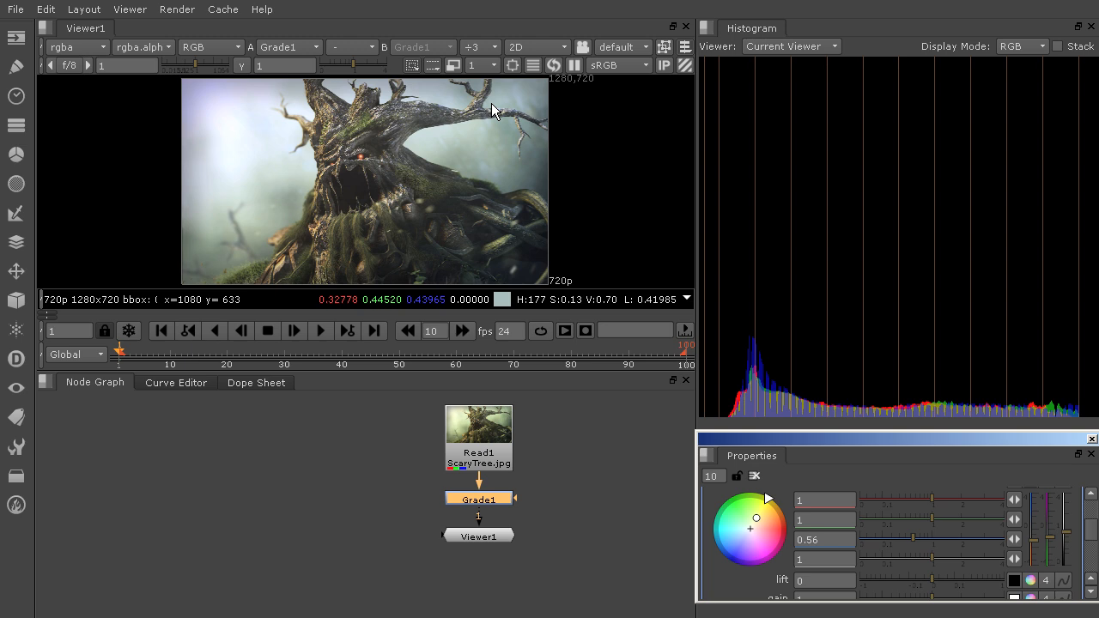
{"action": "mouse_move", "coordinate": [421, 333]}
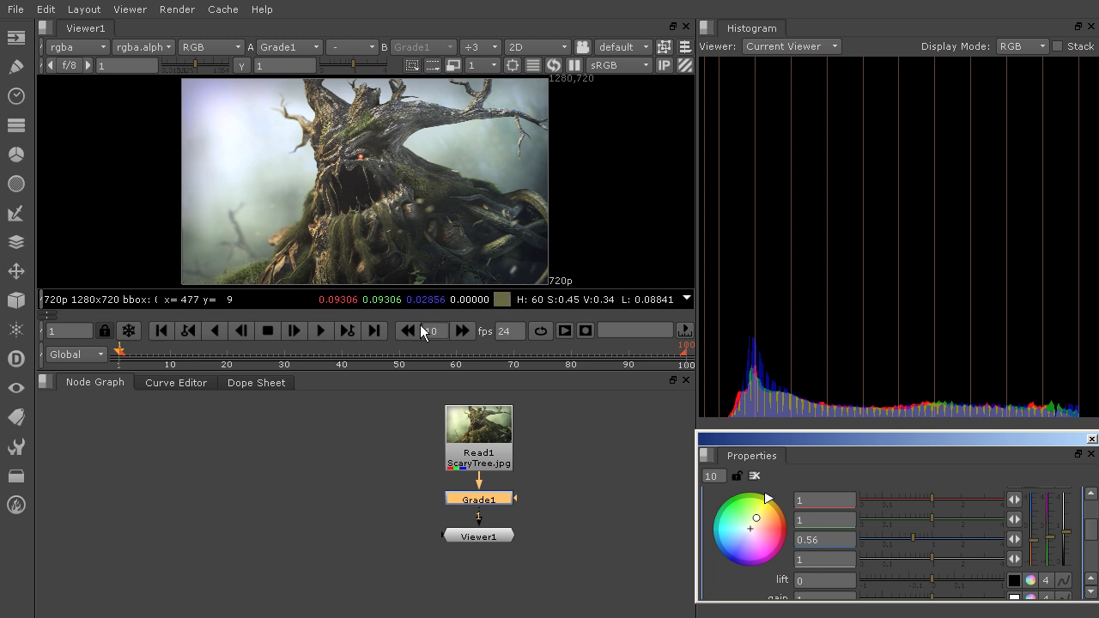
{"action": "mouse_move", "coordinate": [463, 265]}
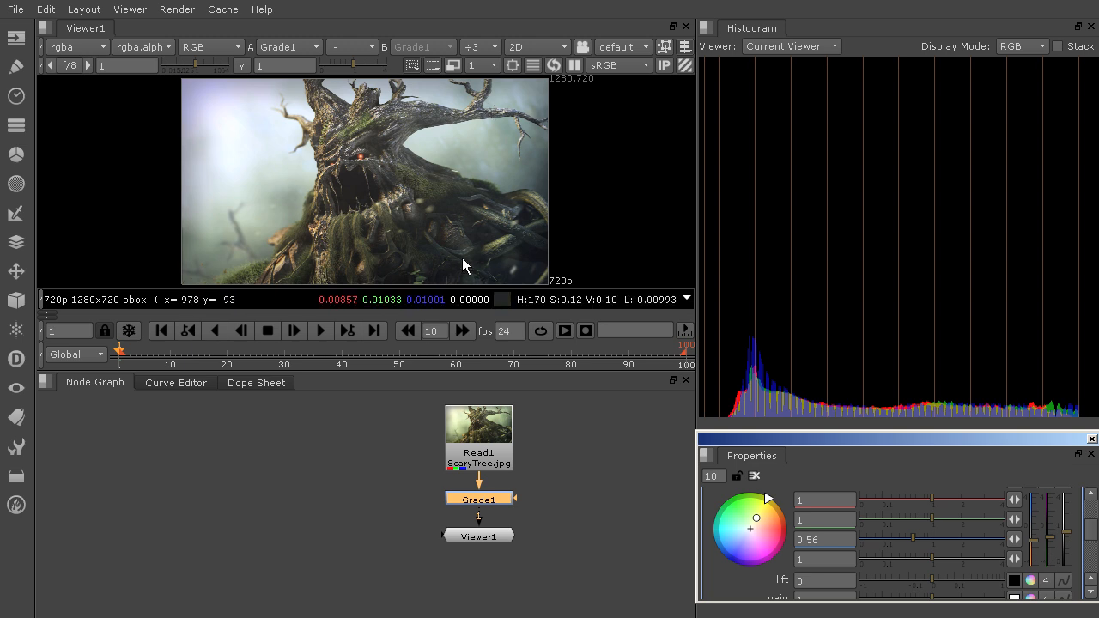
{"action": "mouse_move", "coordinate": [467, 261]}
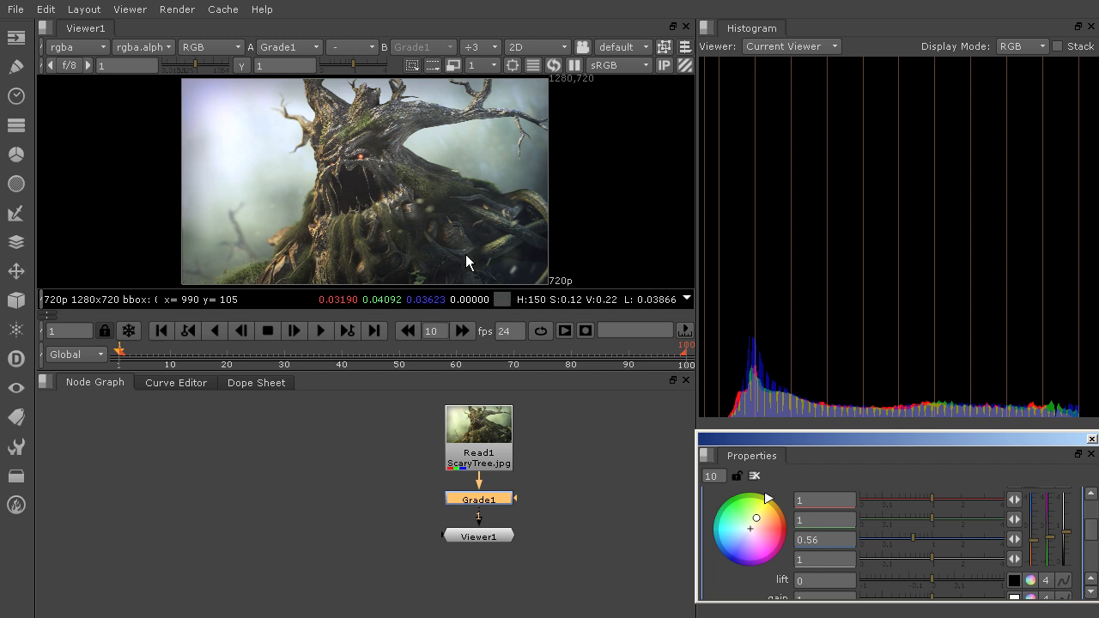
{"action": "mouse_move", "coordinate": [742, 391]}
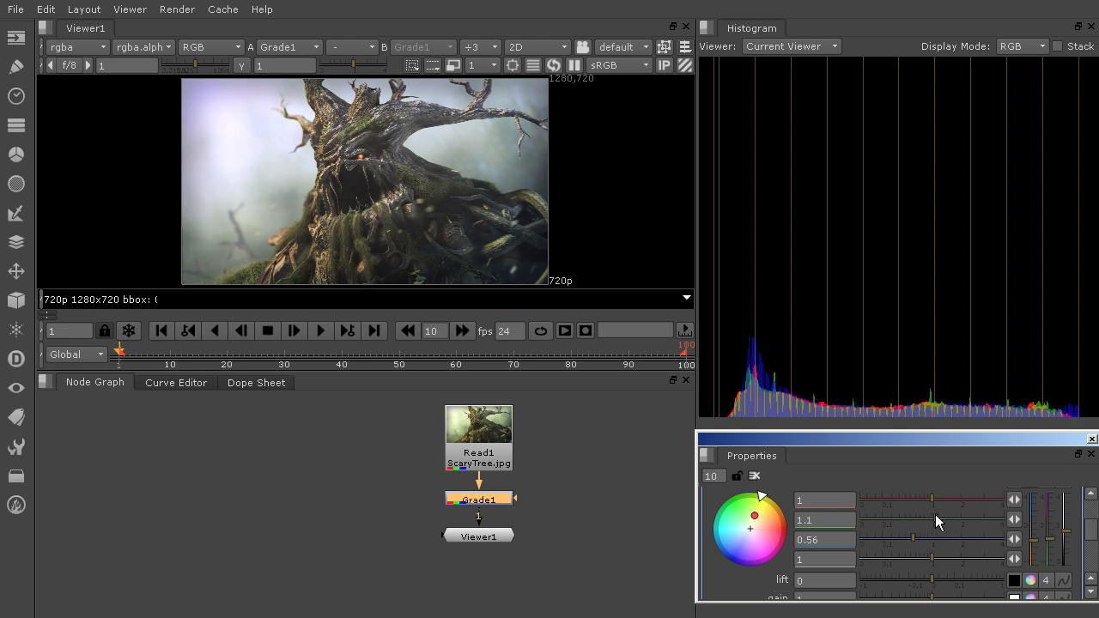
Set Grade1's green whitepoint to 1.15 and red whitepoint to 1.25.
{"action": "left_click_drag", "start_coordinate": [914, 520], "coordinate": [919, 520]}
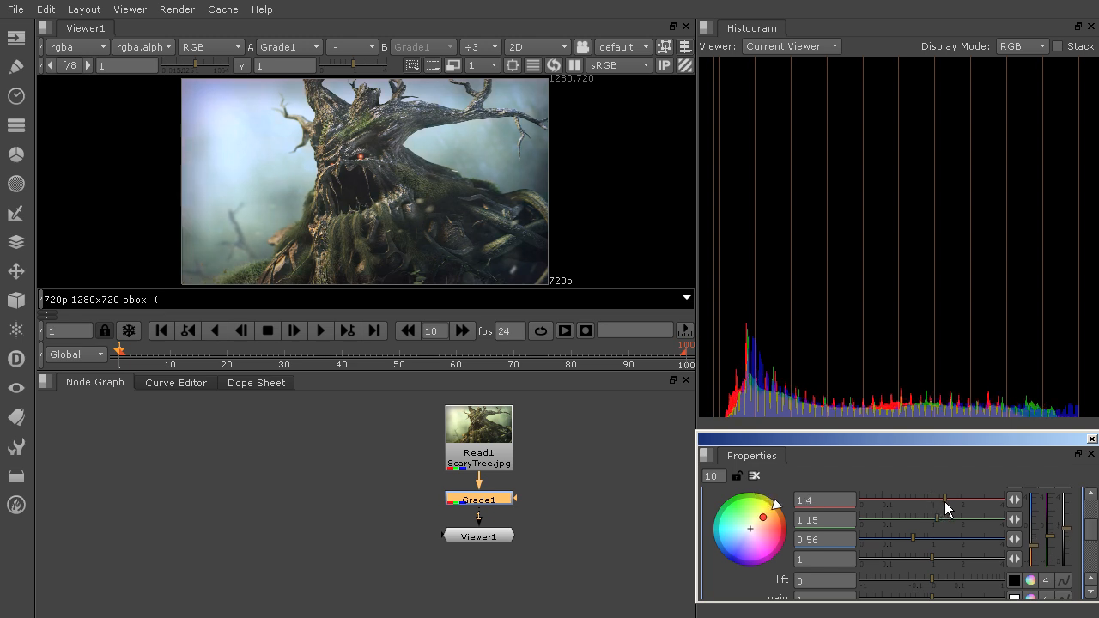
{"action": "left_click_drag", "start_coordinate": [945, 502], "coordinate": [938, 502]}
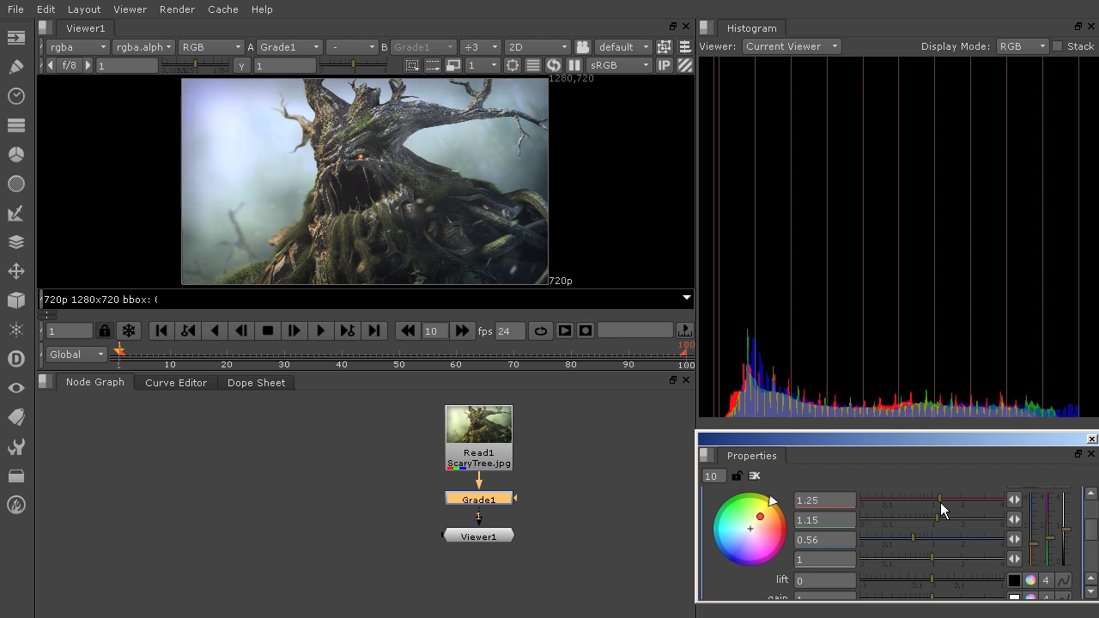
{"action": "mouse_move", "coordinate": [947, 504]}
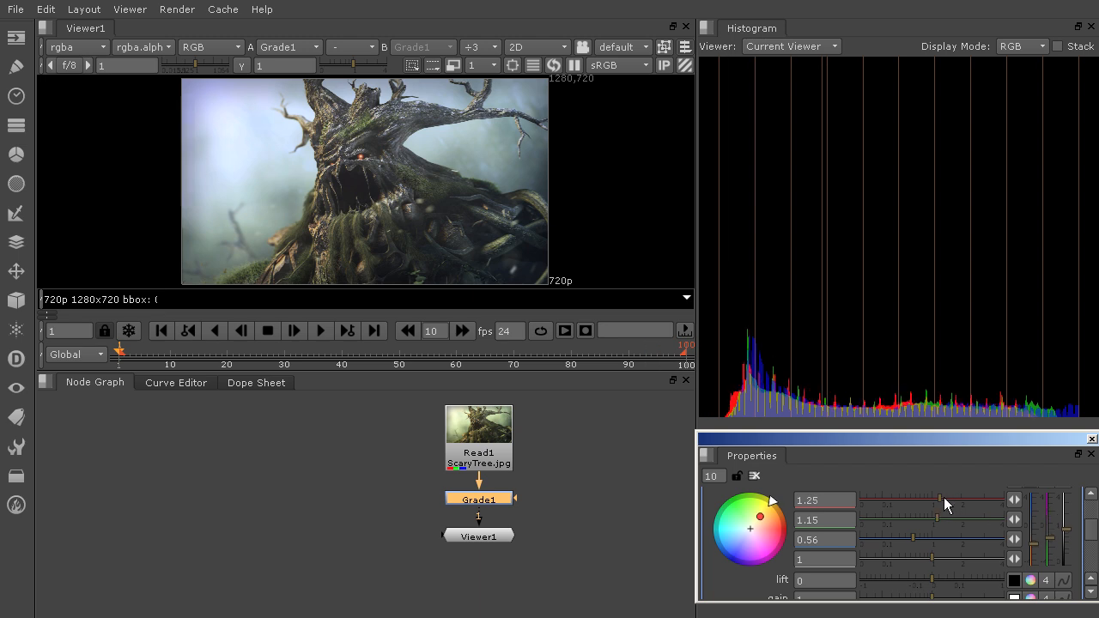
{"action": "mouse_move", "coordinate": [728, 539]}
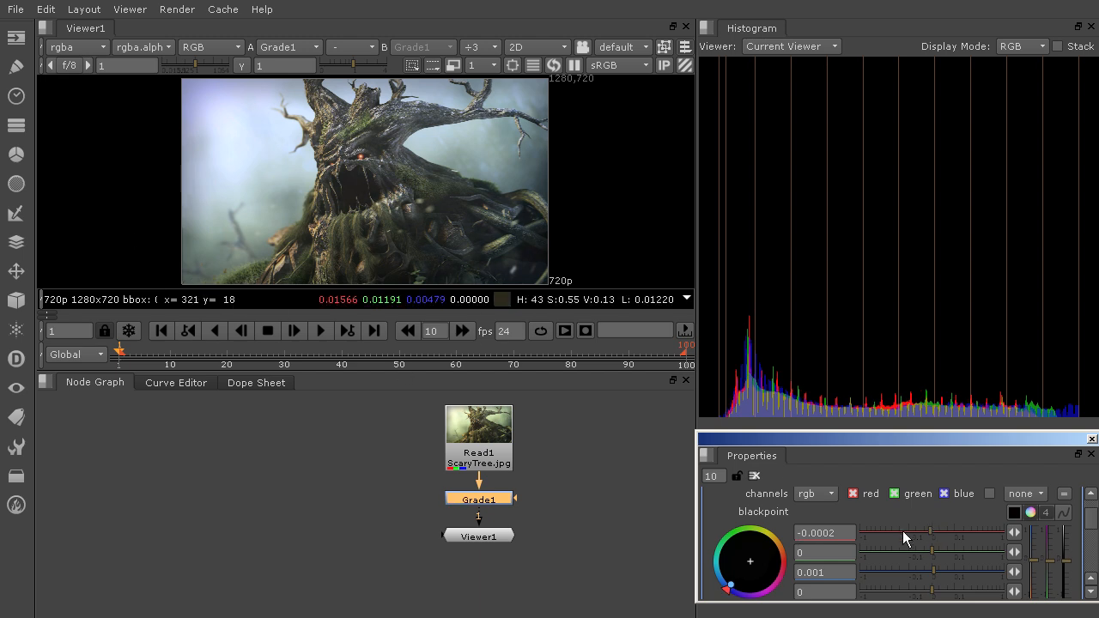
{"action": "mouse_move", "coordinate": [903, 536]}
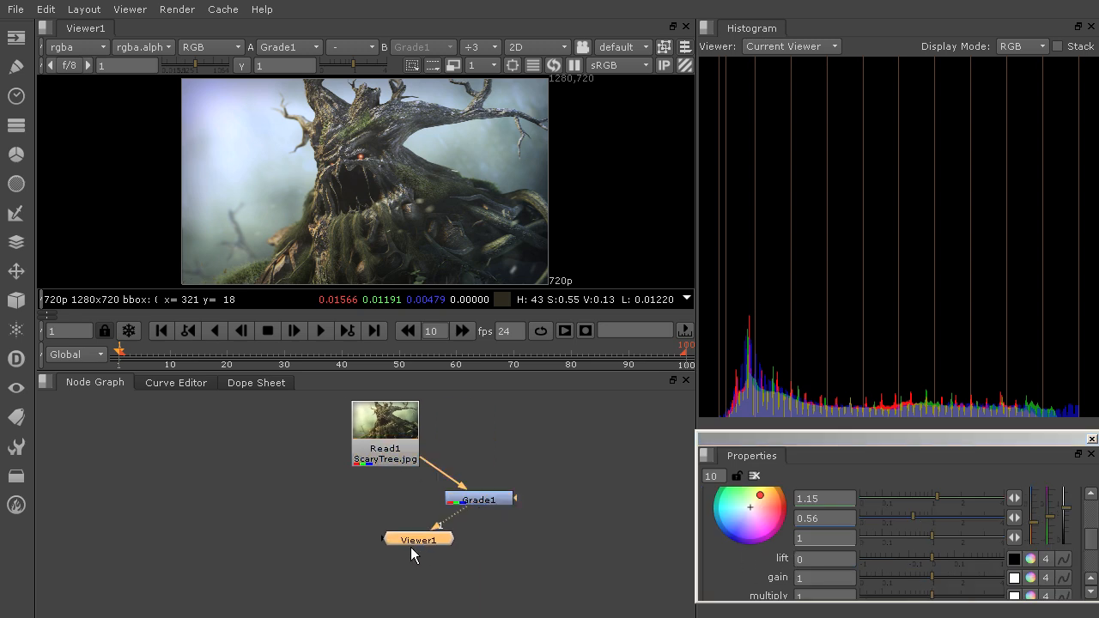
Move Viewer1 below and left of Grade1, keeping it wired through Grade1.
{"action": "left_click_drag", "start_coordinate": [419, 539], "coordinate": [385, 550]}
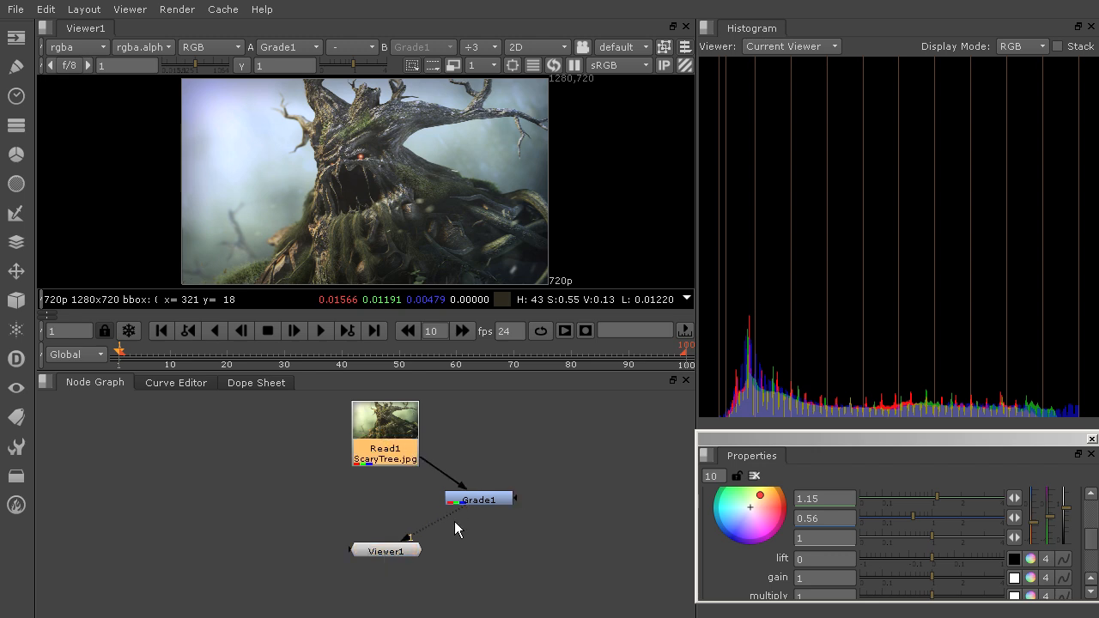
{"action": "mouse_move", "coordinate": [430, 455]}
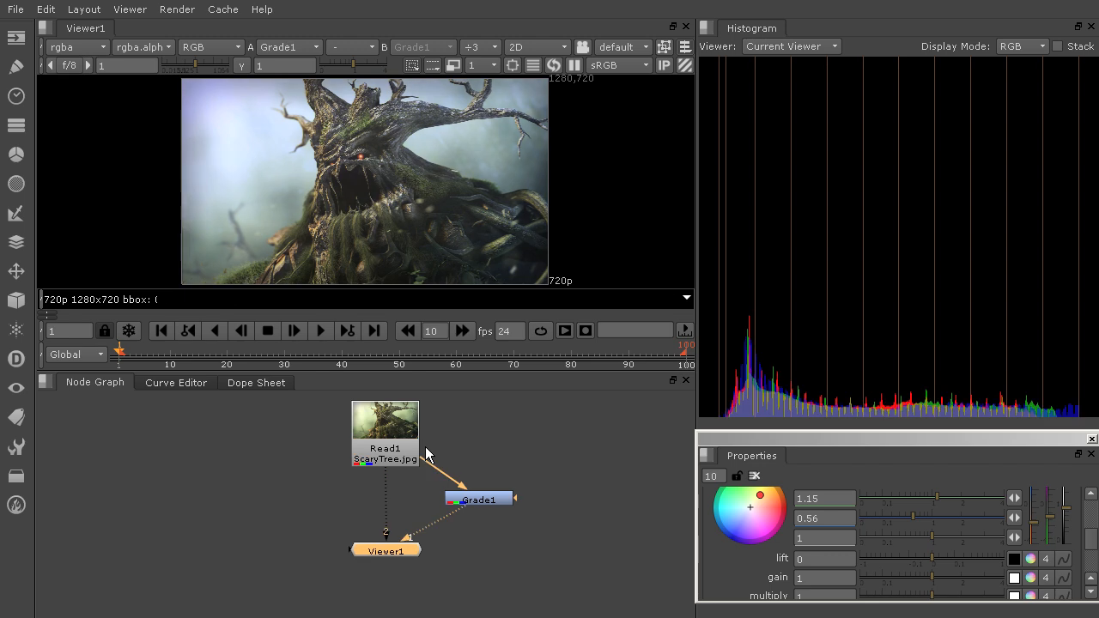
{"action": "mouse_move", "coordinate": [835, 276]}
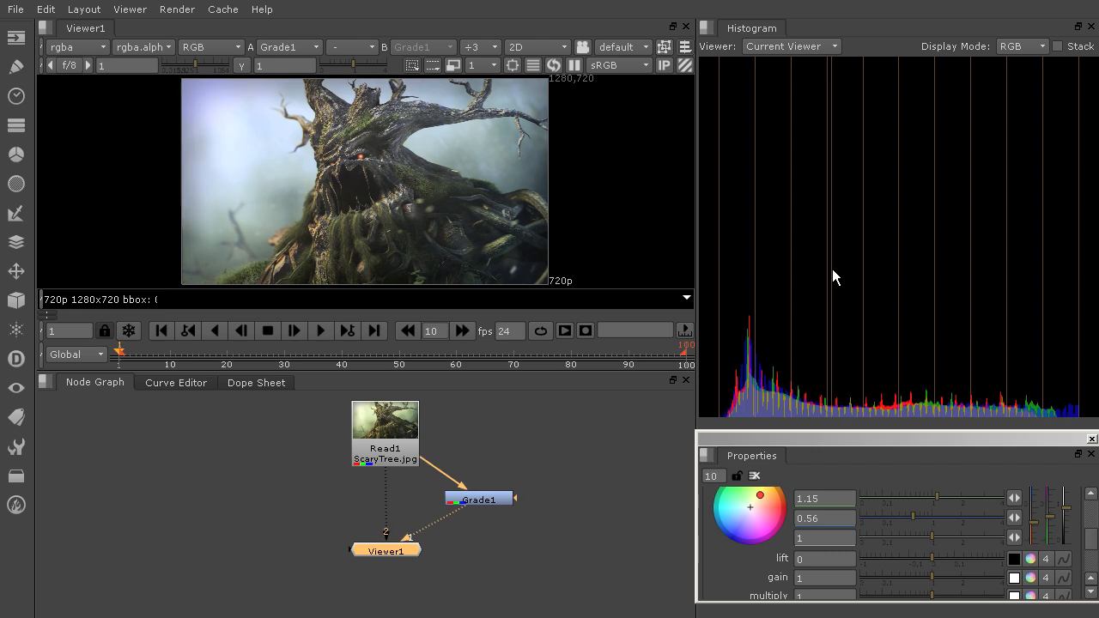
{"action": "mouse_move", "coordinate": [440, 237]}
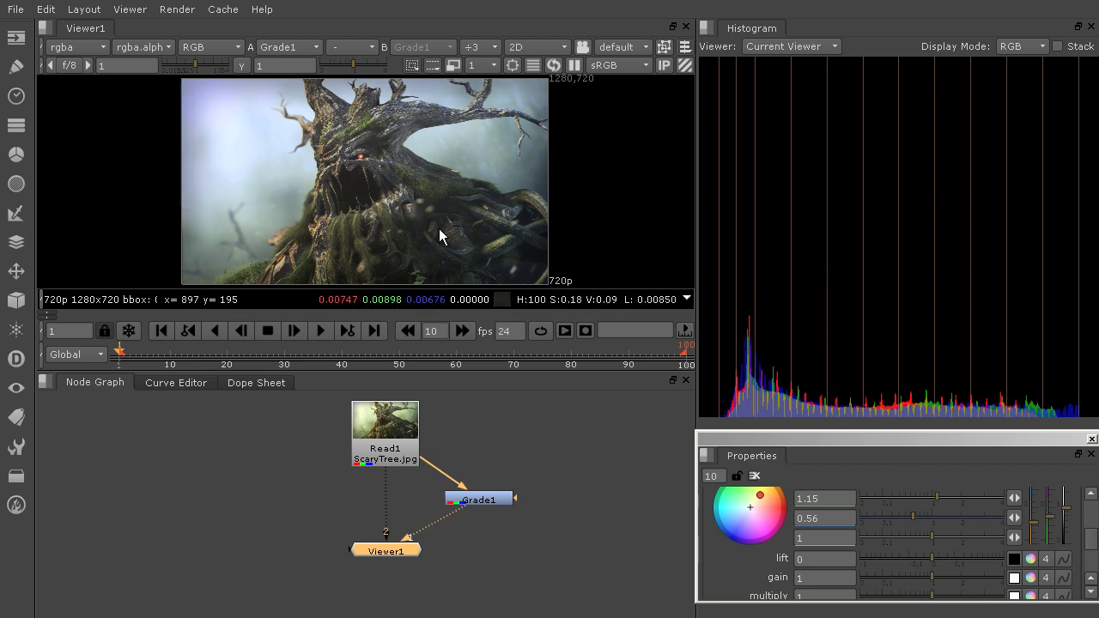
{"action": "mouse_move", "coordinate": [601, 515]}
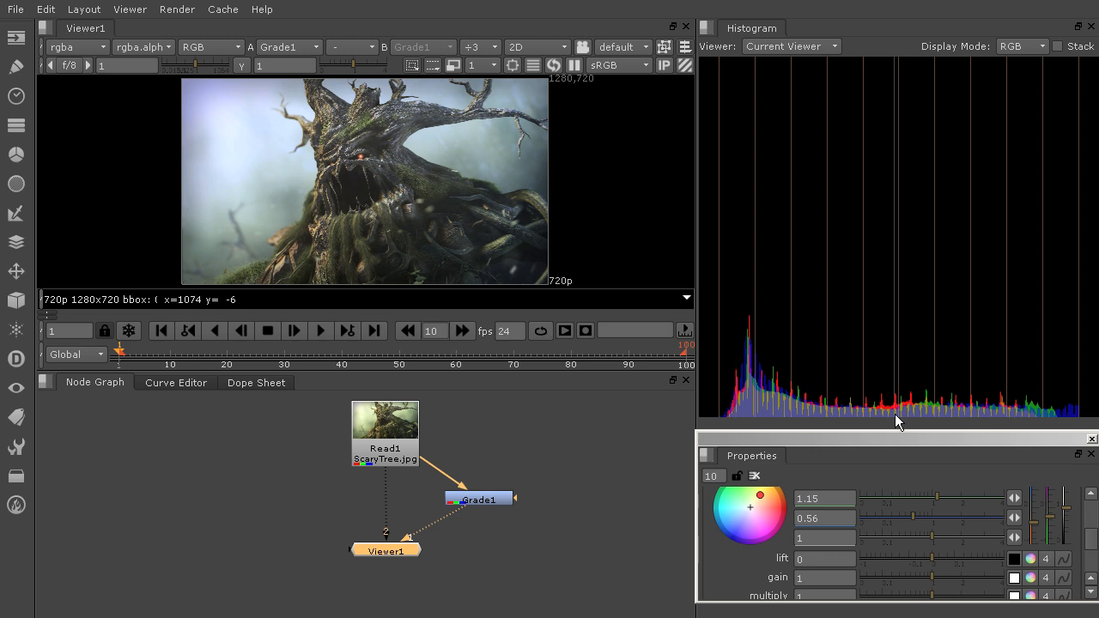
{"action": "mouse_move", "coordinate": [831, 432]}
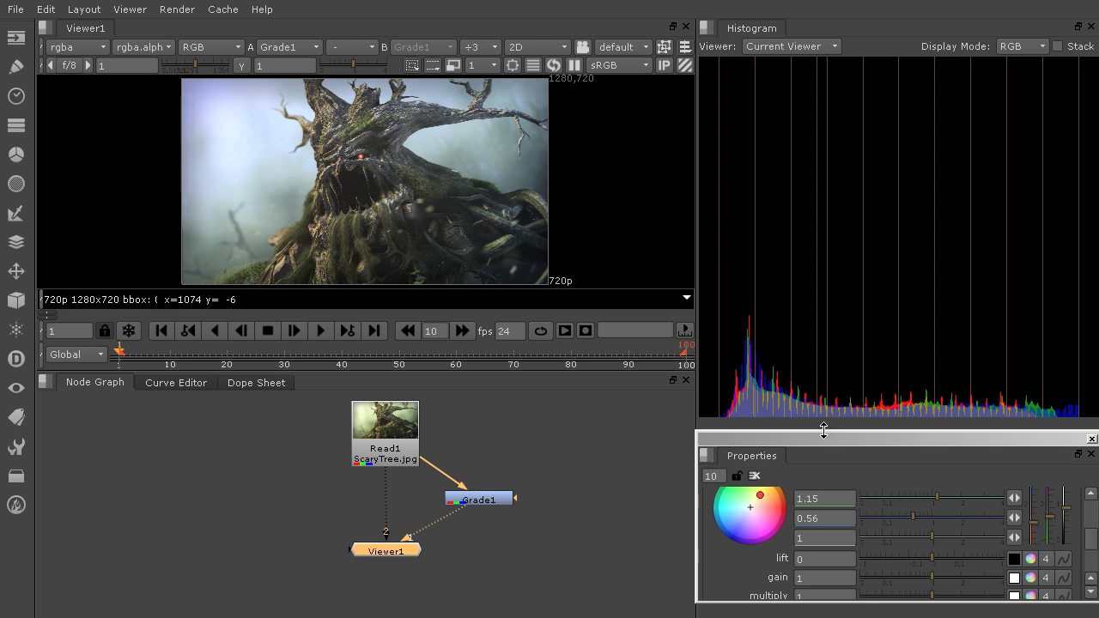
{"action": "mouse_move", "coordinate": [807, 343]}
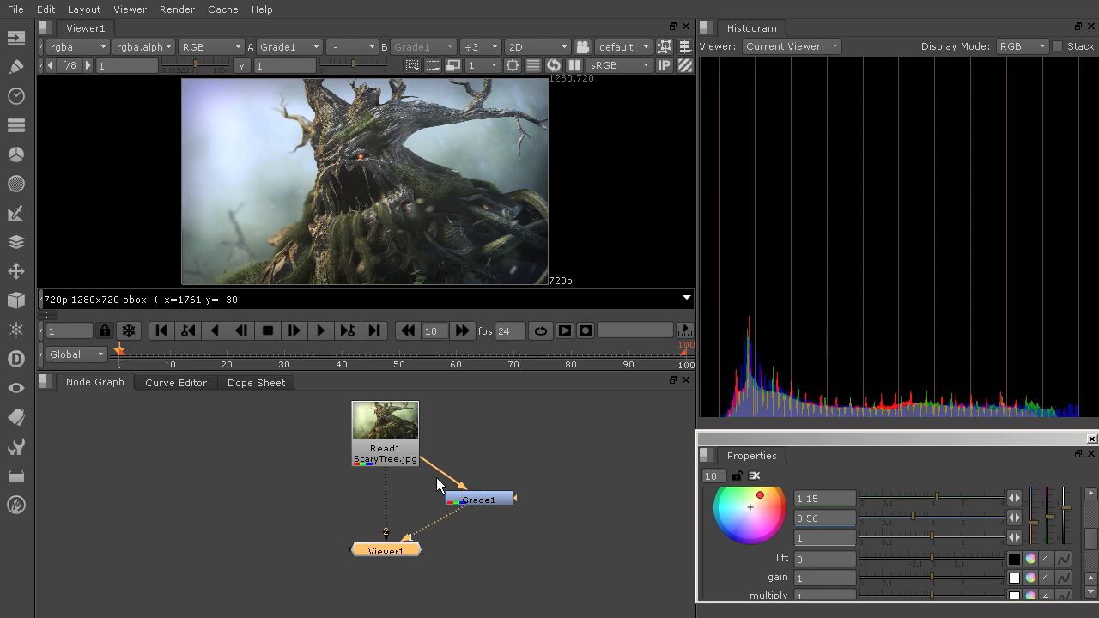
{"action": "mouse_move", "coordinate": [447, 482]}
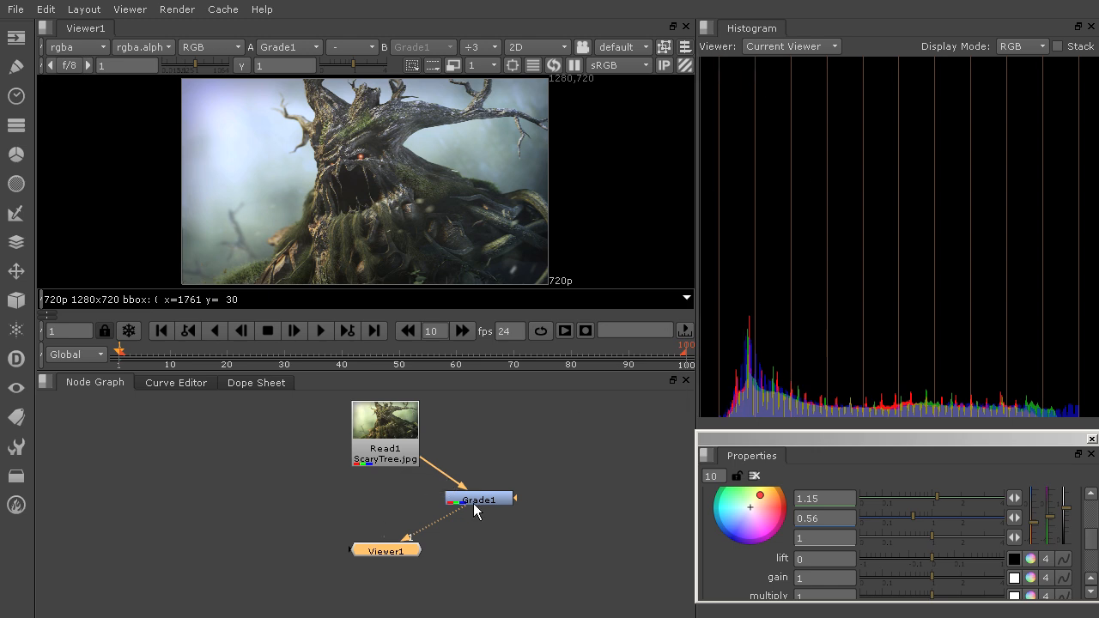
Shift Grade1 left under Read1 and add a Grade2 node beside it feeding the viewer.
{"action": "left_click_drag", "start_coordinate": [477, 498], "coordinate": [385, 498]}
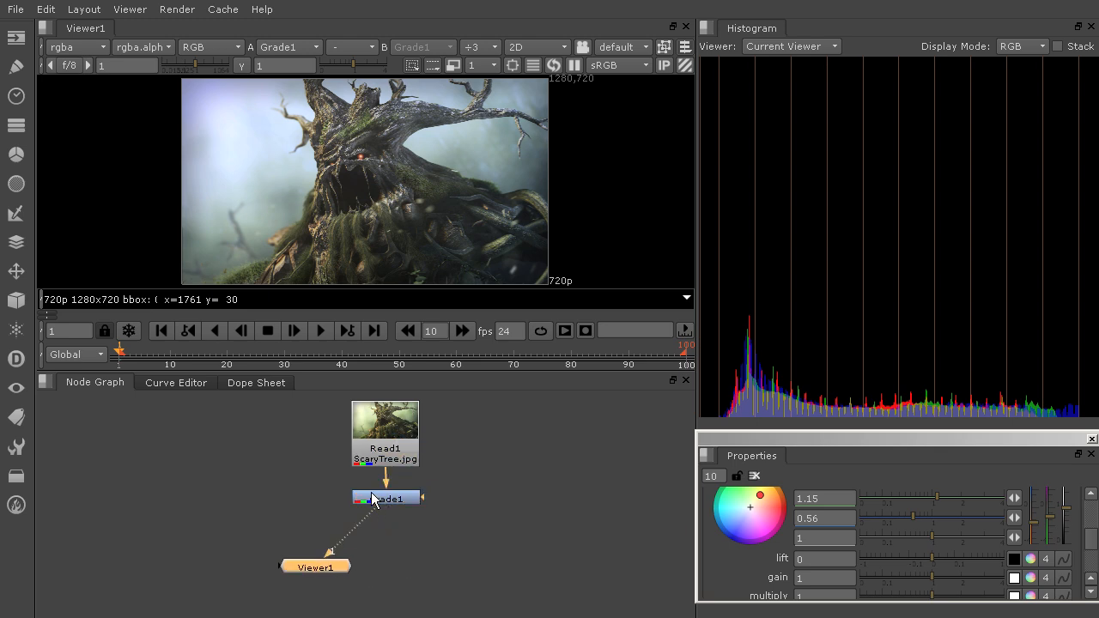
{"action": "left_click_drag", "start_coordinate": [384, 498], "coordinate": [316, 505]}
{"action": "type", "text": "g"}
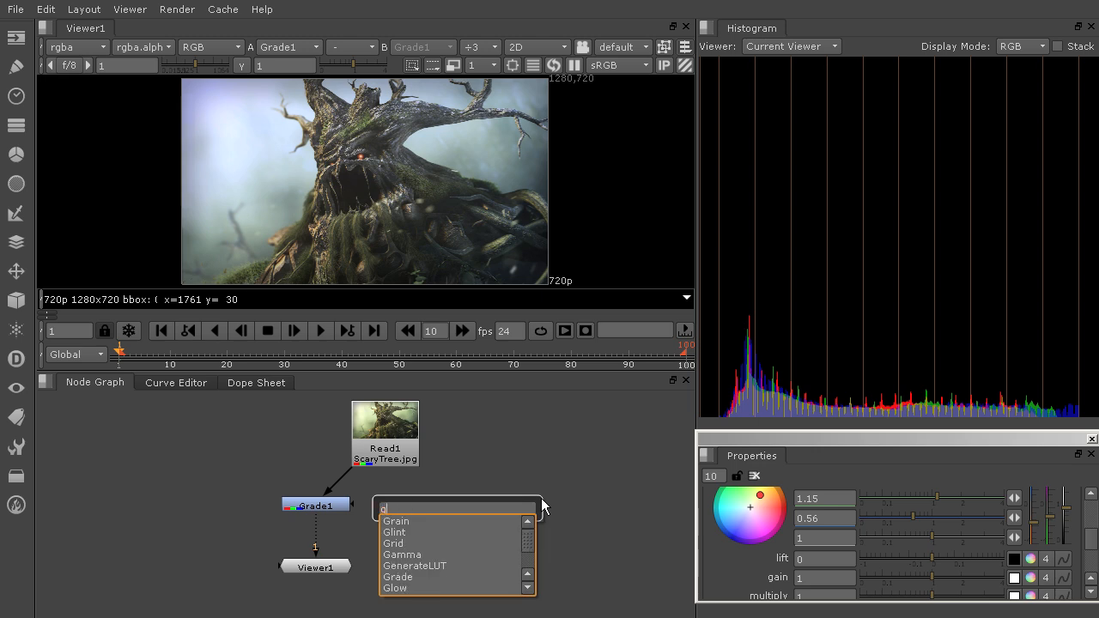
{"action": "left_click", "coordinate": [399, 577]}
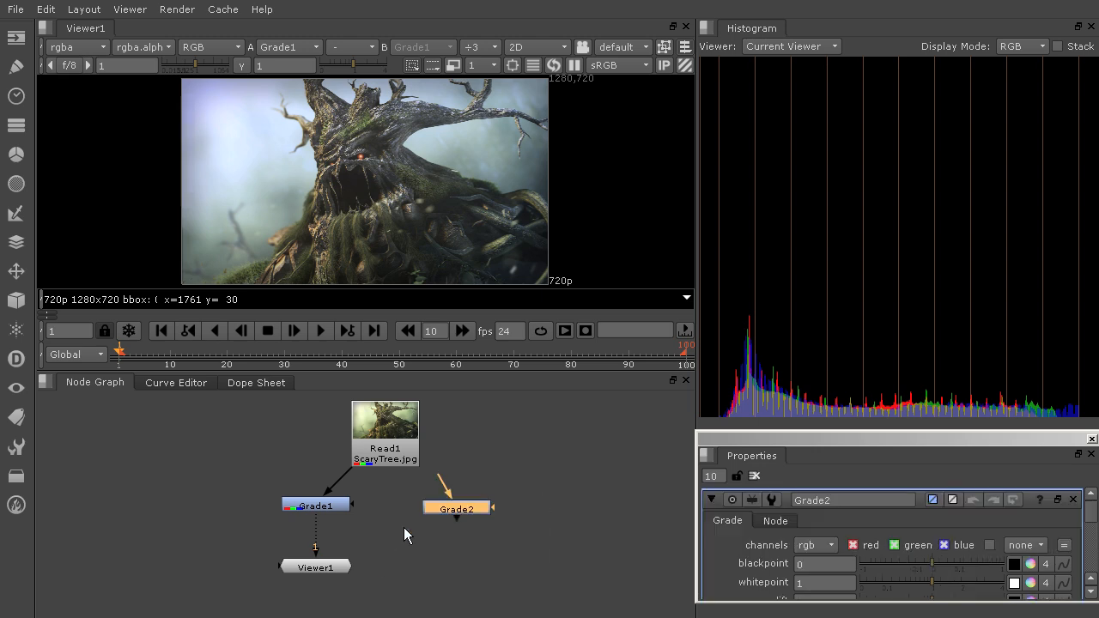
{"action": "left_click_drag", "start_coordinate": [457, 508], "coordinate": [406, 504]}
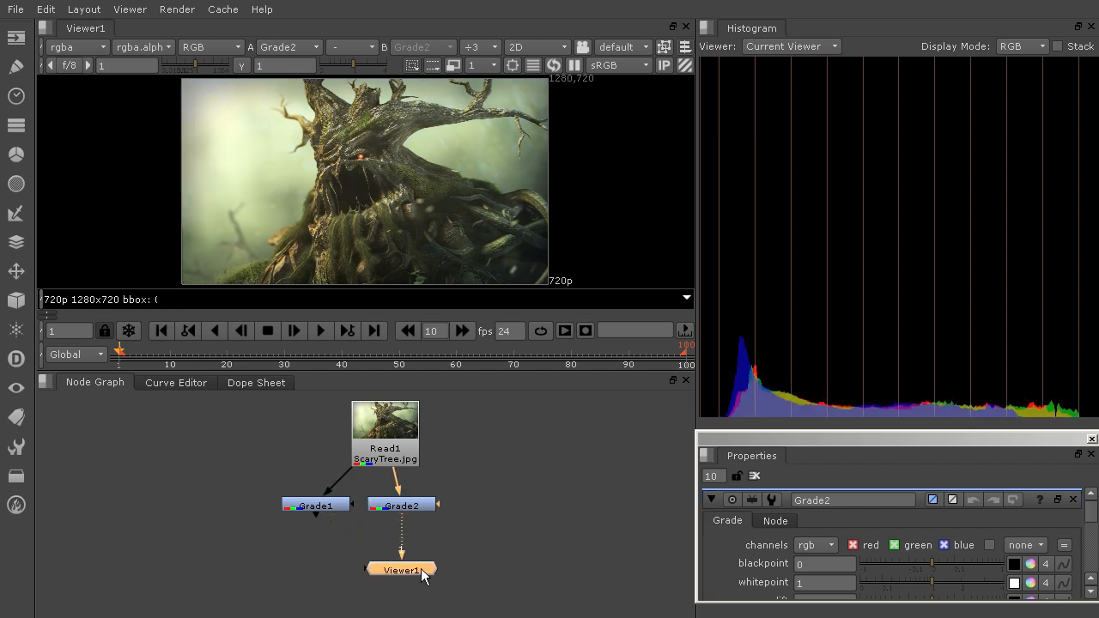
{"action": "mouse_move", "coordinate": [580, 132]}
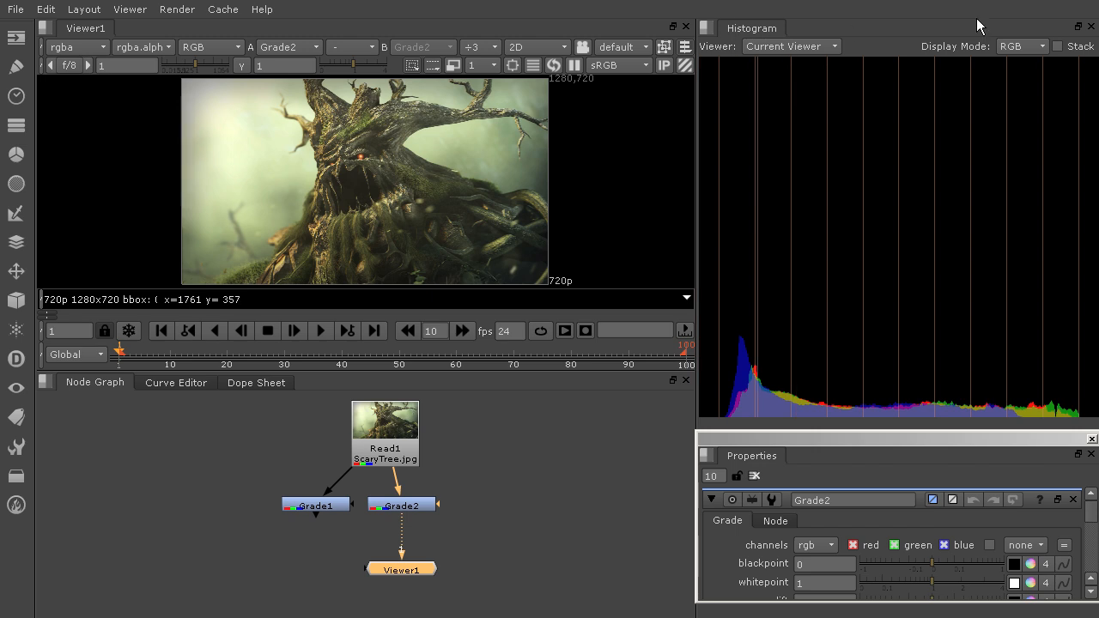
Switch the right pane's scope from Histogram to Waveform.
{"action": "left_click", "coordinate": [707, 28]}
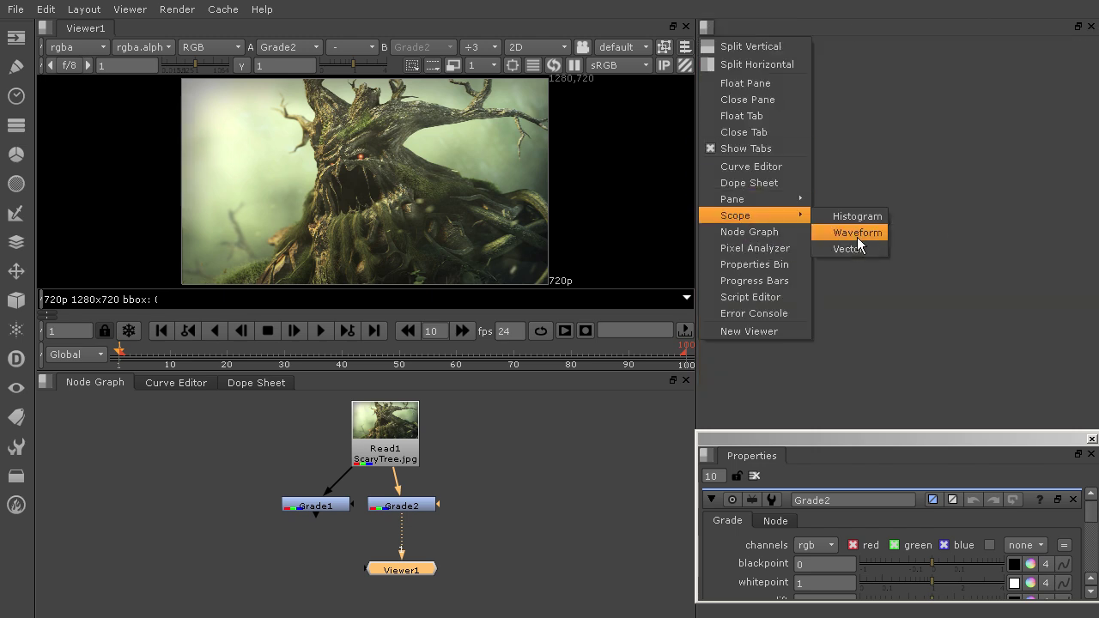
{"action": "left_click", "coordinate": [858, 231]}
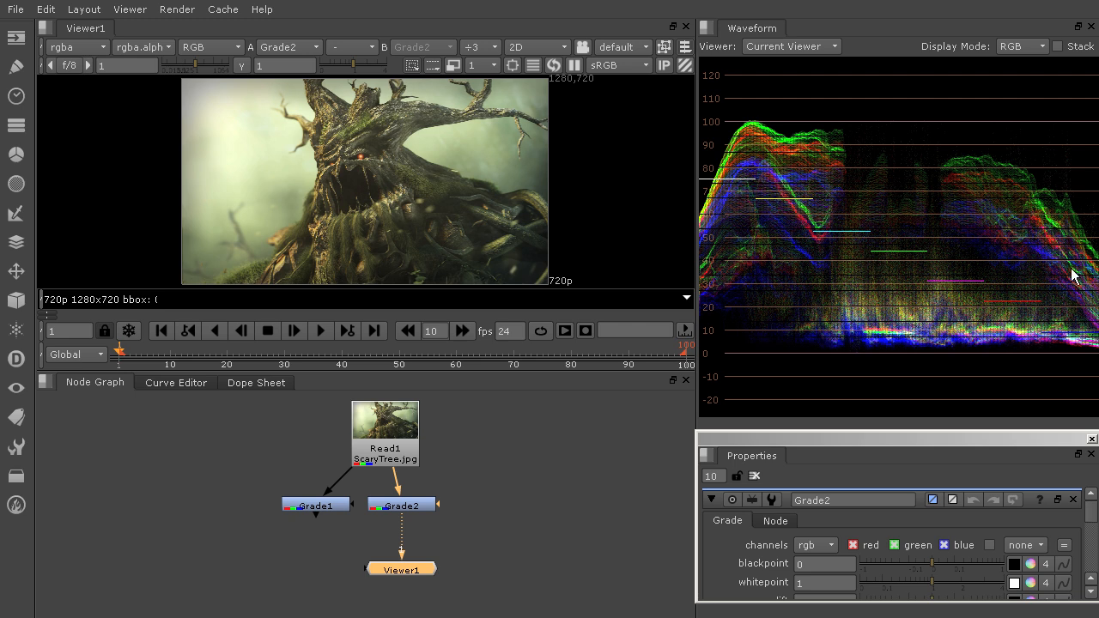
{"action": "mouse_move", "coordinate": [1020, 213]}
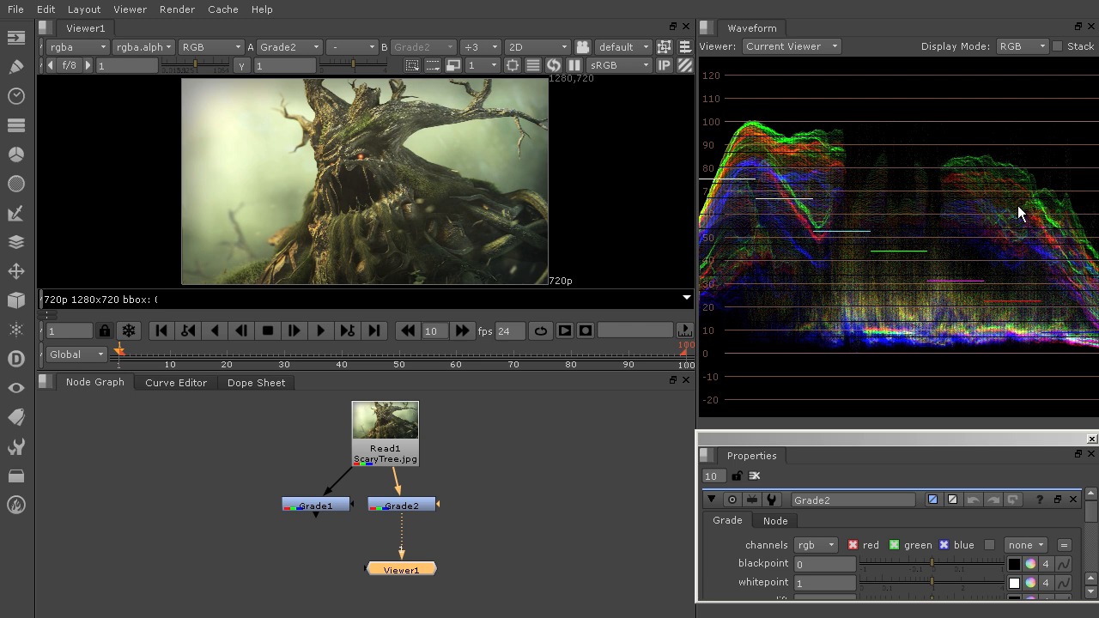
{"action": "mouse_move", "coordinate": [728, 152]}
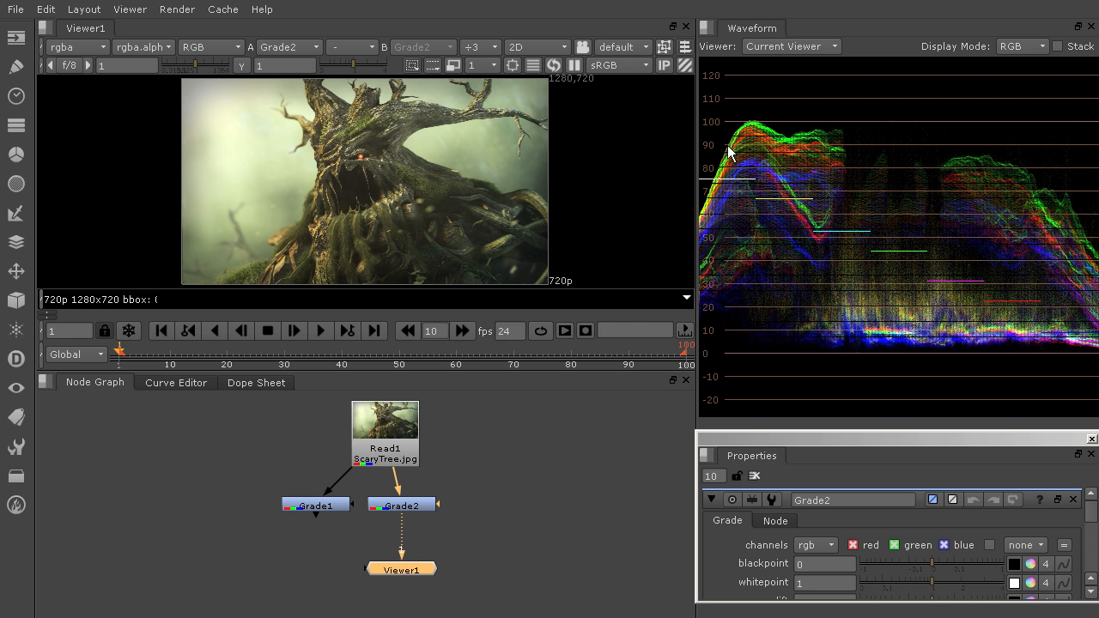
{"action": "mouse_move", "coordinate": [828, 144]}
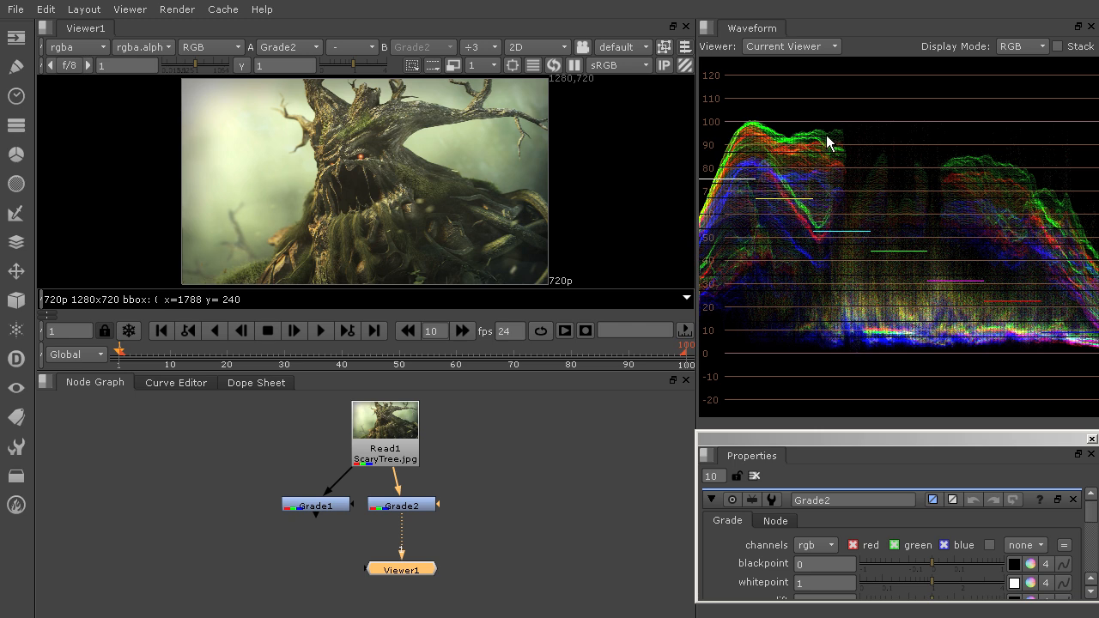
{"action": "mouse_move", "coordinate": [989, 170]}
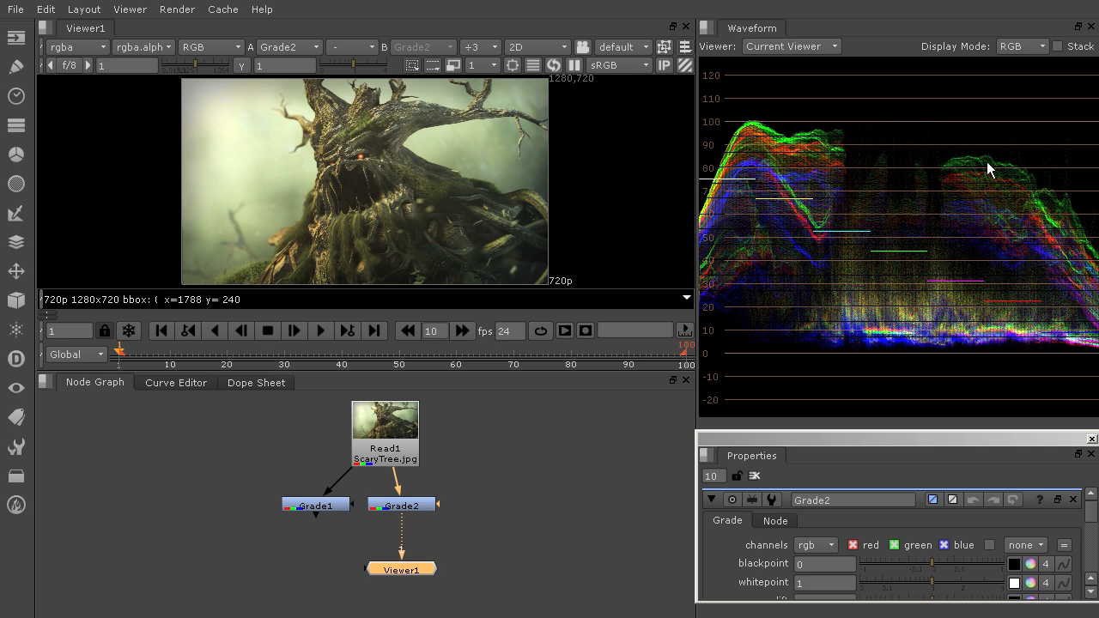
{"action": "mouse_move", "coordinate": [903, 117]}
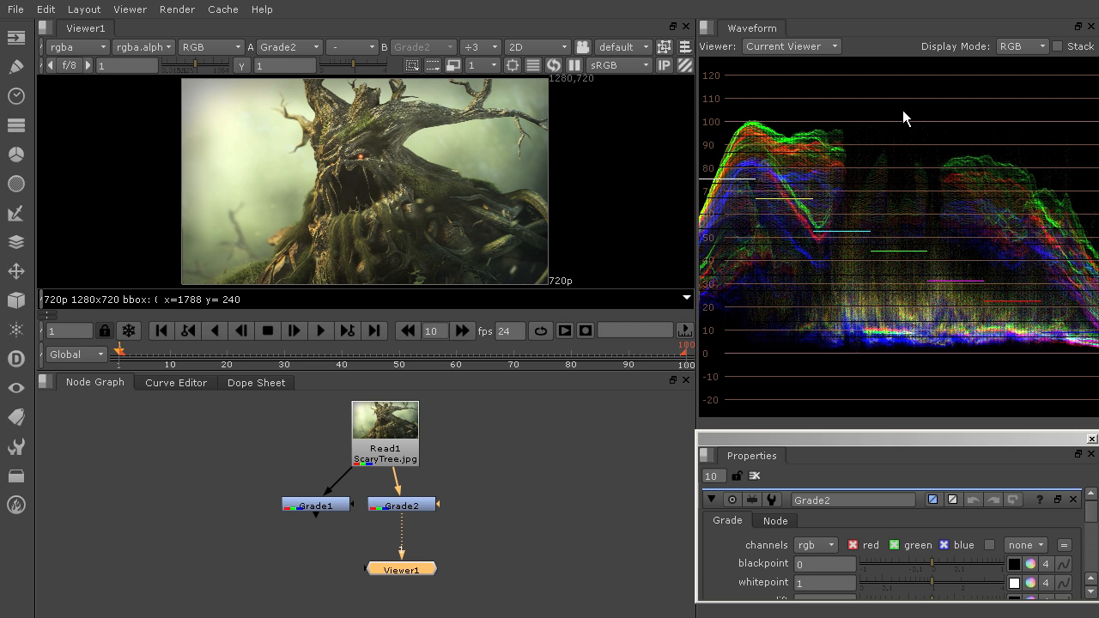
{"action": "mouse_move", "coordinate": [998, 213]}
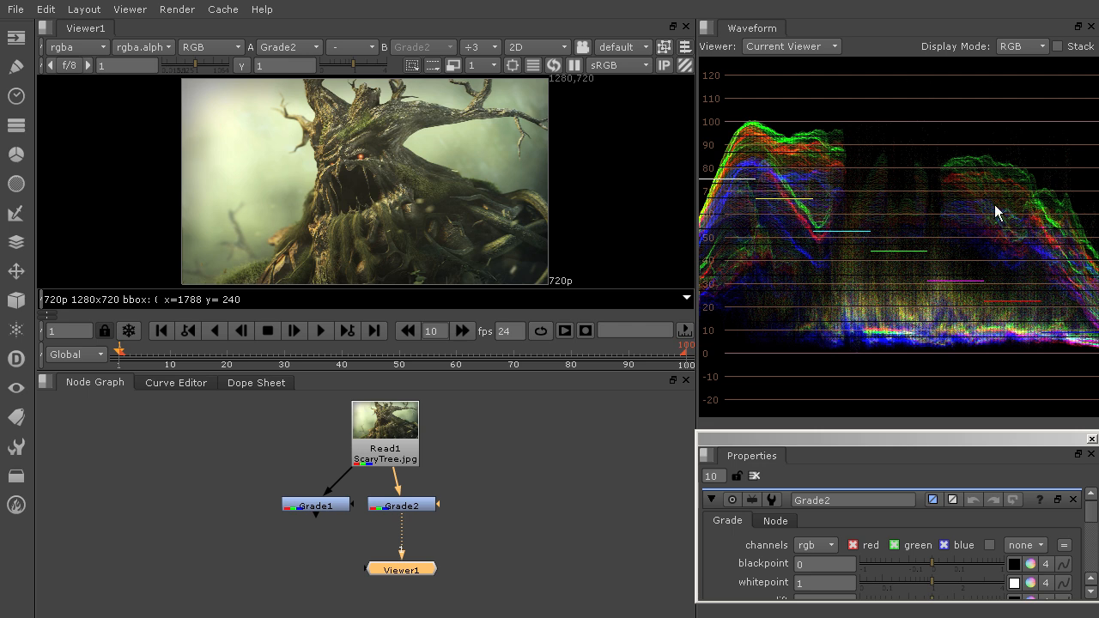
{"action": "mouse_move", "coordinate": [1088, 450]}
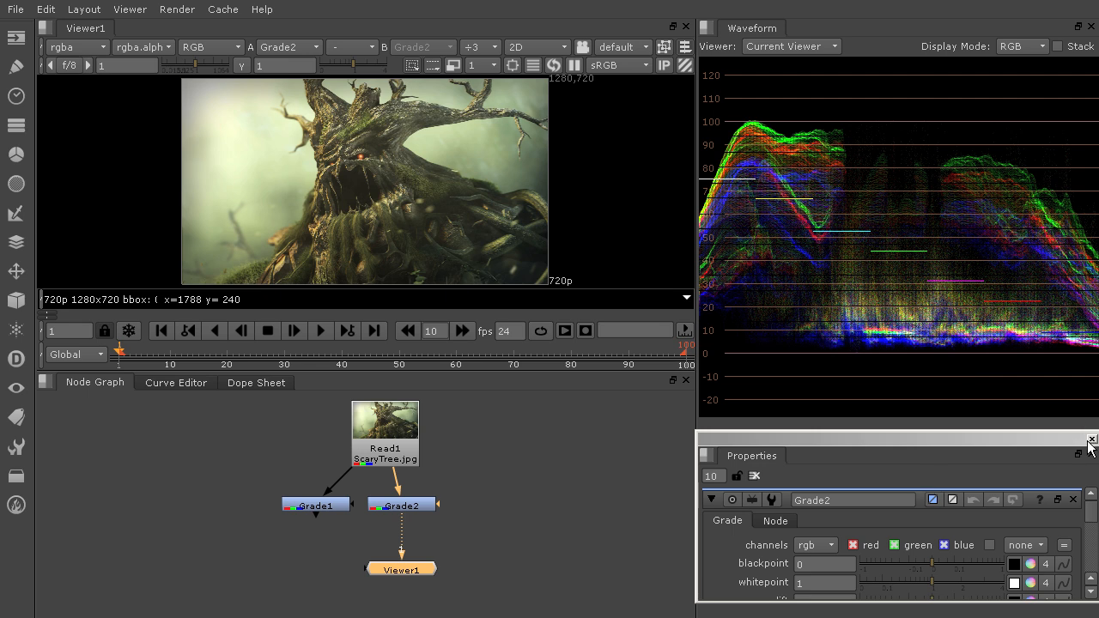
Replace the Properties pane with a Properties Bin showing Grade2 above the waveform, split vertically.
{"action": "left_click", "coordinate": [1092, 443]}
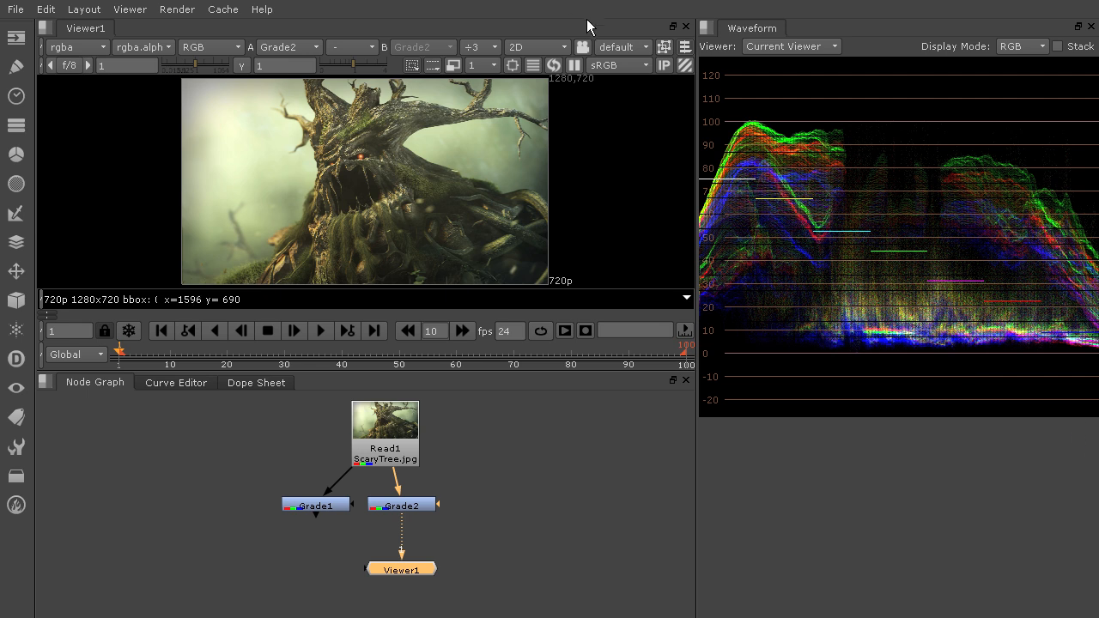
{"action": "left_click", "coordinate": [707, 27]}
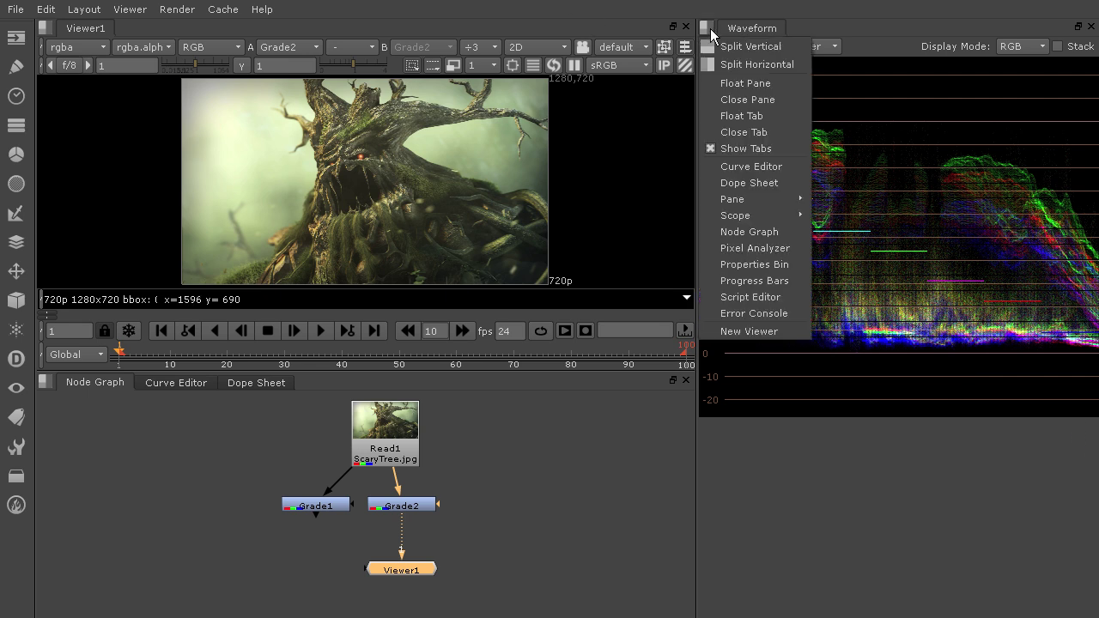
{"action": "mouse_move", "coordinate": [735, 216]}
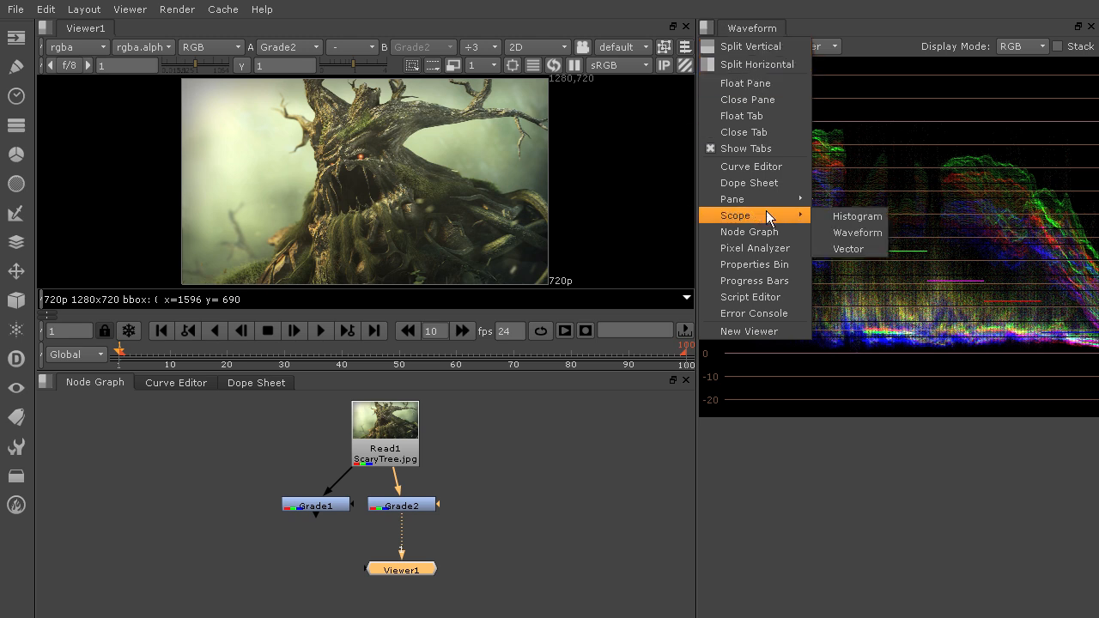
{"action": "left_click", "coordinate": [756, 265]}
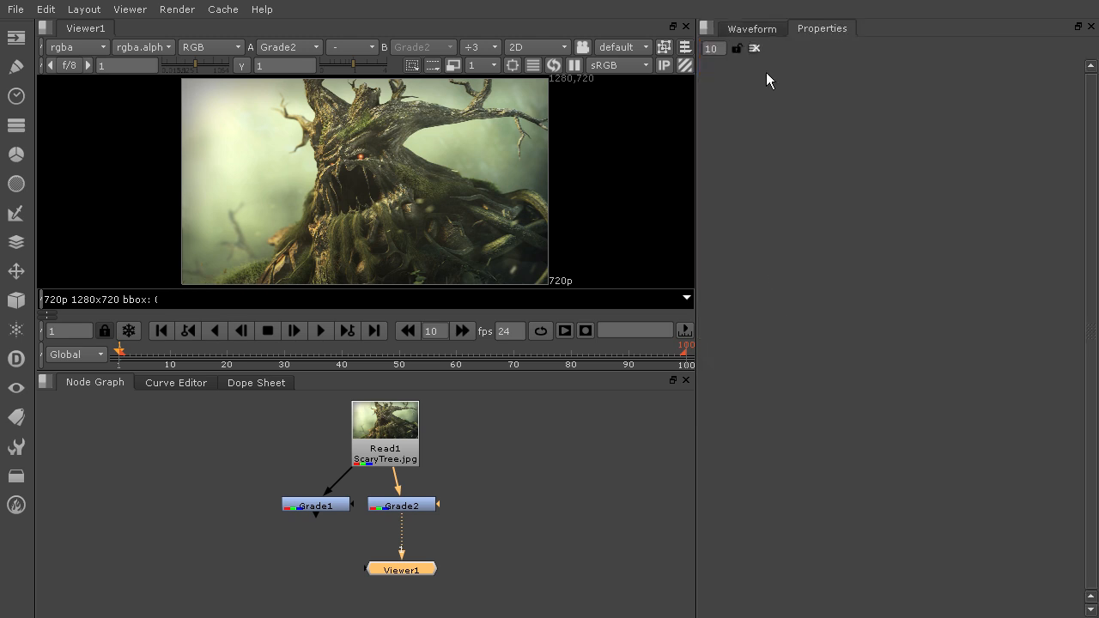
{"action": "double_click", "coordinate": [402, 505]}
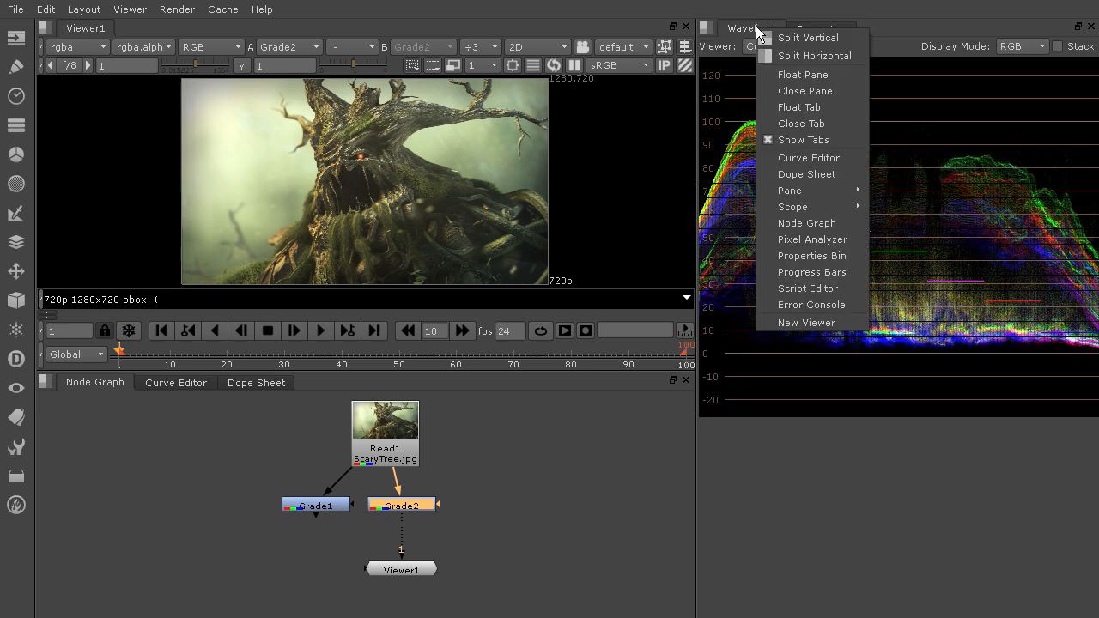
{"action": "left_click", "coordinate": [810, 255]}
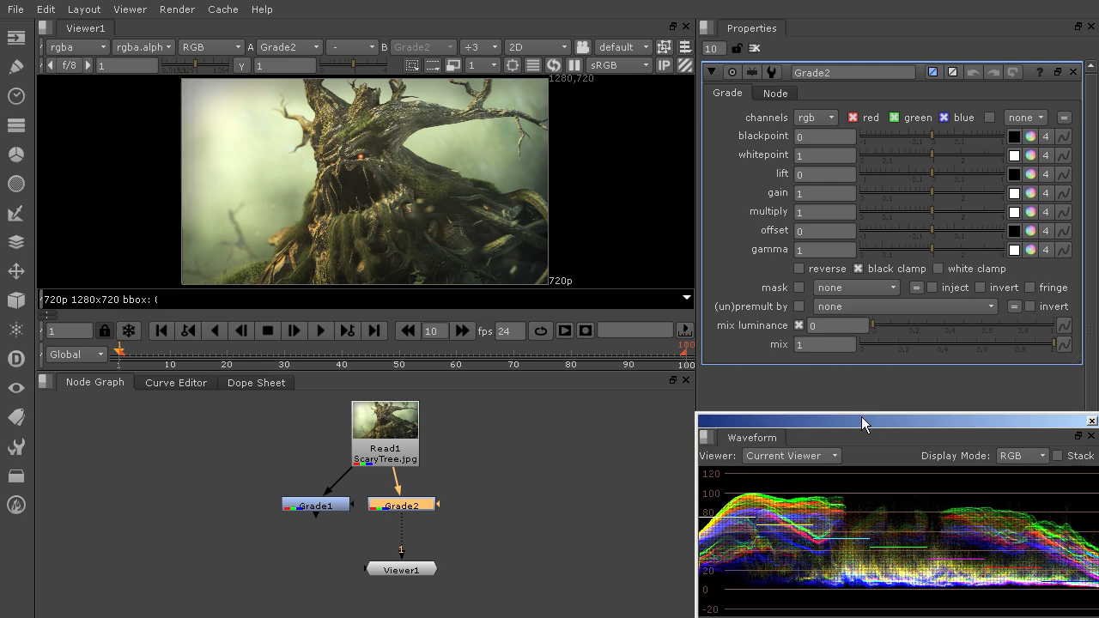
{"action": "mouse_move", "coordinate": [900, 380]}
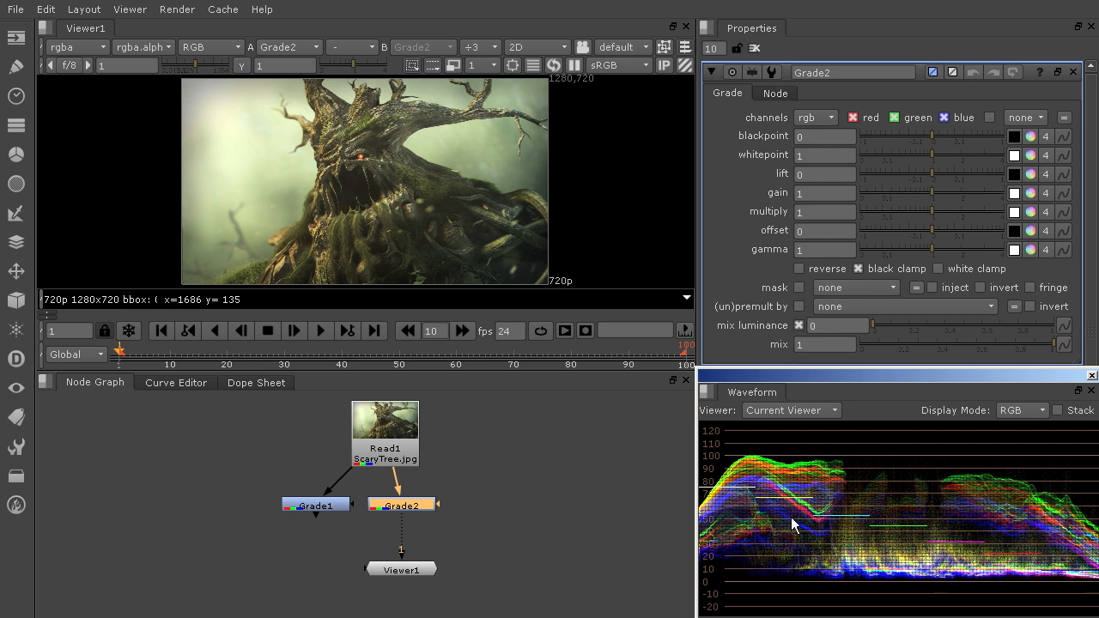
{"action": "mouse_move", "coordinate": [840, 501]}
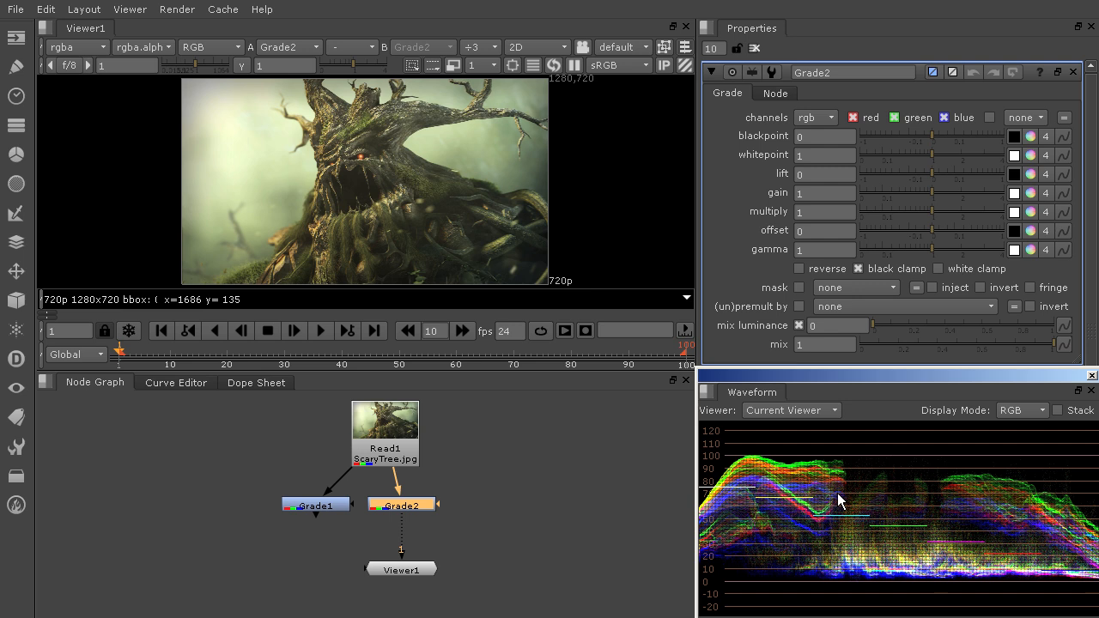
{"action": "mouse_move", "coordinate": [814, 467]}
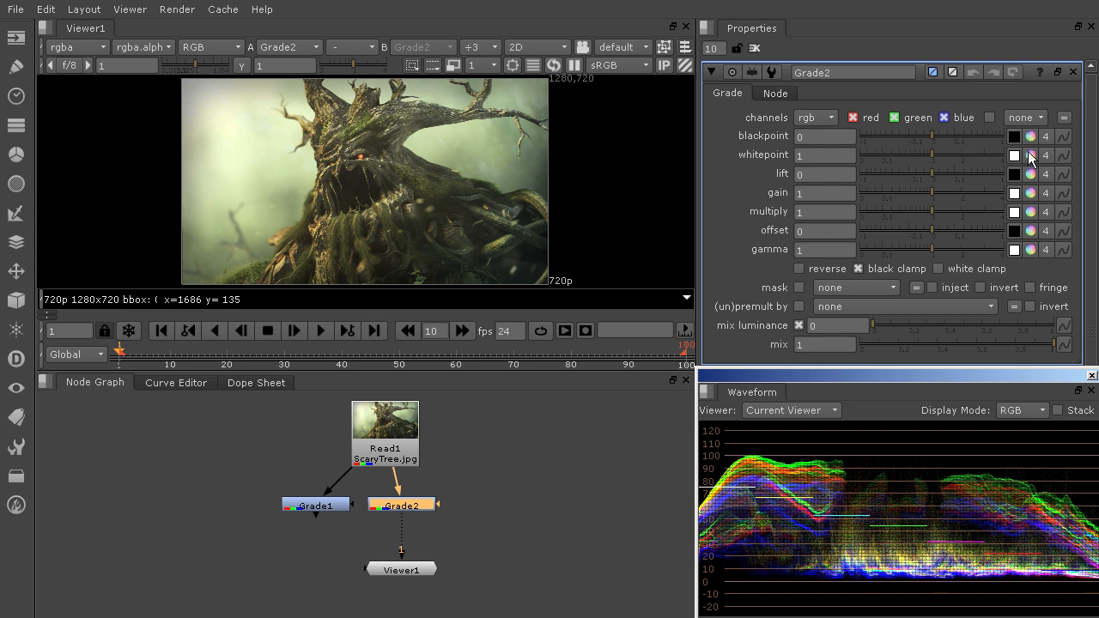
Split Grade2's whitepoint and set red 1.05, green 1.1, blue 0.64.
{"action": "left_click", "coordinate": [1030, 154]}
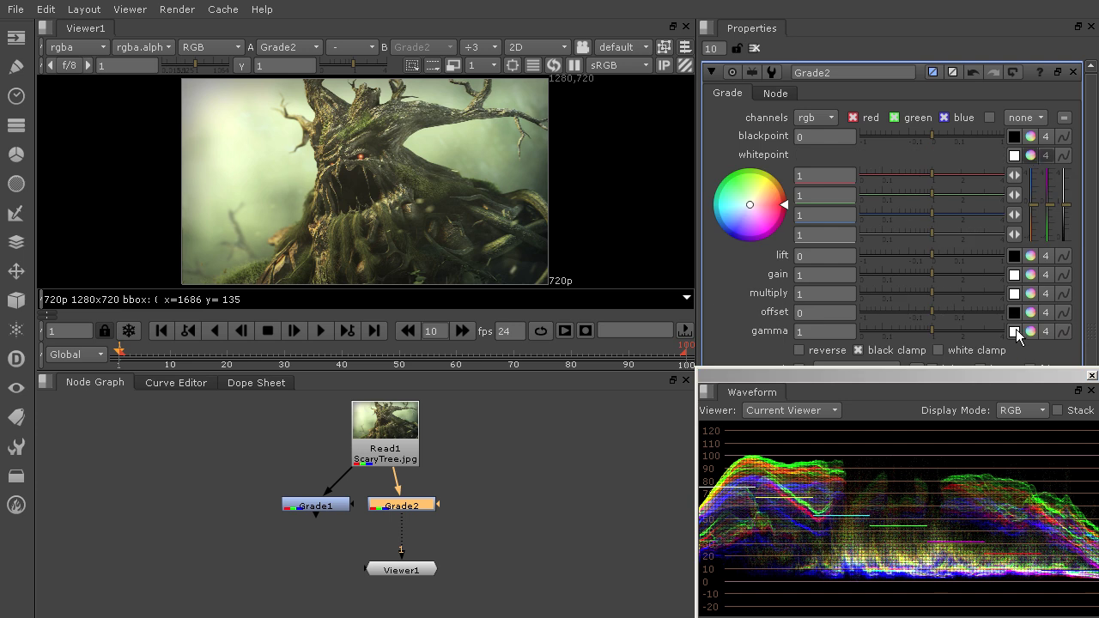
{"action": "mouse_move", "coordinate": [924, 285]}
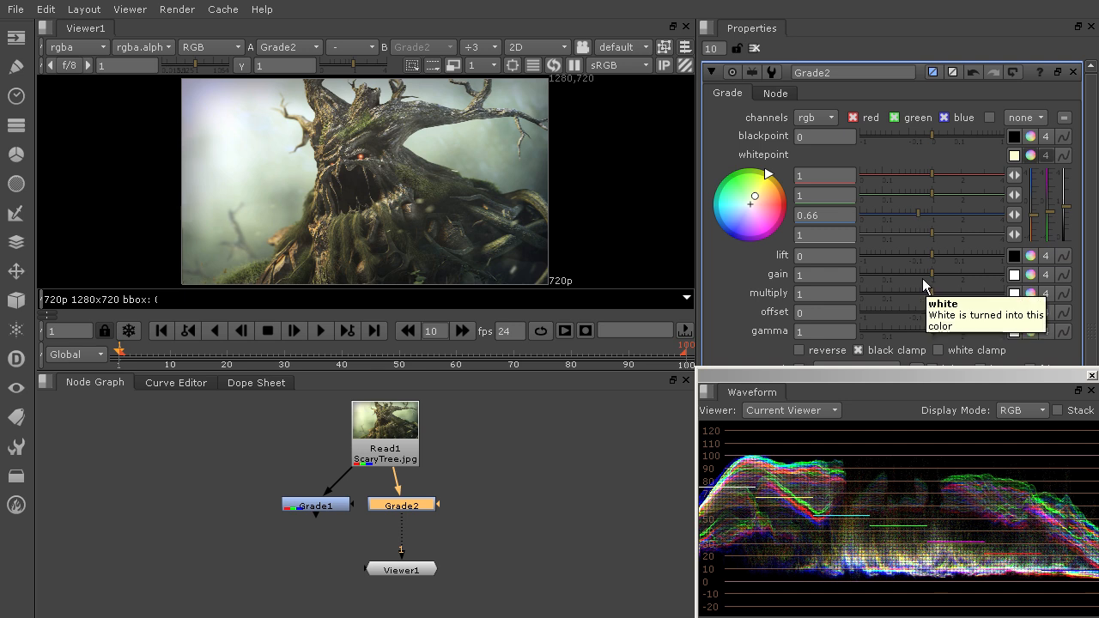
{"action": "mouse_move", "coordinate": [598, 253]}
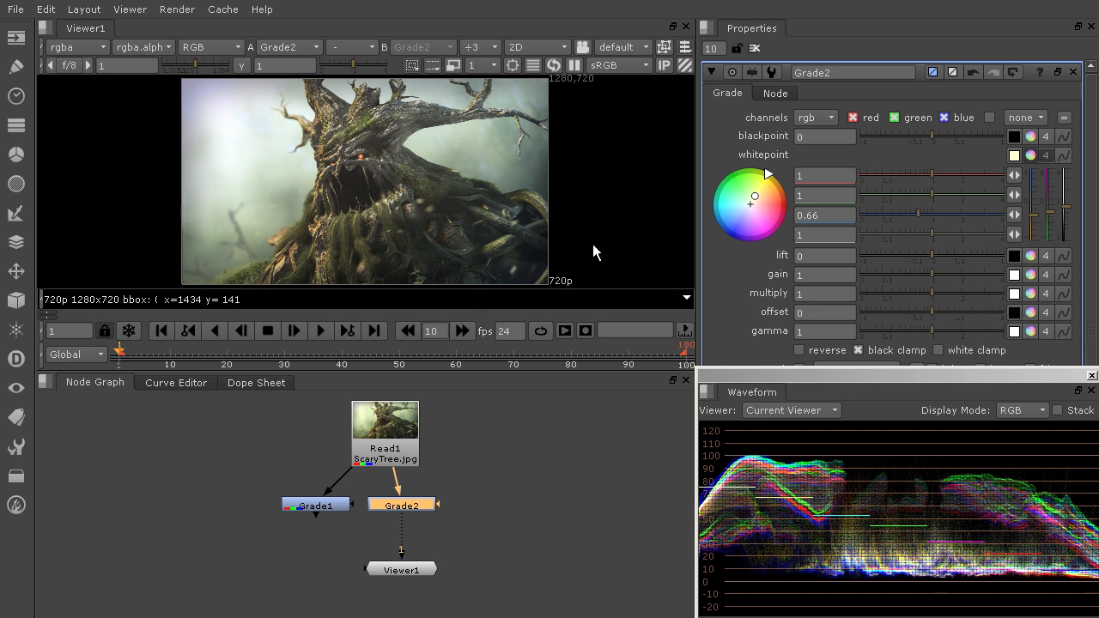
{"action": "mouse_move", "coordinate": [867, 479]}
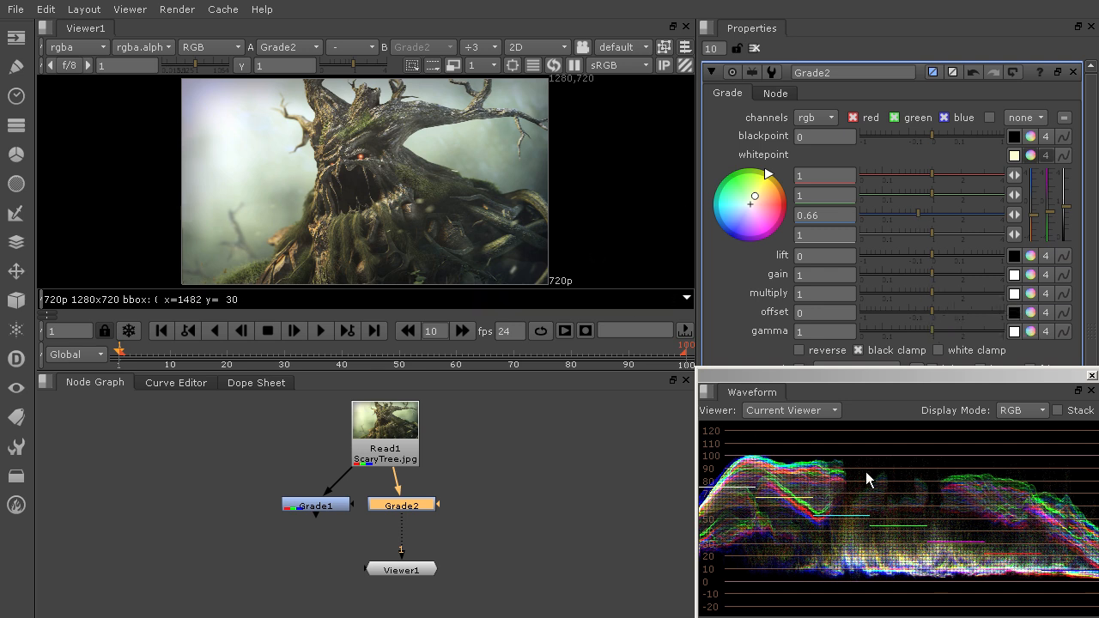
{"action": "mouse_move", "coordinate": [747, 474]}
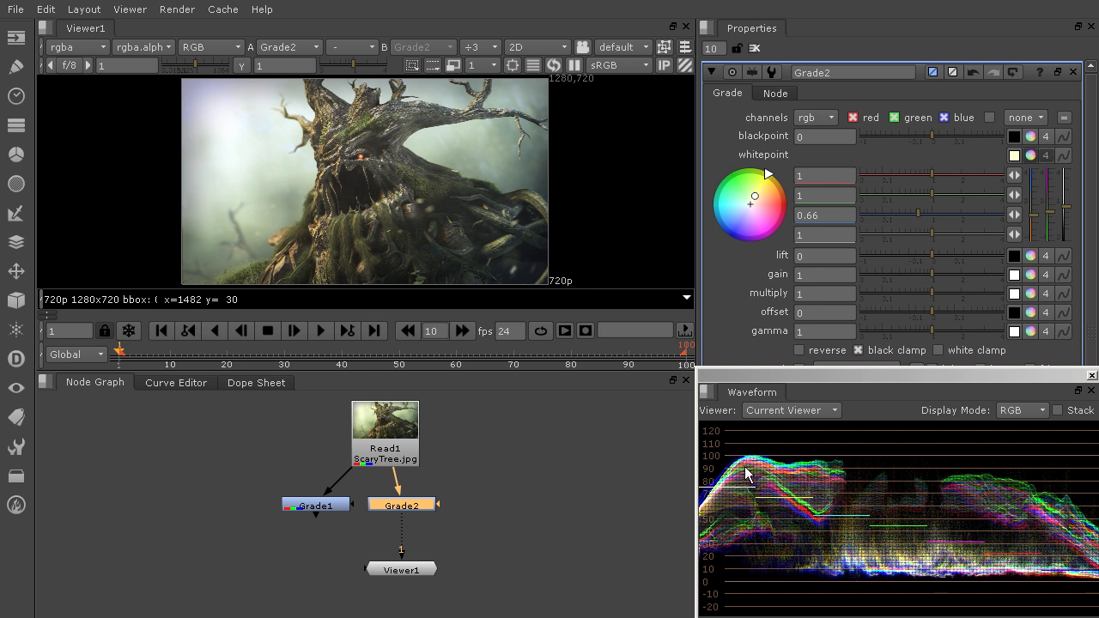
{"action": "mouse_move", "coordinate": [831, 529]}
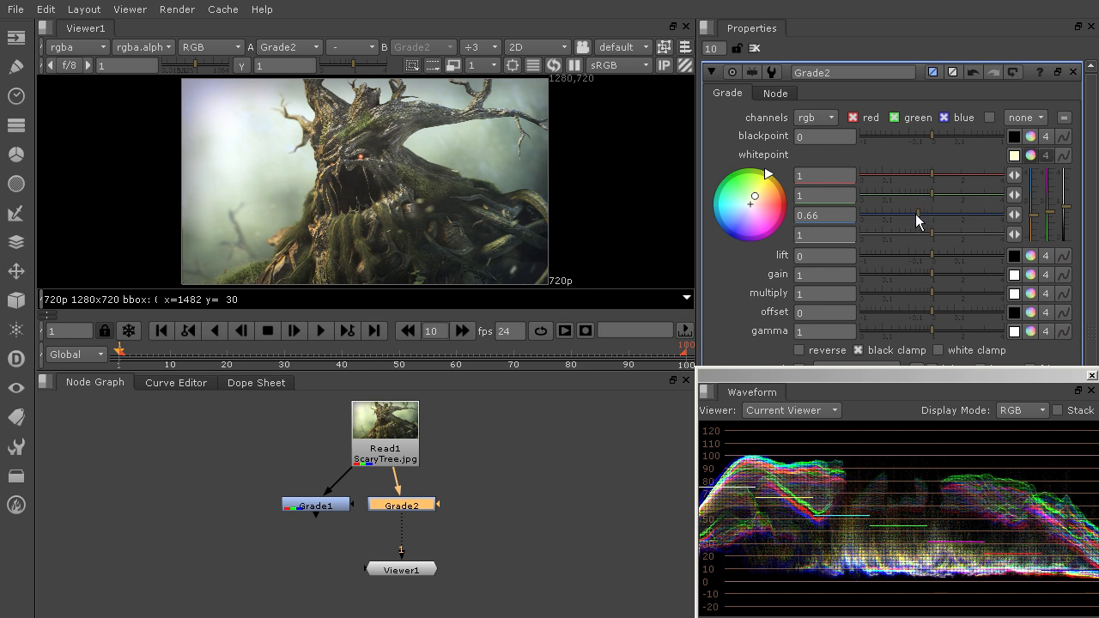
{"action": "left_click_drag", "start_coordinate": [924, 215], "coordinate": [919, 214]}
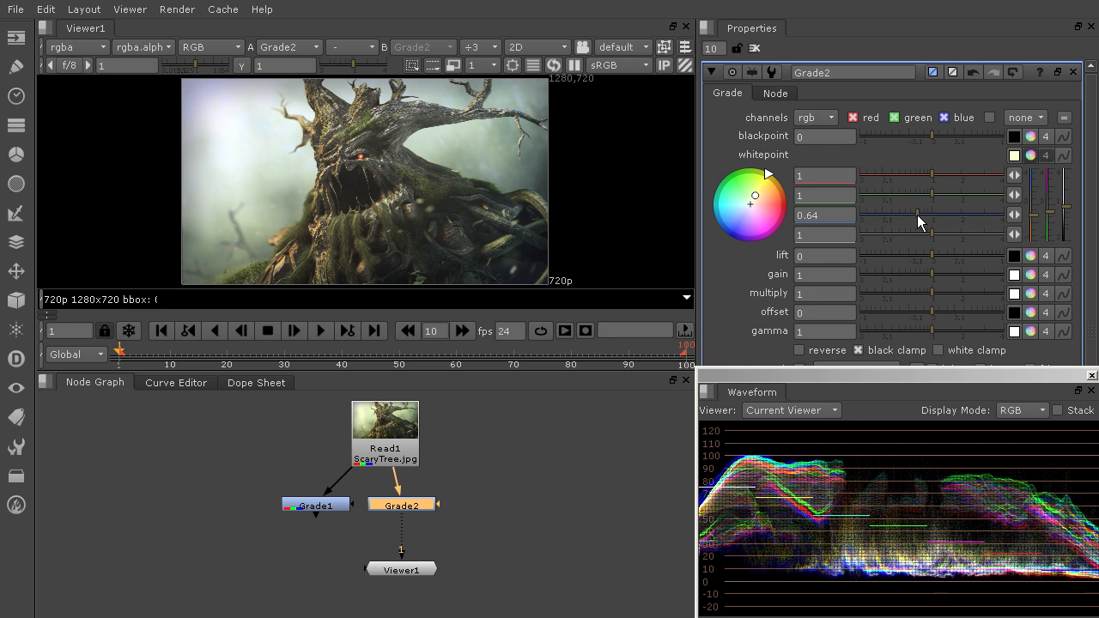
{"action": "left_click_drag", "start_coordinate": [919, 195], "coordinate": [927, 196]}
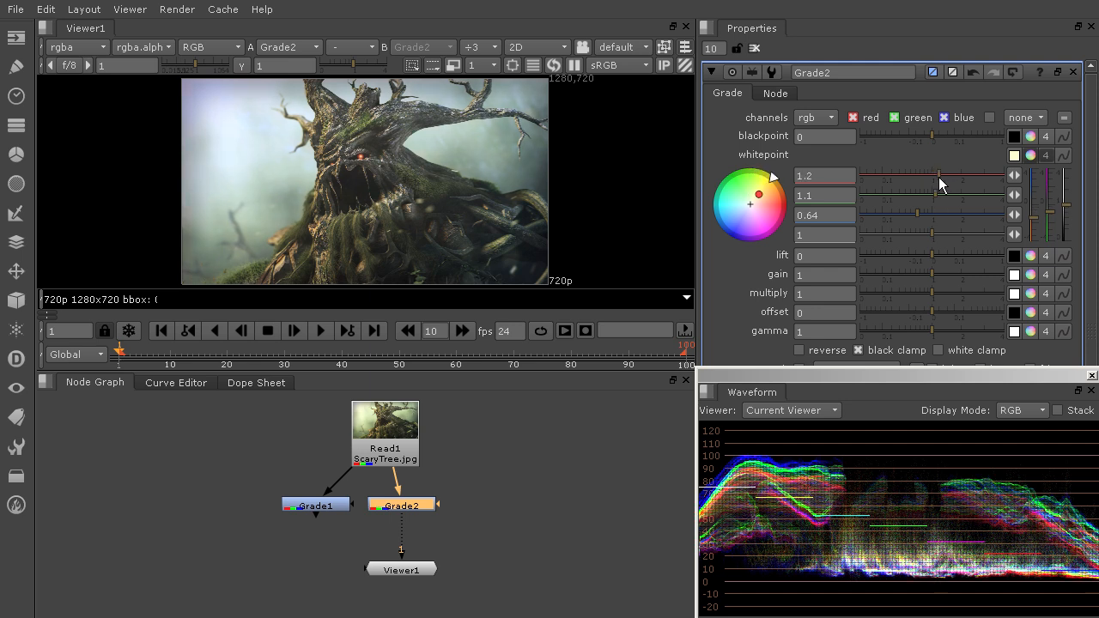
{"action": "left_click_drag", "start_coordinate": [938, 175], "coordinate": [907, 175]}
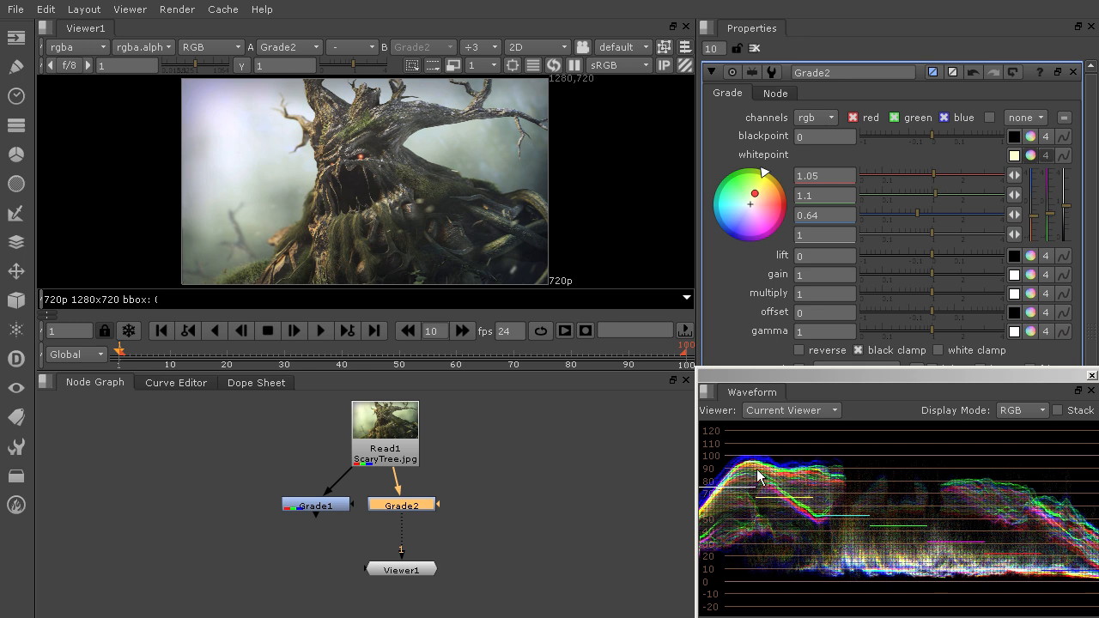
{"action": "mouse_move", "coordinate": [165, 268]}
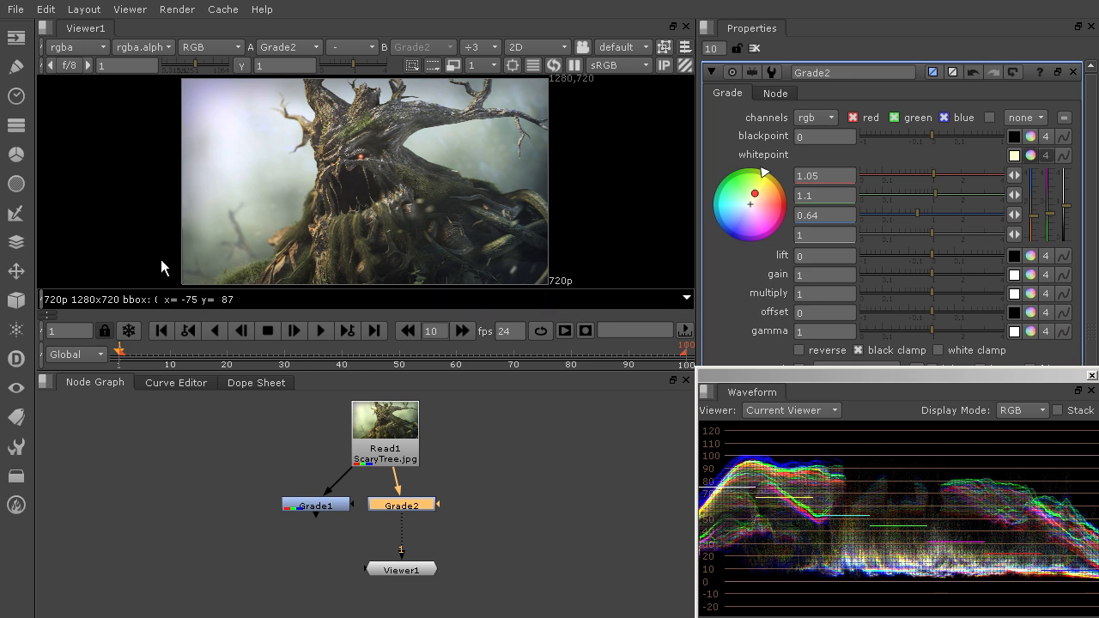
{"action": "mouse_move", "coordinate": [1022, 394]}
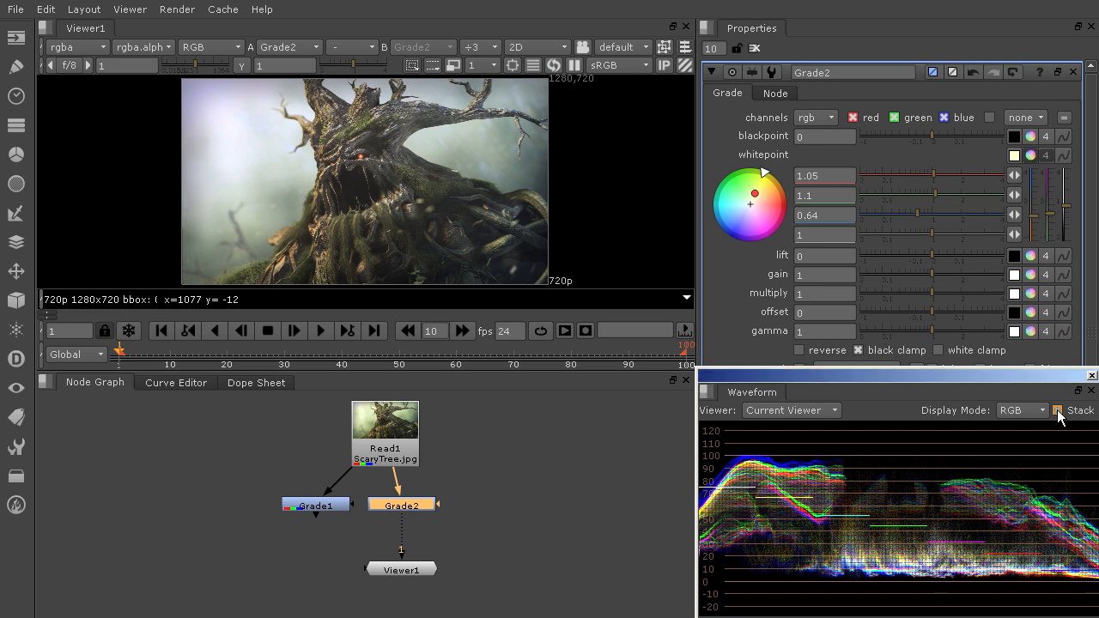
{"action": "left_click", "coordinate": [1058, 409]}
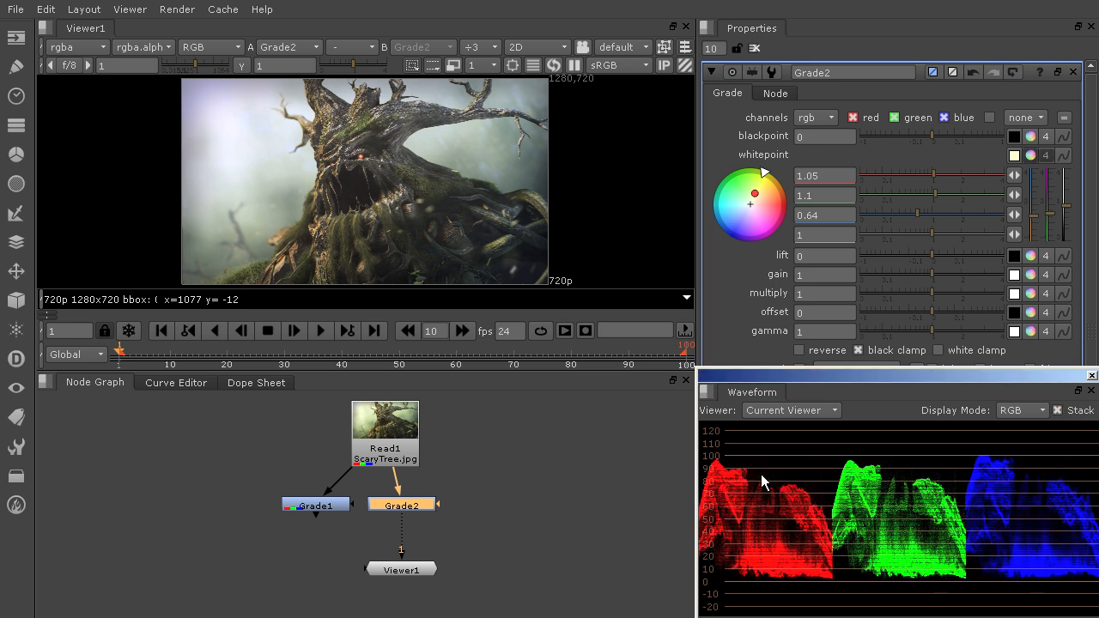
{"action": "mouse_move", "coordinate": [913, 198]}
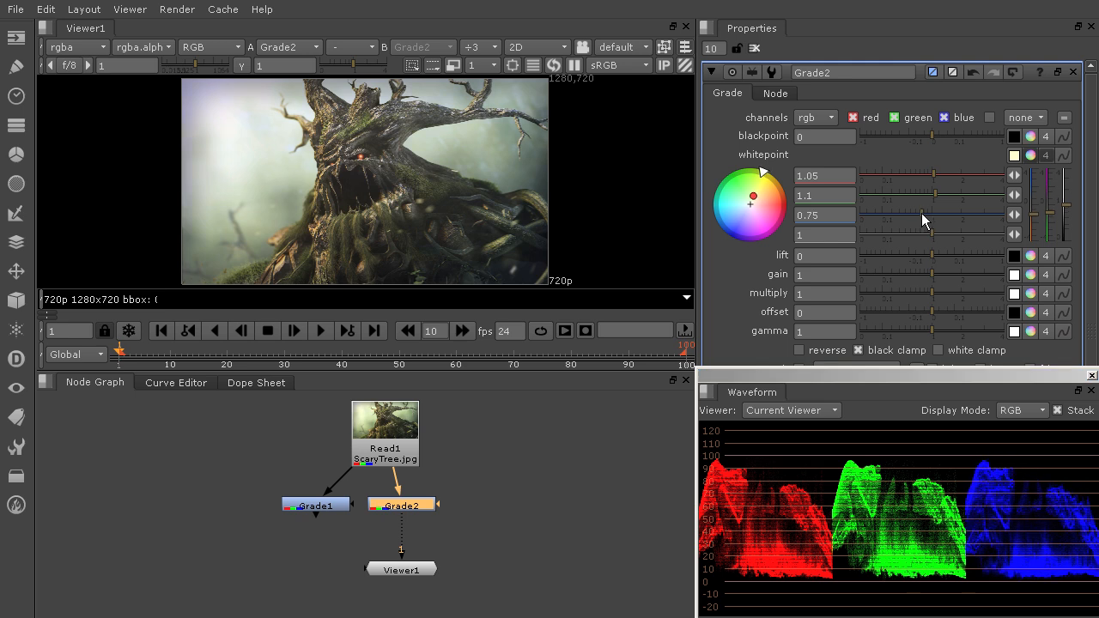
{"action": "mouse_move", "coordinate": [917, 262]}
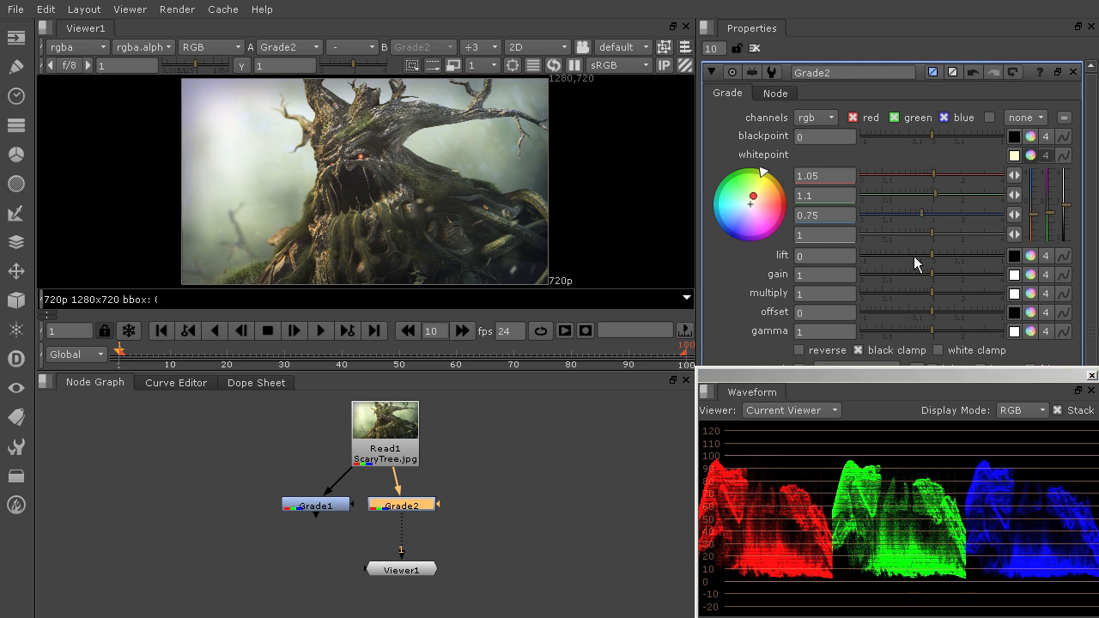
{"action": "mouse_move", "coordinate": [870, 474]}
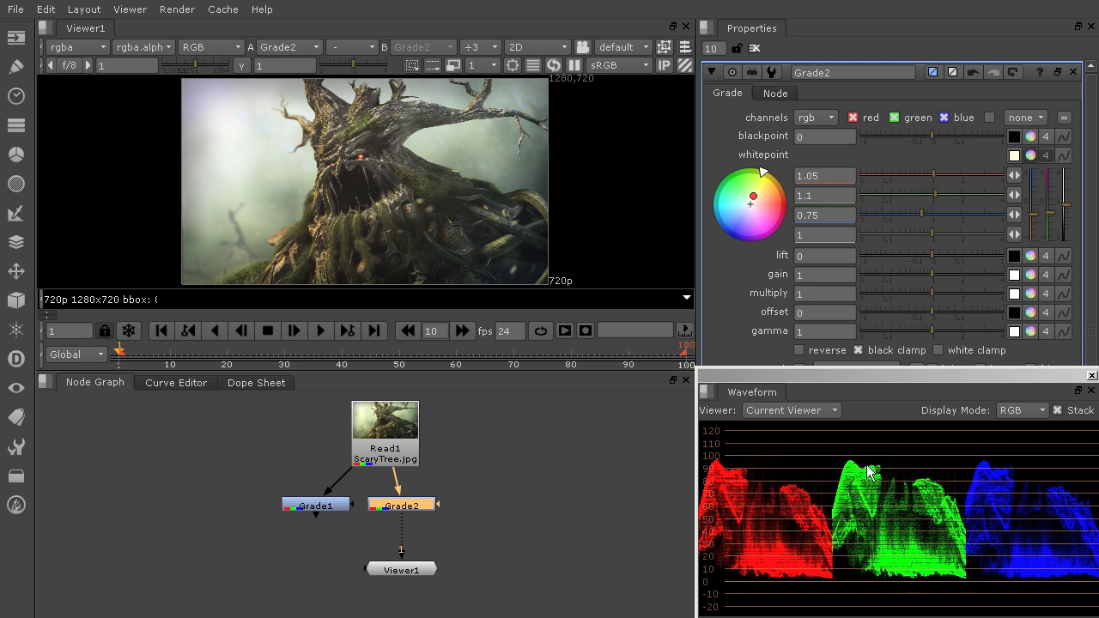
{"action": "mouse_move", "coordinate": [684, 463]}
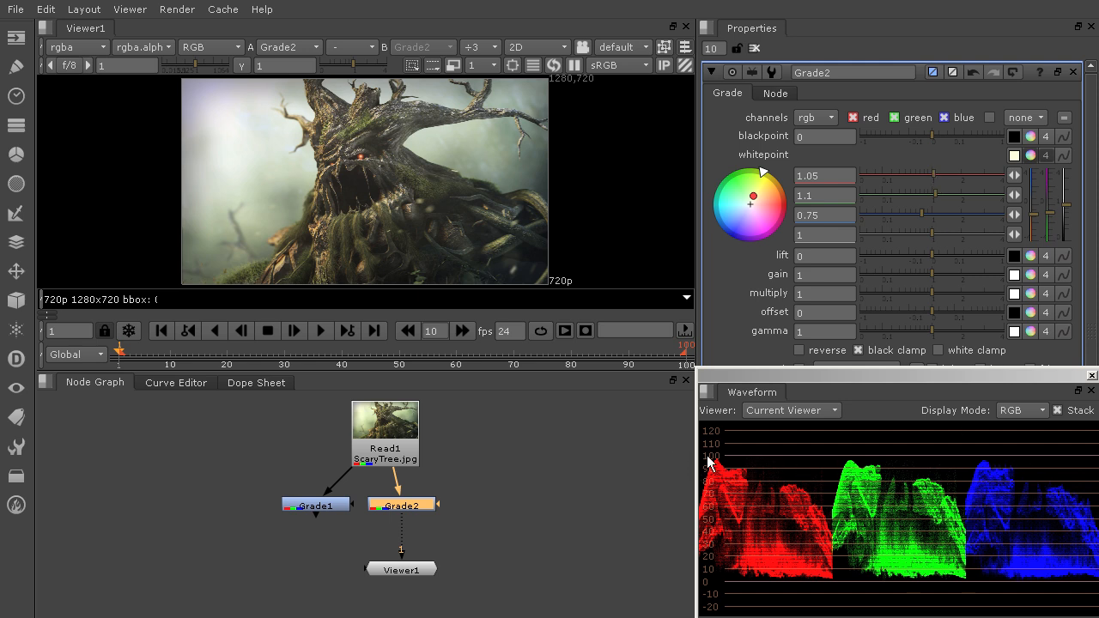
{"action": "mouse_move", "coordinate": [721, 517]}
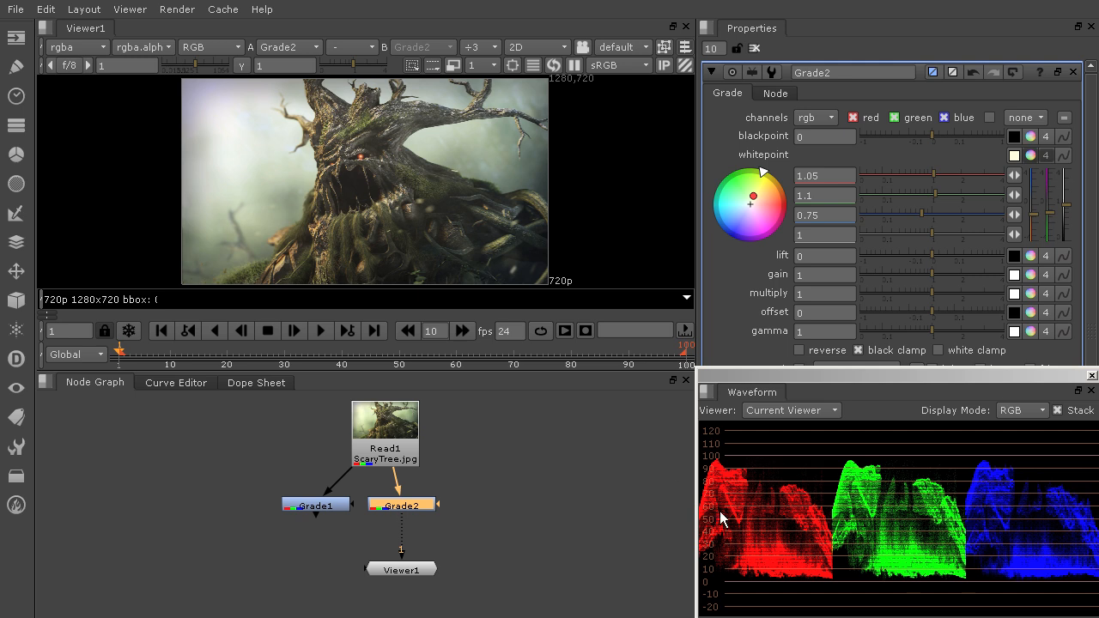
{"action": "mouse_move", "coordinate": [783, 534]}
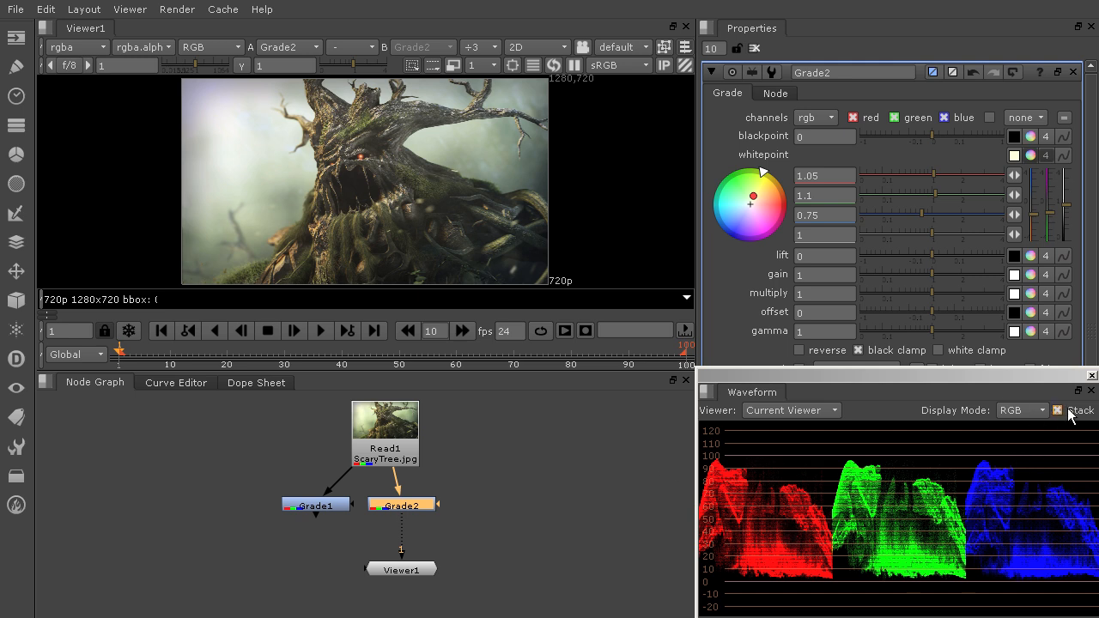
{"action": "mouse_move", "coordinate": [1068, 491]}
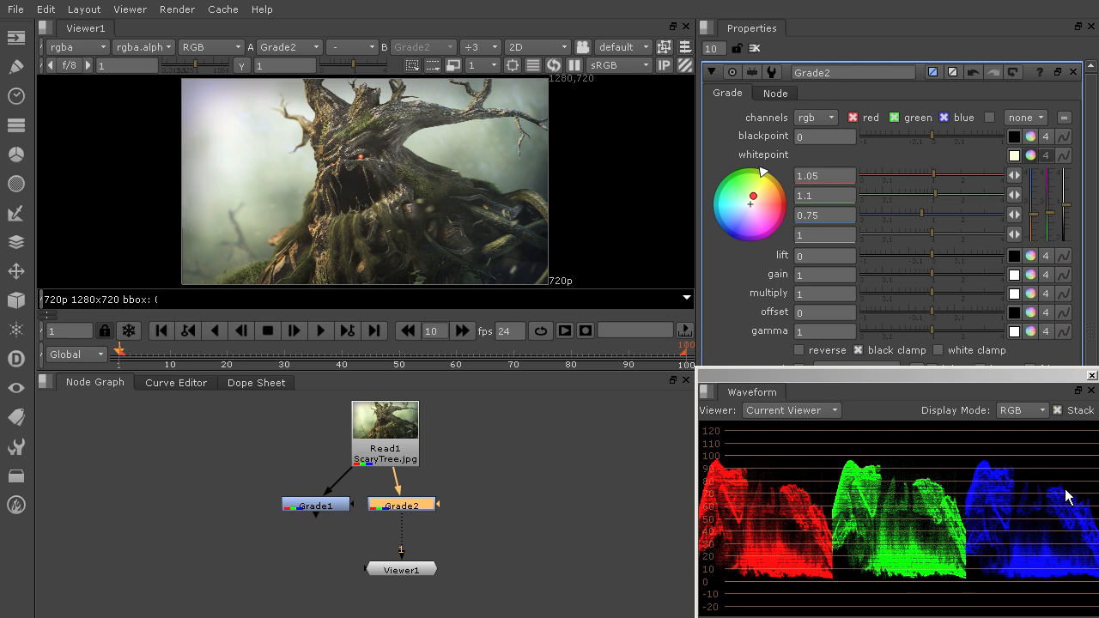
{"action": "mouse_move", "coordinate": [1064, 495]}
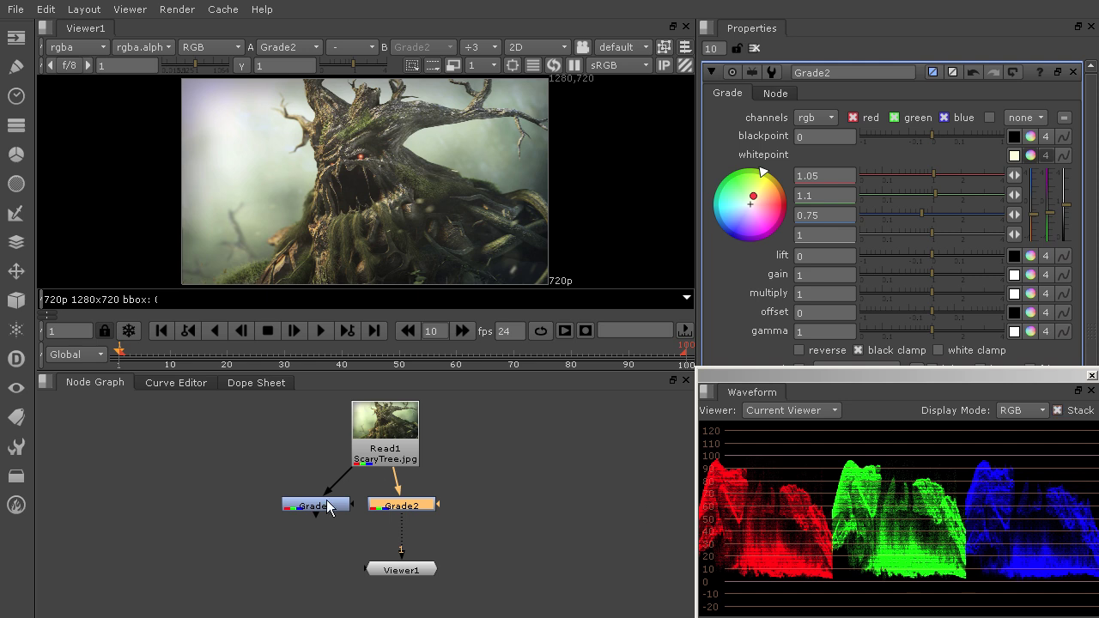
Rearrange the Grade nodes and place Grade3 off Read1 feeding Viewer1.
{"action": "left_click", "coordinate": [313, 505]}
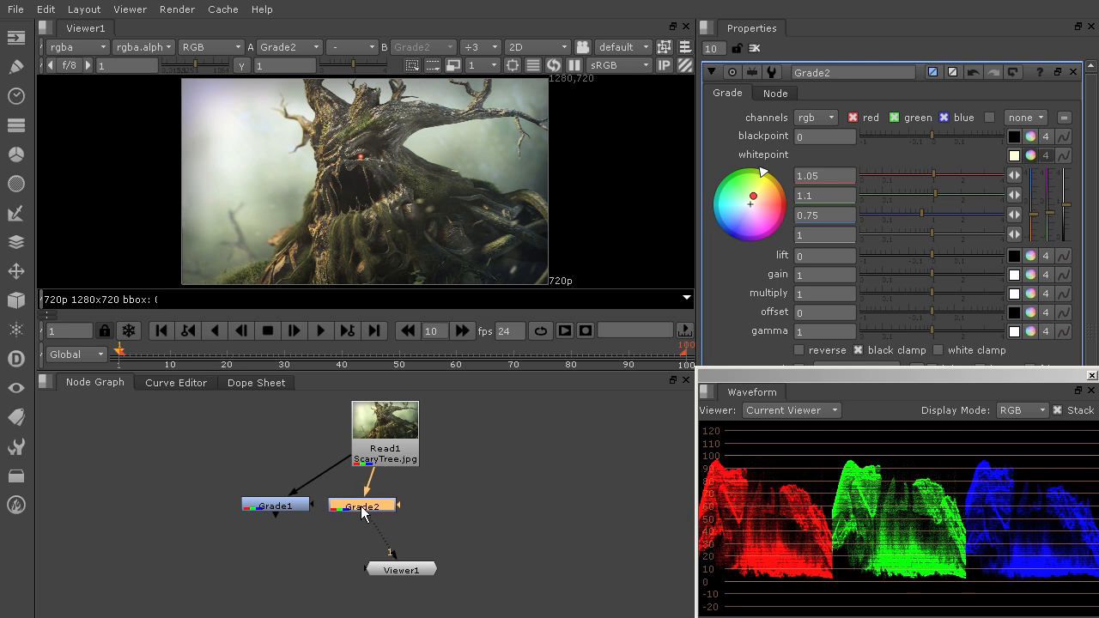
{"action": "mouse_move", "coordinate": [374, 513]}
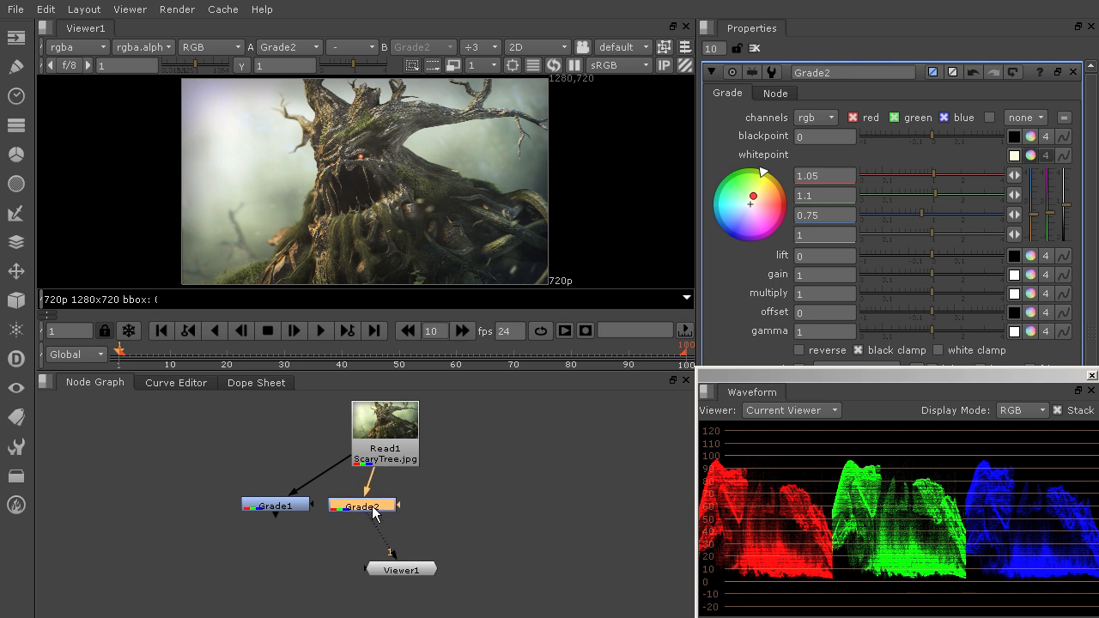
{"action": "mouse_move", "coordinate": [550, 471]}
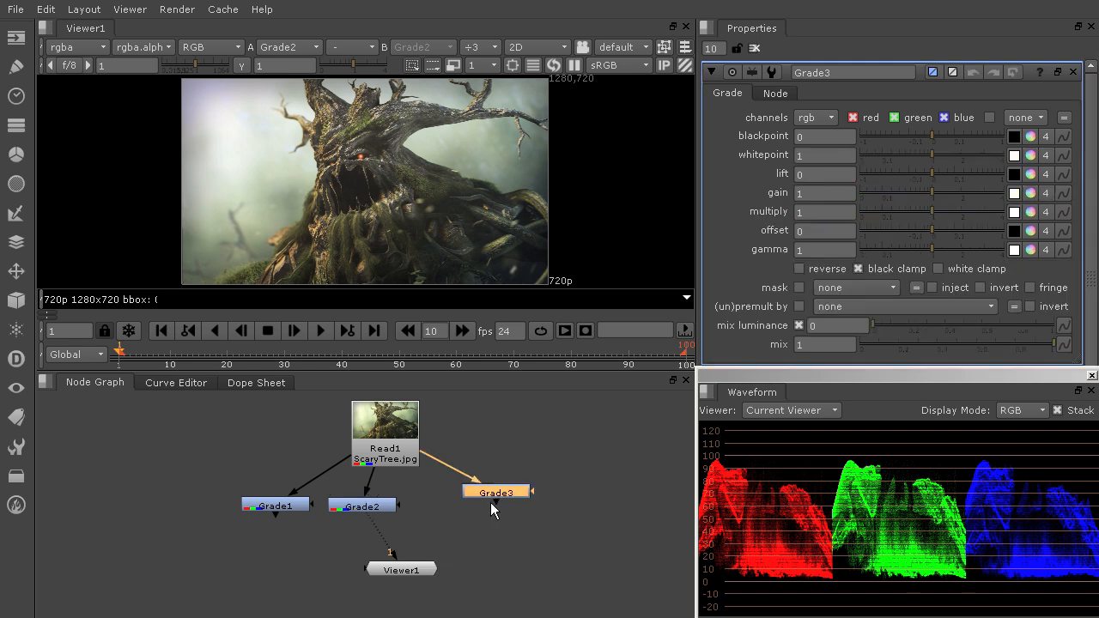
{"action": "left_click_drag", "start_coordinate": [496, 491], "coordinate": [455, 505]}
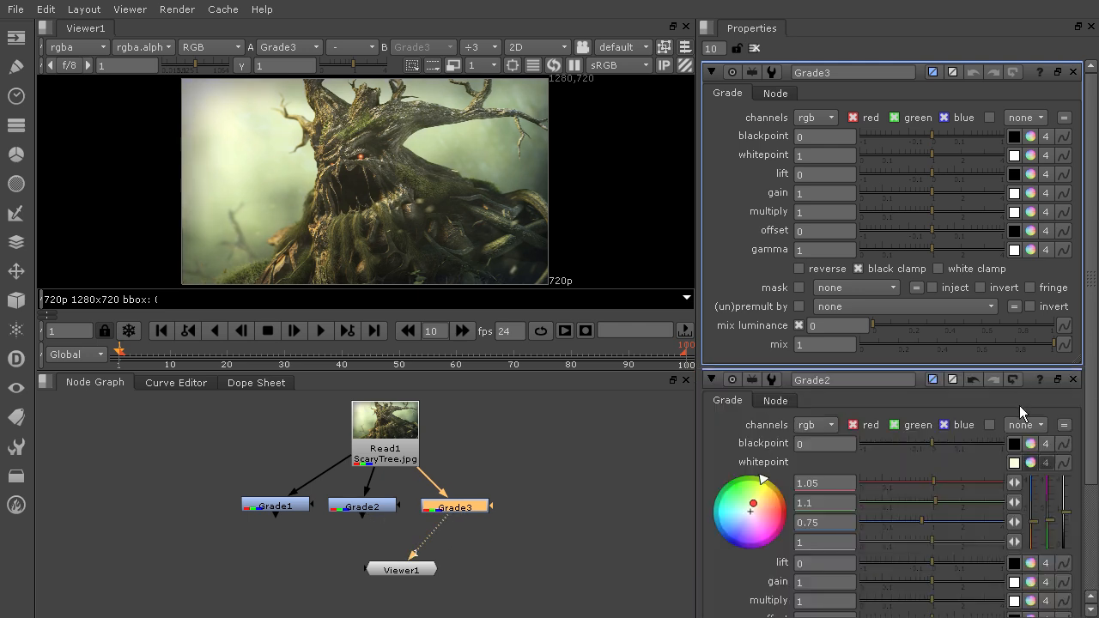
Close Grade2's properties, leaving only Grade3's settings open.
{"action": "left_click", "coordinate": [1071, 379]}
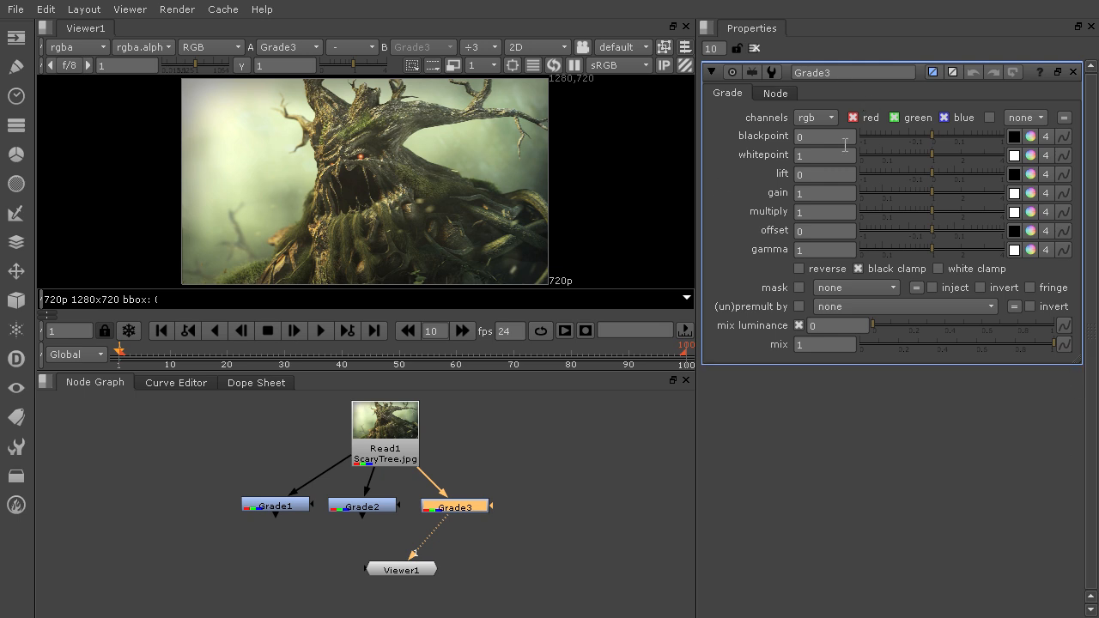
{"action": "mouse_move", "coordinate": [780, 48]}
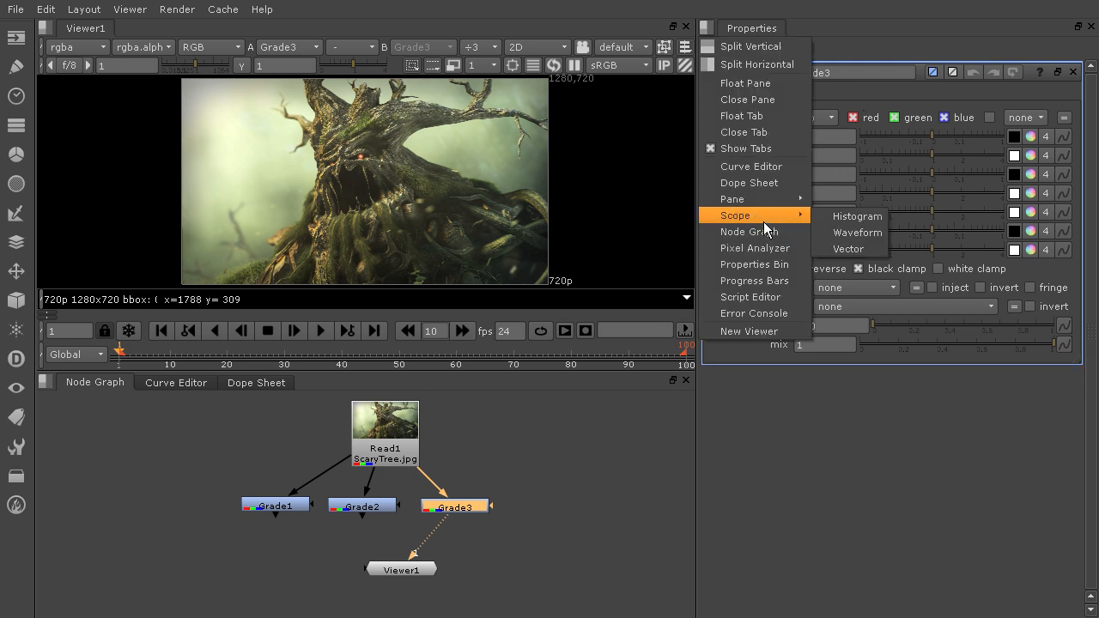
{"action": "mouse_move", "coordinate": [848, 249]}
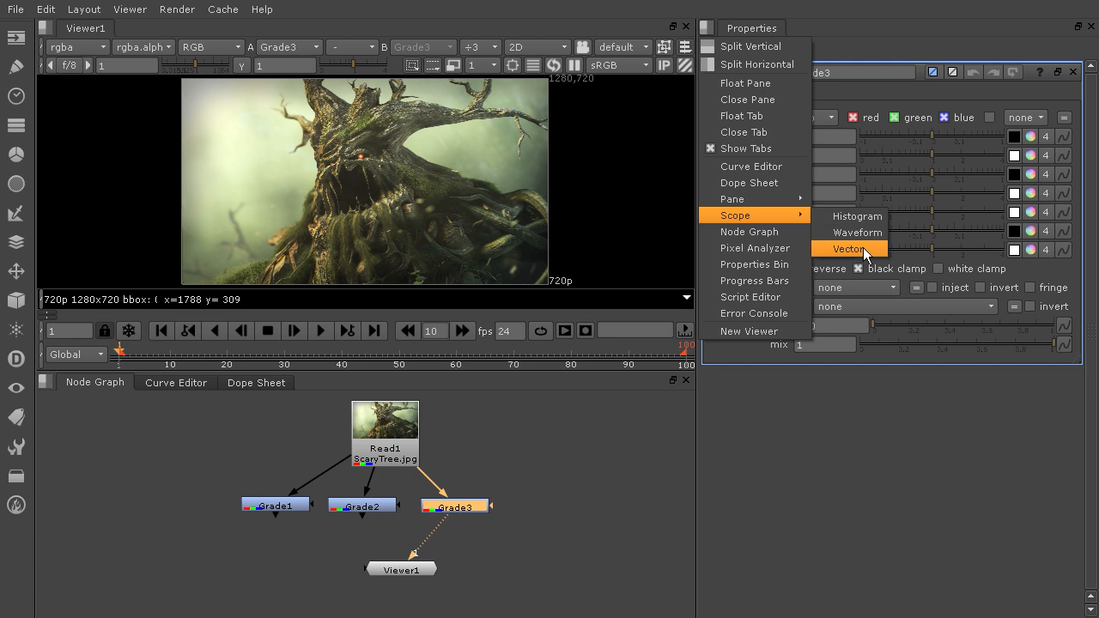
Show a Vectorscope of the tree image in the right pane.
{"action": "left_click", "coordinate": [849, 249]}
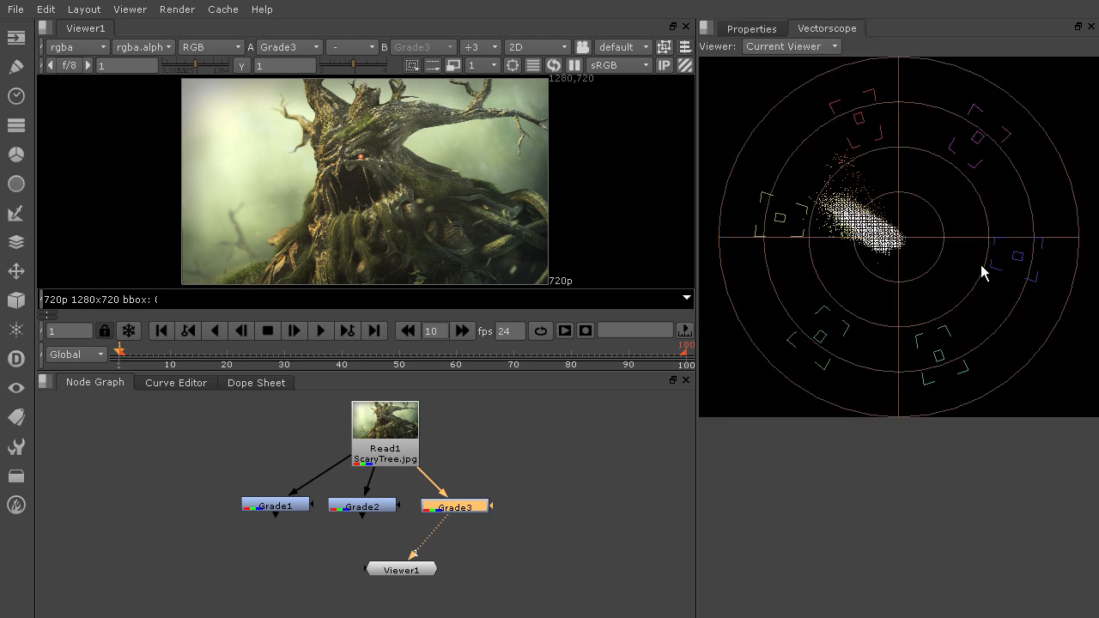
{"action": "mouse_move", "coordinate": [919, 335]}
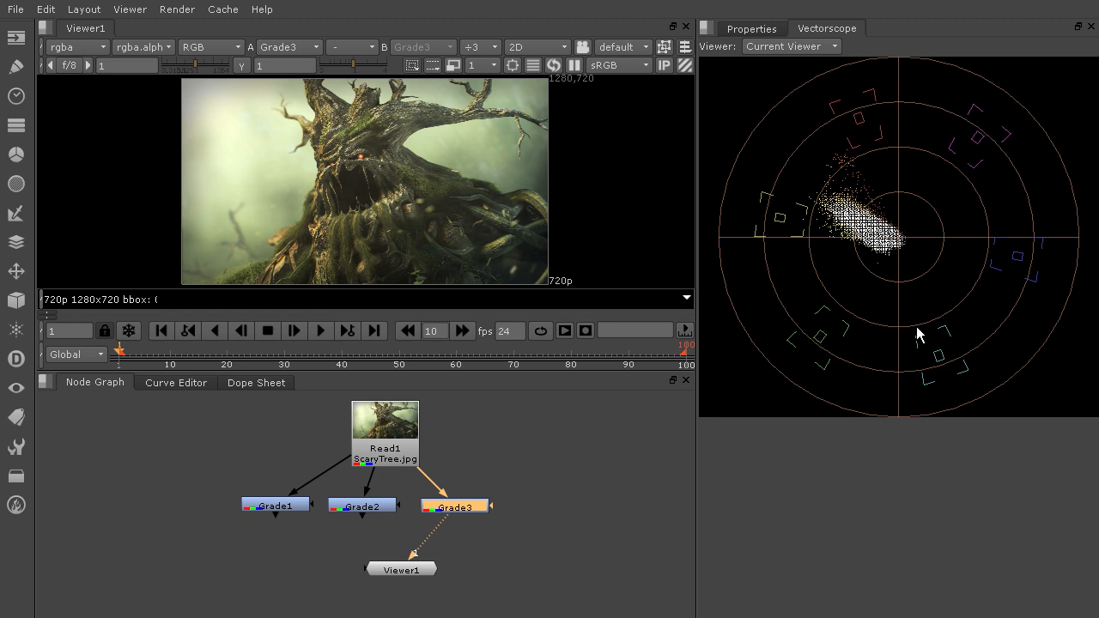
{"action": "mouse_move", "coordinate": [924, 333]}
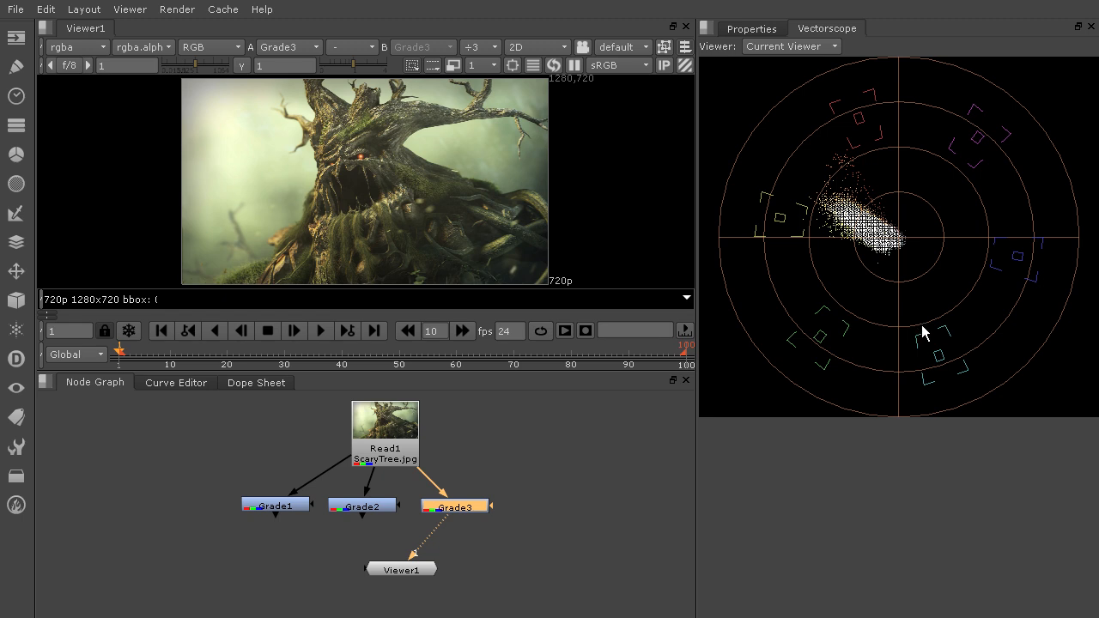
{"action": "mouse_move", "coordinate": [878, 154]}
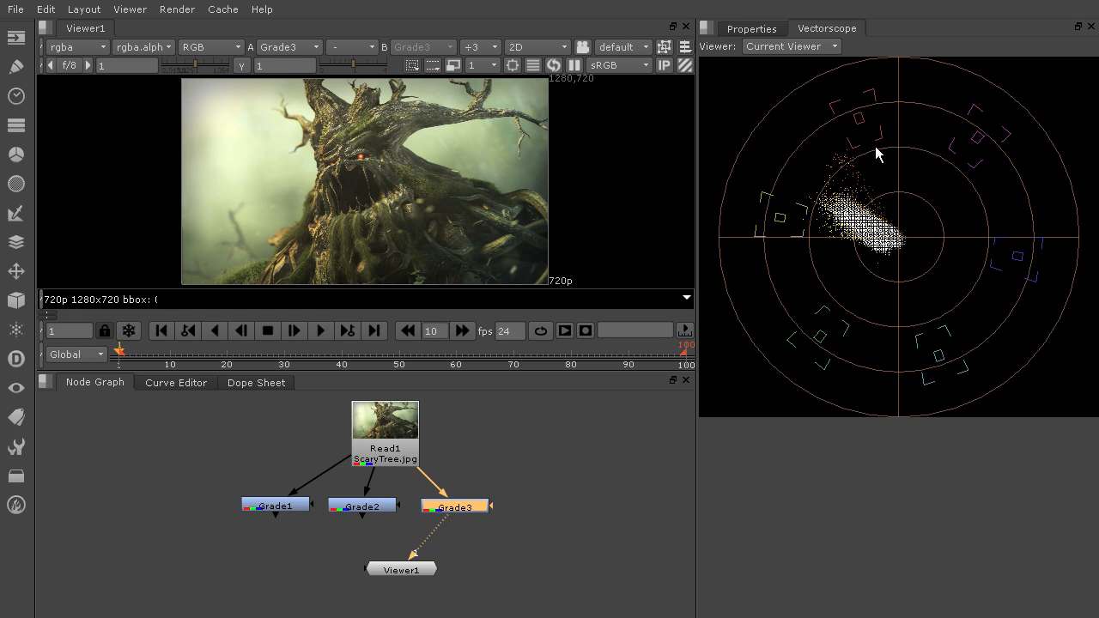
{"action": "mouse_move", "coordinate": [914, 189]}
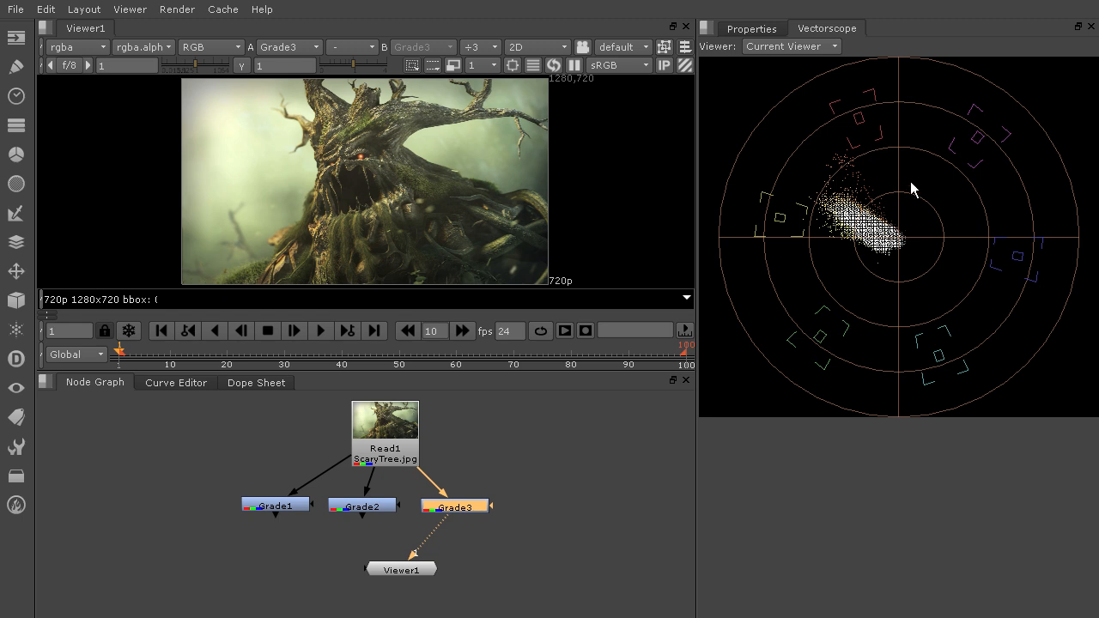
{"action": "mouse_move", "coordinate": [874, 150]}
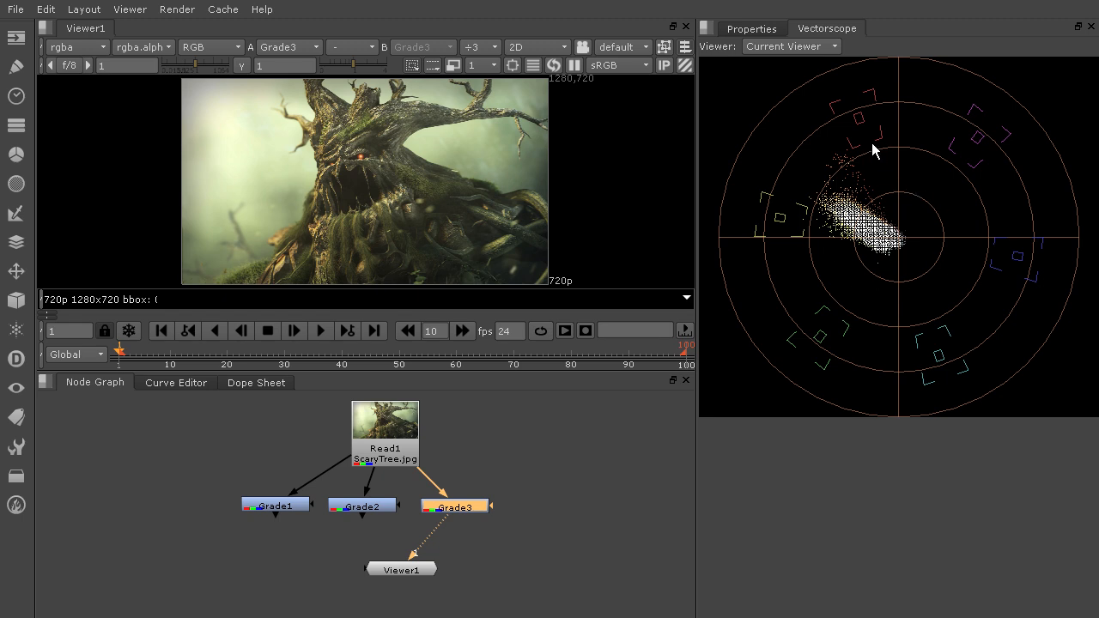
{"action": "mouse_move", "coordinate": [970, 289]}
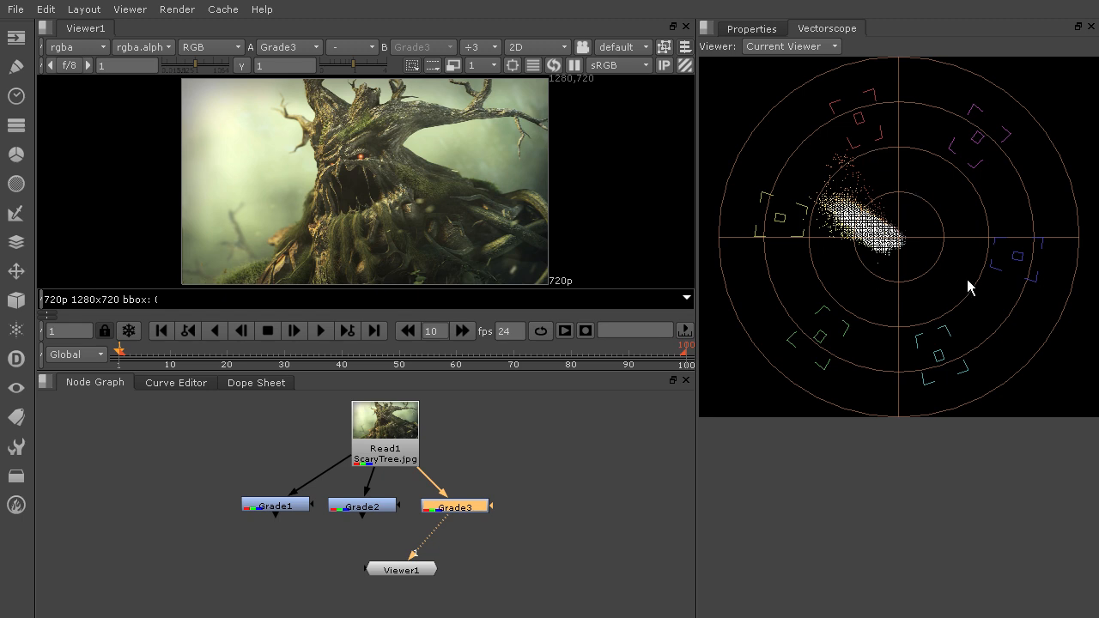
{"action": "mouse_move", "coordinate": [905, 368]}
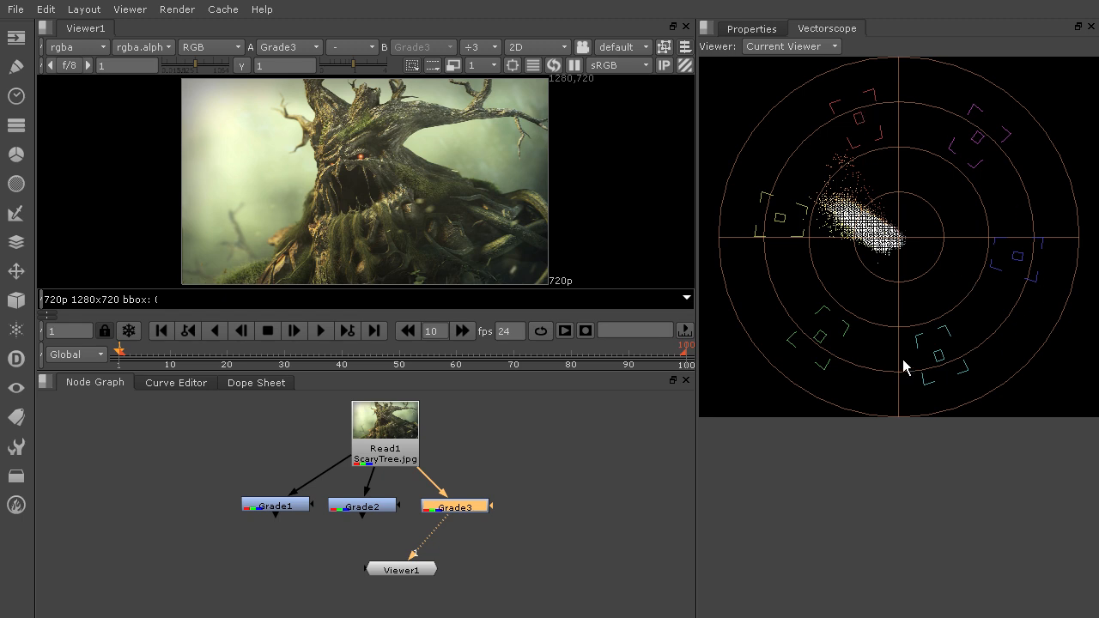
{"action": "mouse_move", "coordinate": [833, 369]}
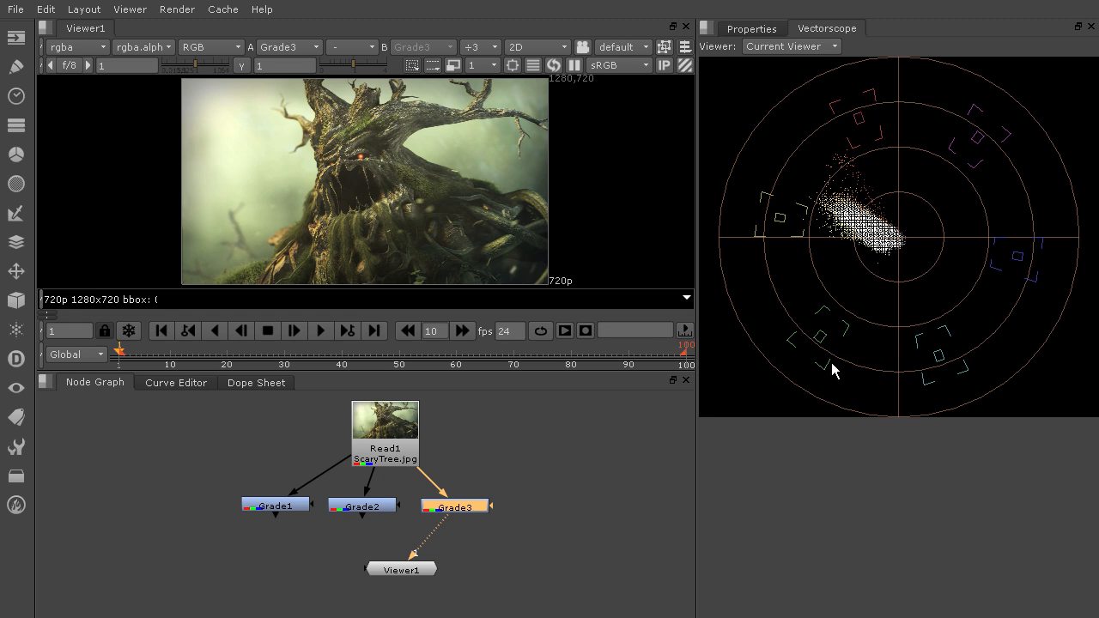
{"action": "mouse_move", "coordinate": [844, 221]}
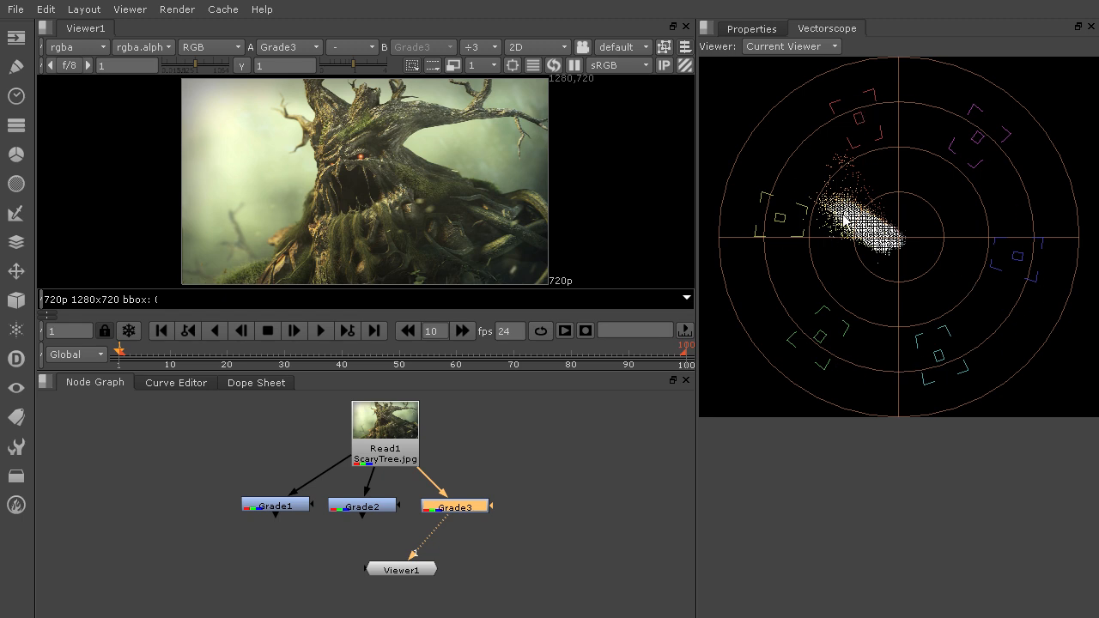
{"action": "mouse_move", "coordinate": [747, 271]}
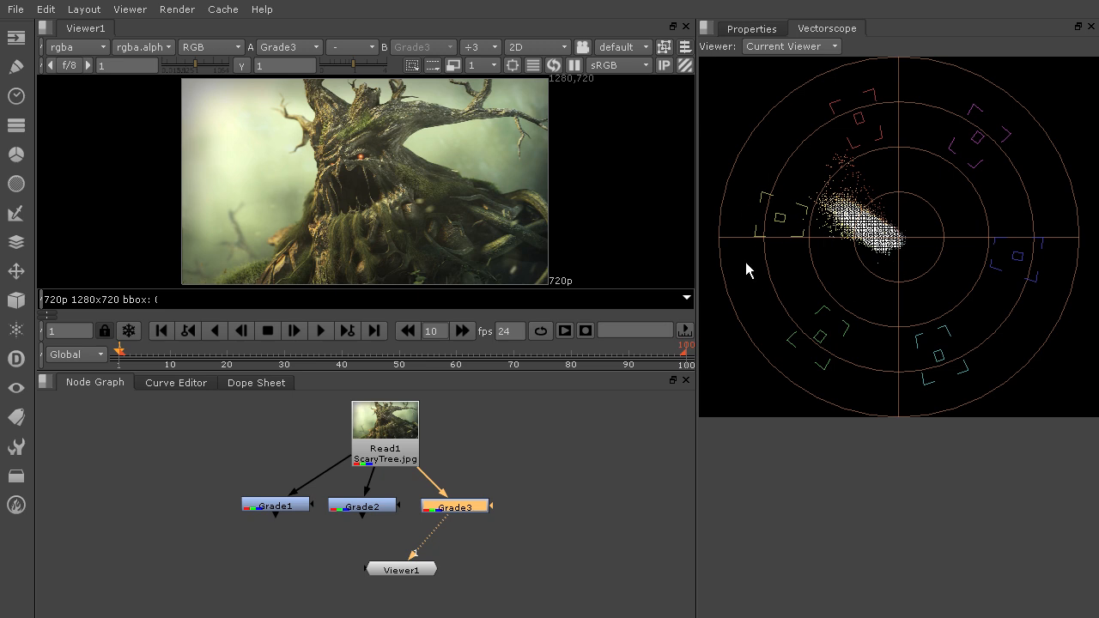
{"action": "mouse_move", "coordinate": [828, 335]}
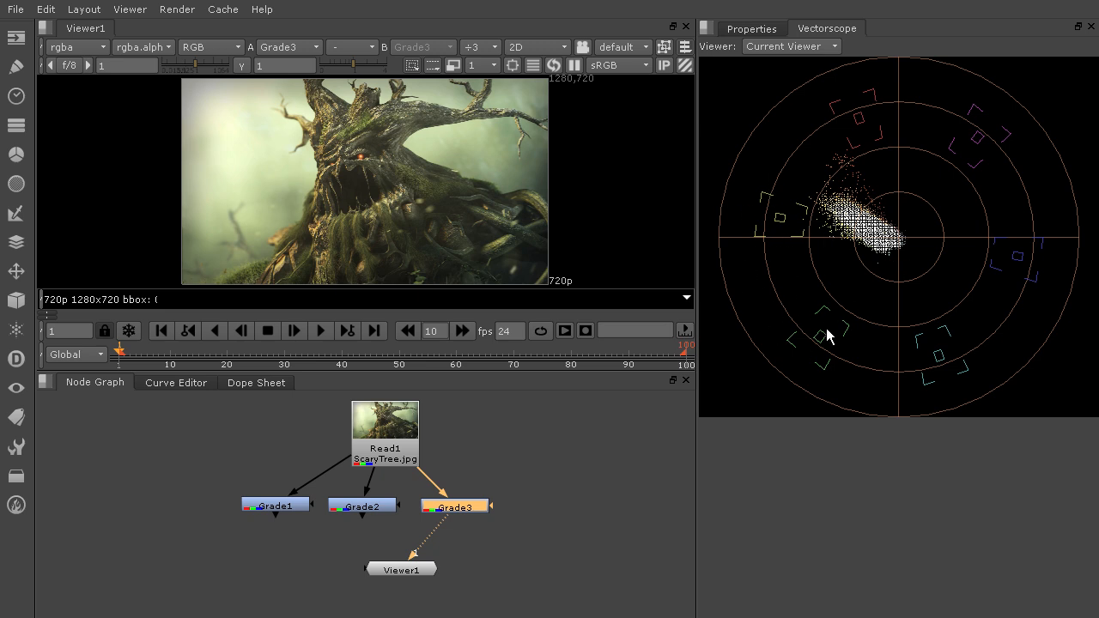
{"action": "mouse_move", "coordinate": [858, 220]}
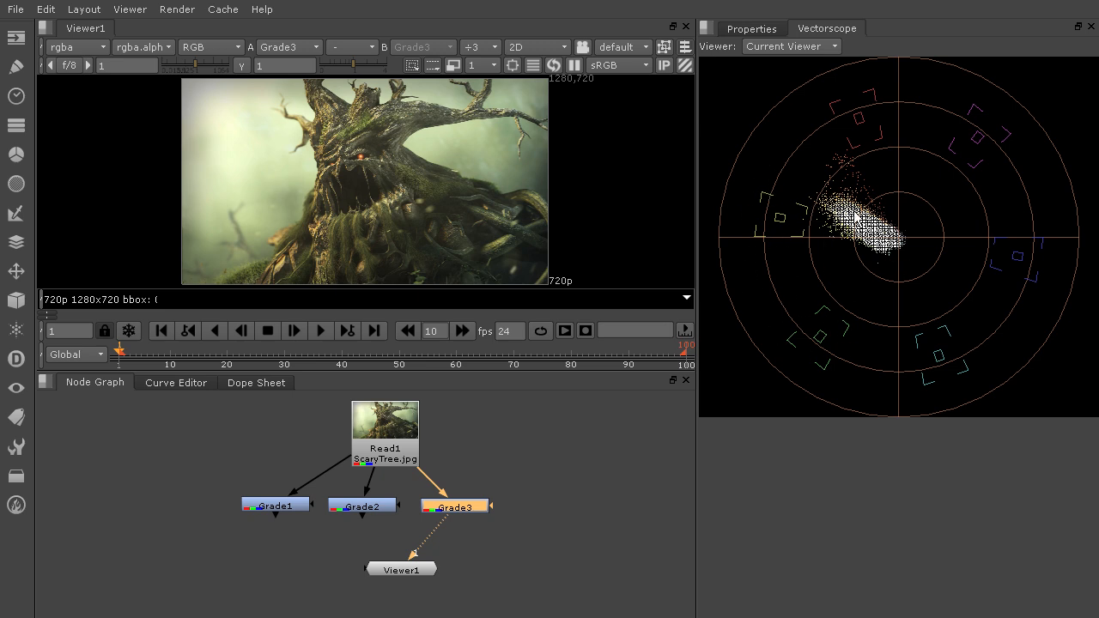
{"action": "mouse_move", "coordinate": [776, 292]}
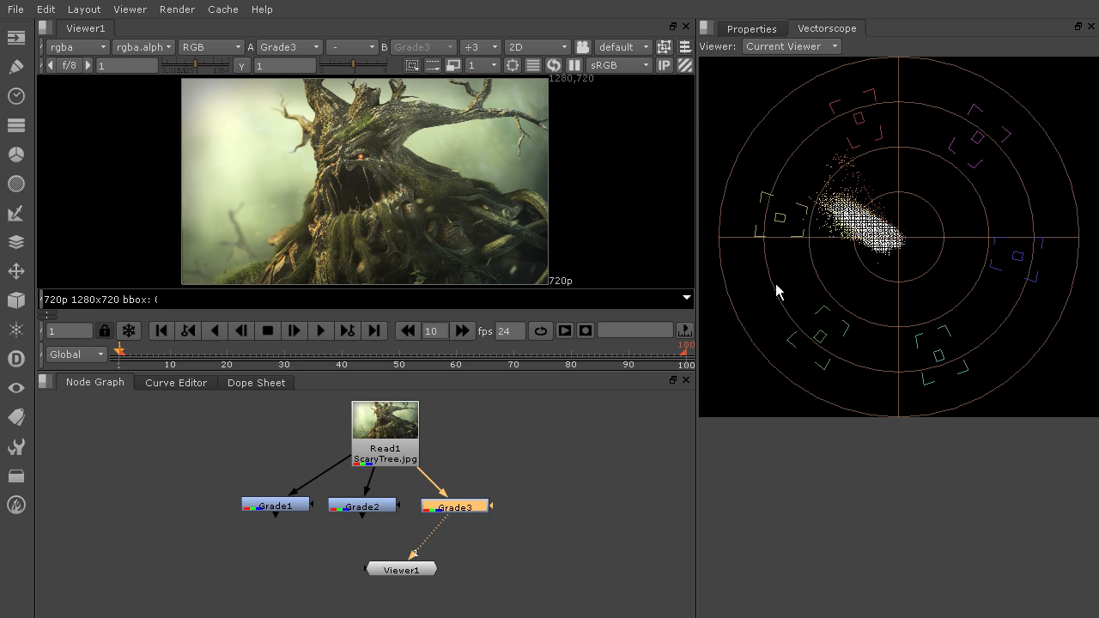
{"action": "mouse_move", "coordinate": [776, 290]}
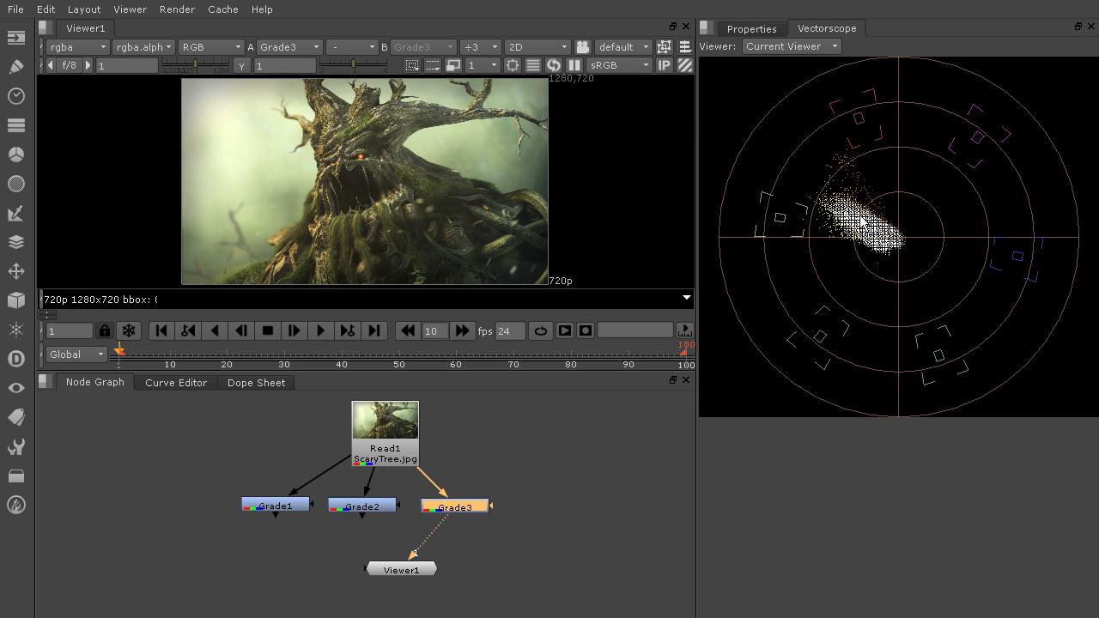
{"action": "mouse_move", "coordinate": [1021, 323]}
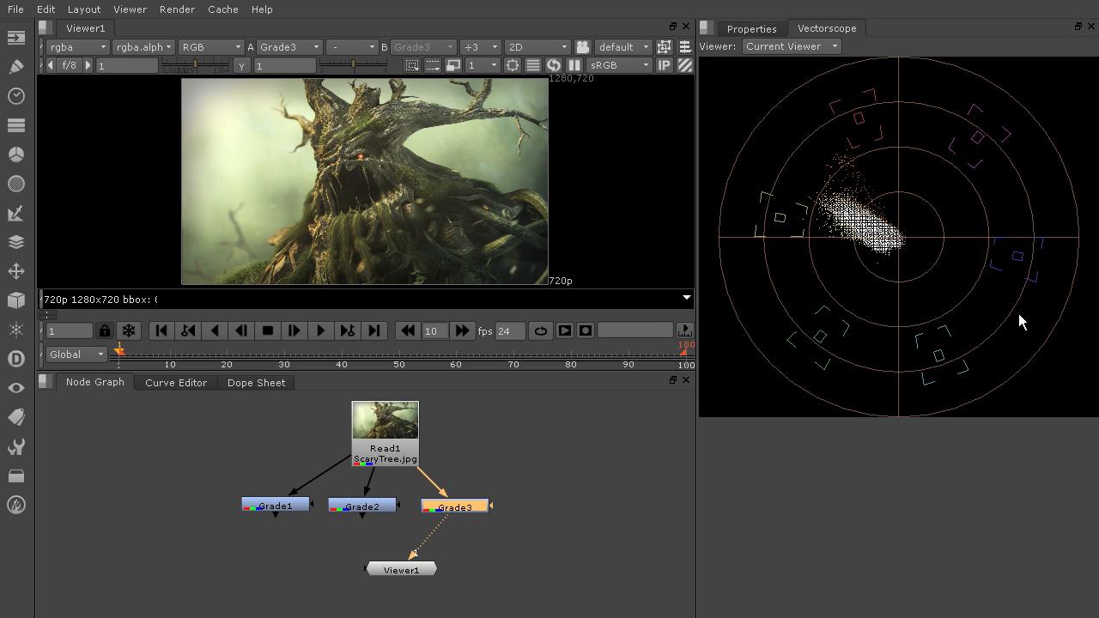
{"action": "mouse_move", "coordinate": [855, 167]}
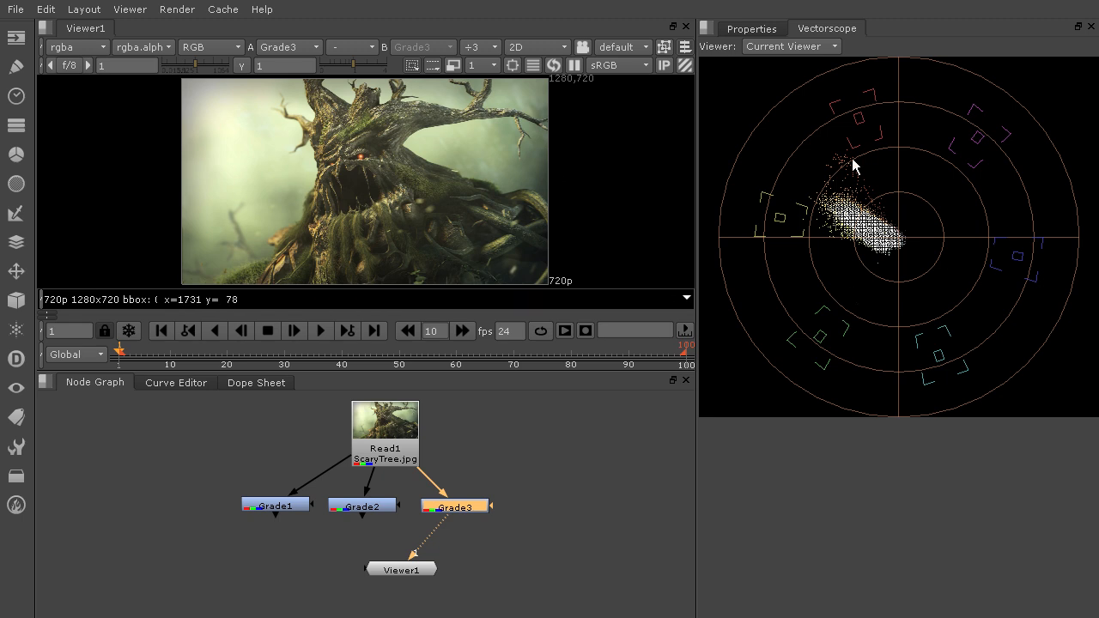
{"action": "mouse_move", "coordinate": [821, 59]}
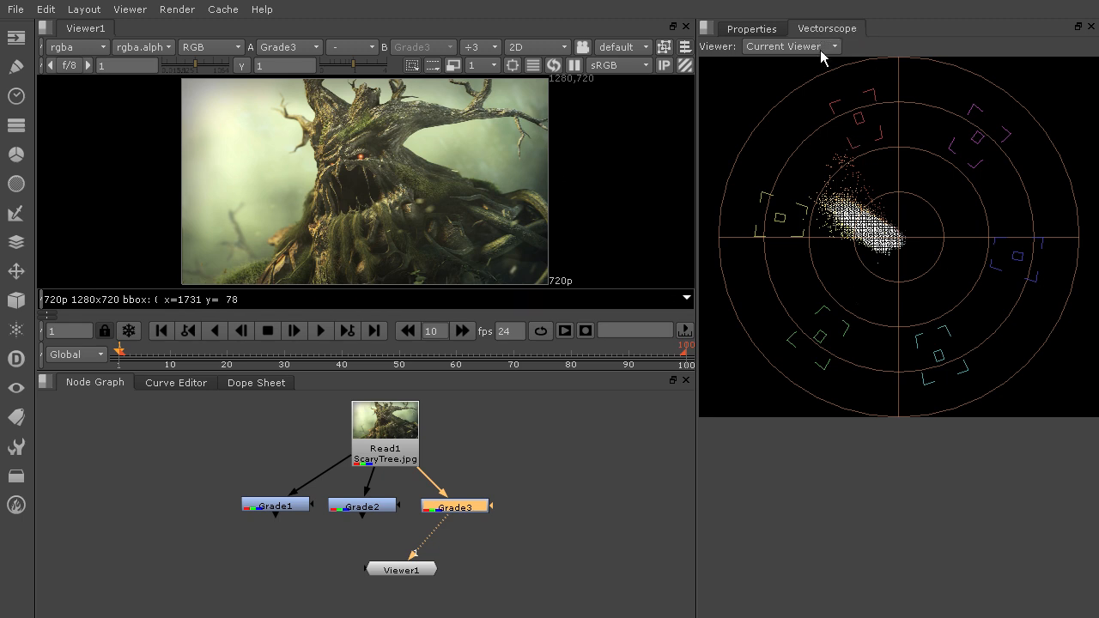
{"action": "mouse_move", "coordinate": [898, 147]}
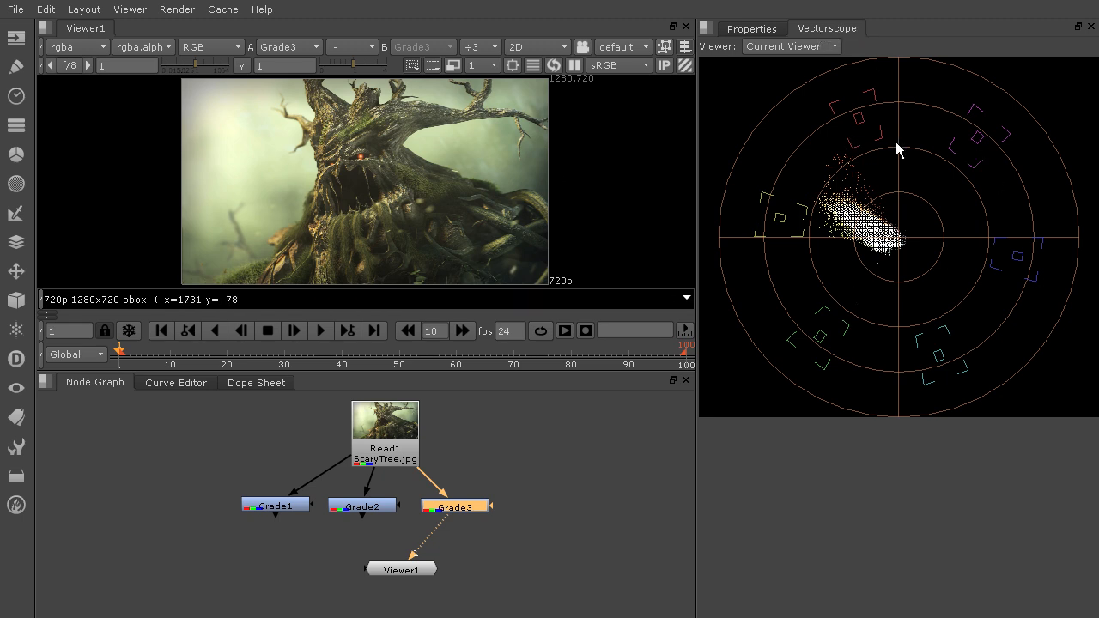
{"action": "mouse_move", "coordinate": [872, 85]}
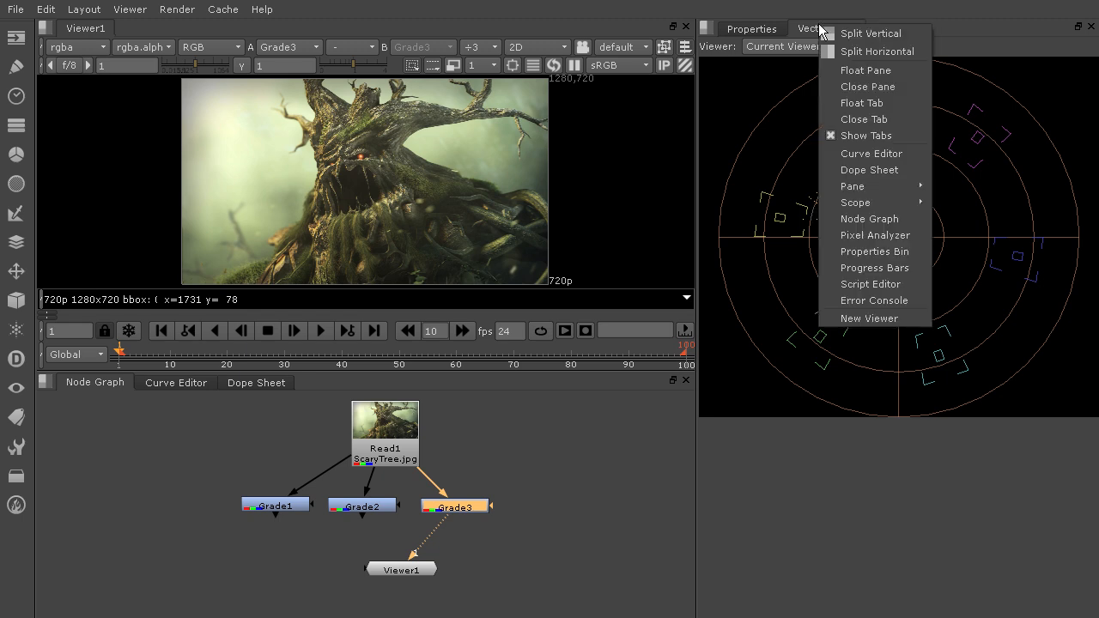
Float the Vectorscope into its own window and show Grade3's properties.
{"action": "left_click", "coordinate": [807, 27]}
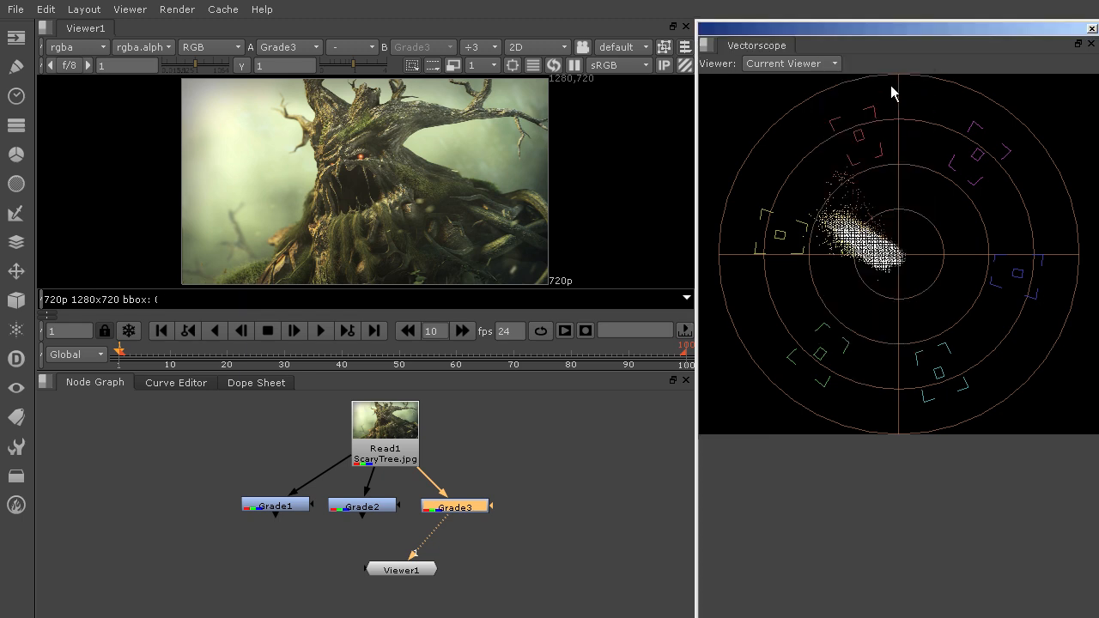
{"action": "double_click", "coordinate": [454, 505]}
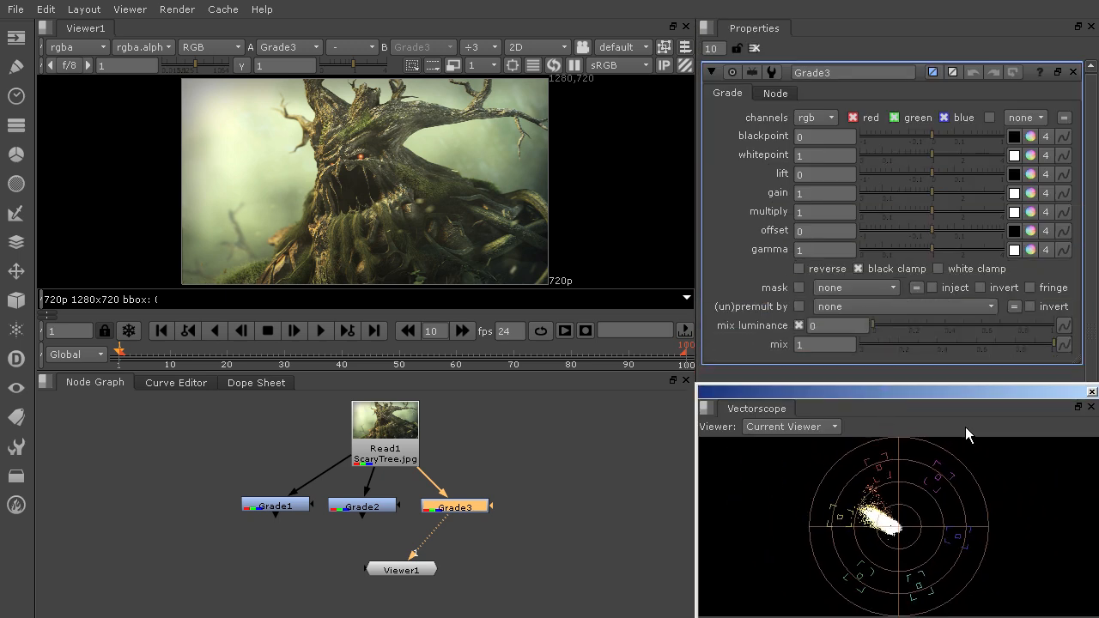
{"action": "mouse_move", "coordinate": [952, 394]}
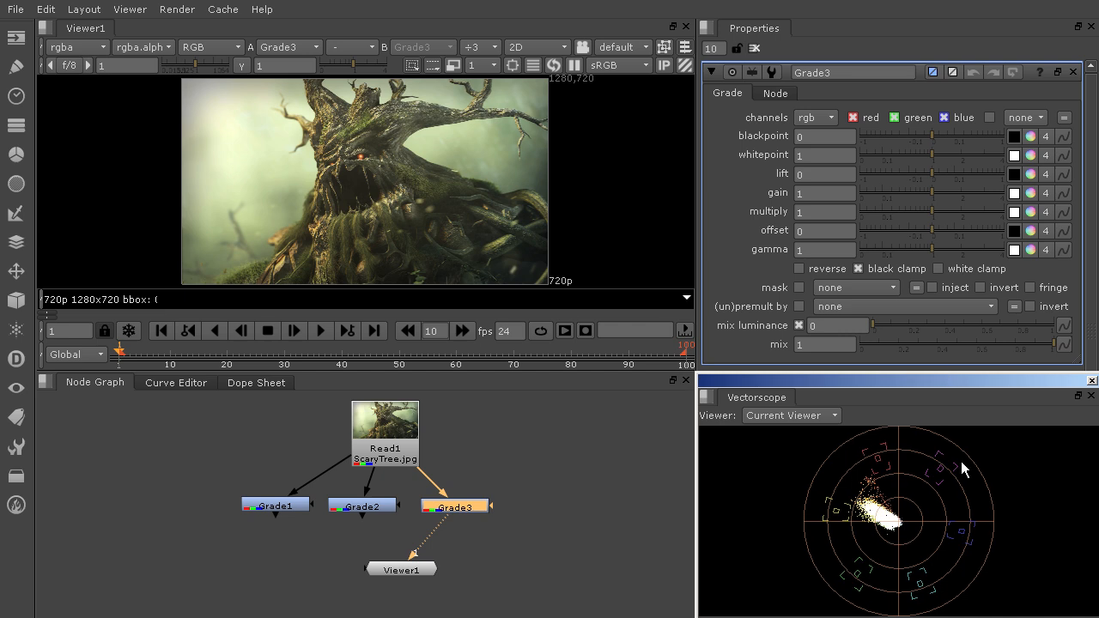
{"action": "mouse_move", "coordinate": [1034, 158]}
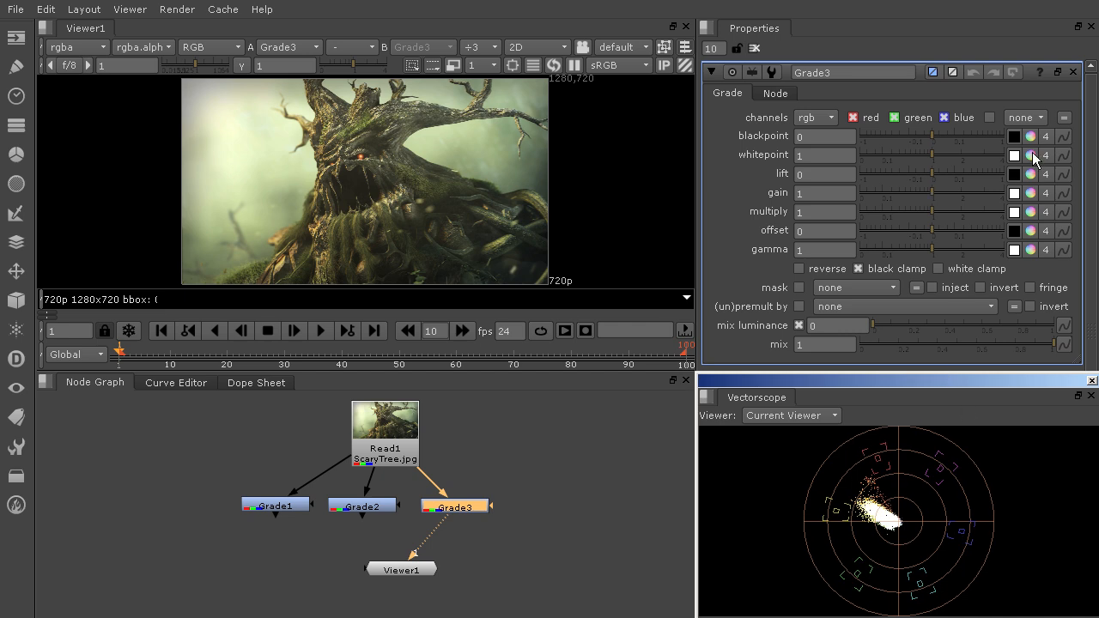
Split Grade3's whitepoint per channel and bring blue down to 0.34.
{"action": "left_click", "coordinate": [1030, 154]}
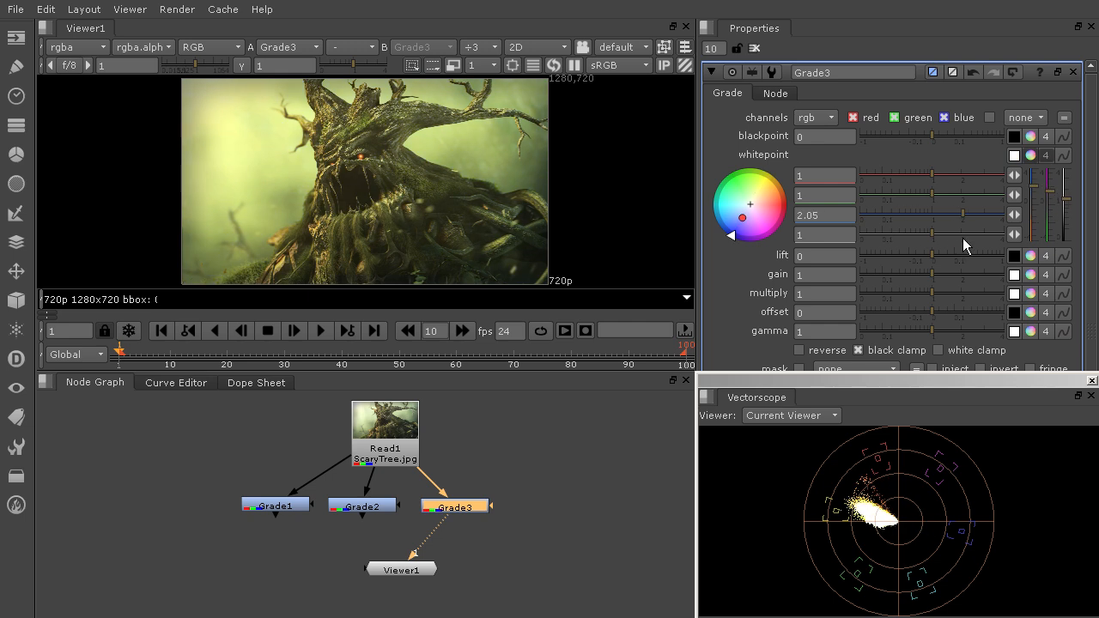
{"action": "left_click_drag", "start_coordinate": [742, 237], "coordinate": [758, 189]}
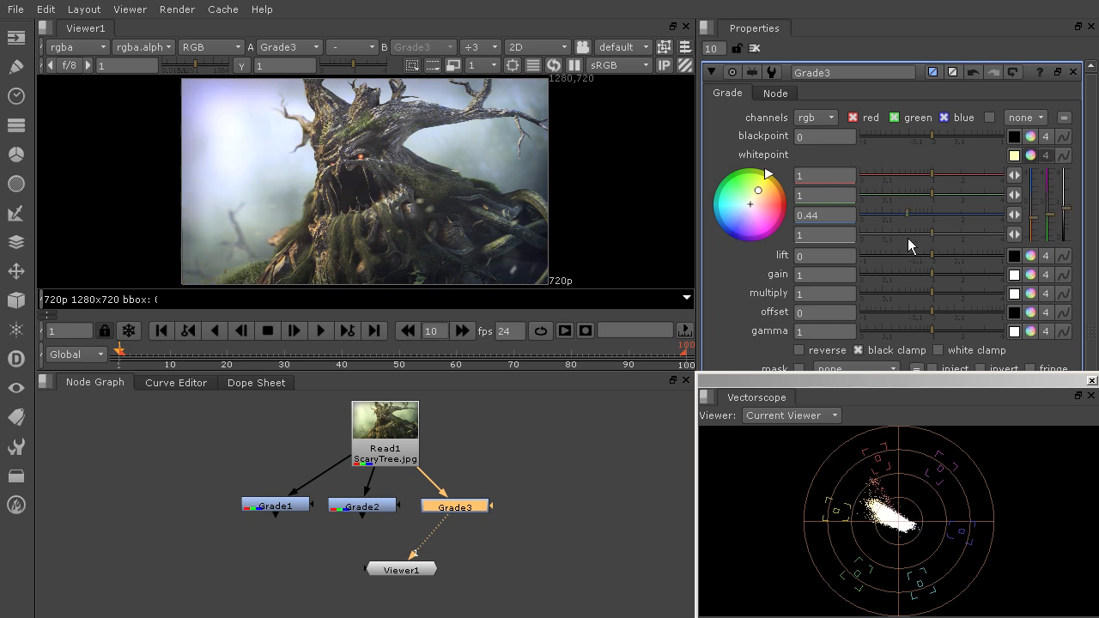
{"action": "left_click_drag", "start_coordinate": [910, 215], "coordinate": [901, 215]}
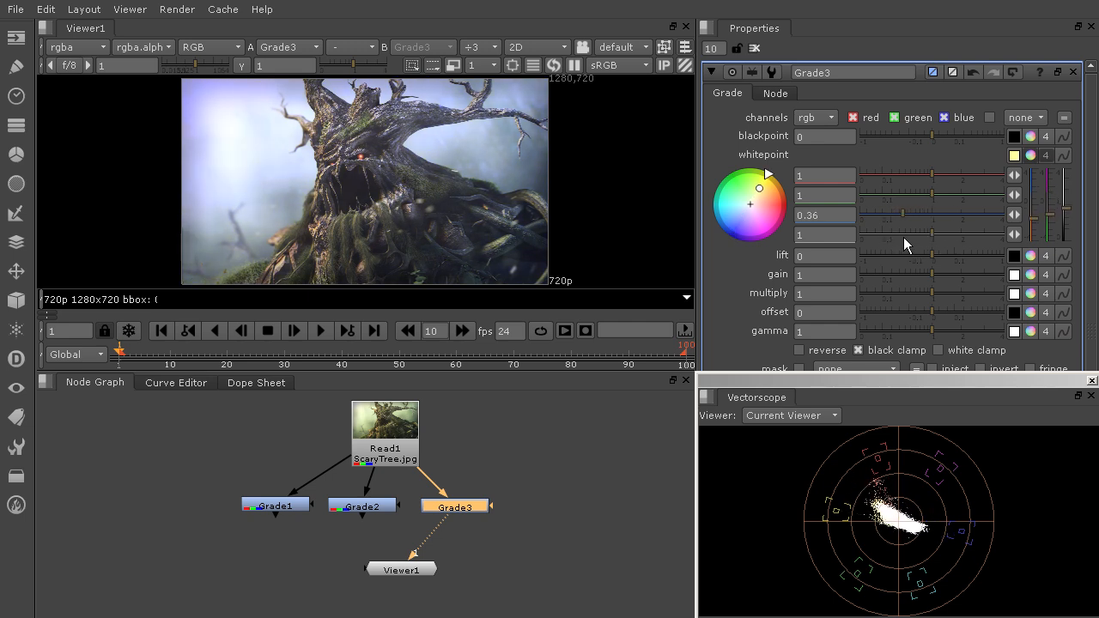
{"action": "left_click_drag", "start_coordinate": [906, 214], "coordinate": [896, 215]}
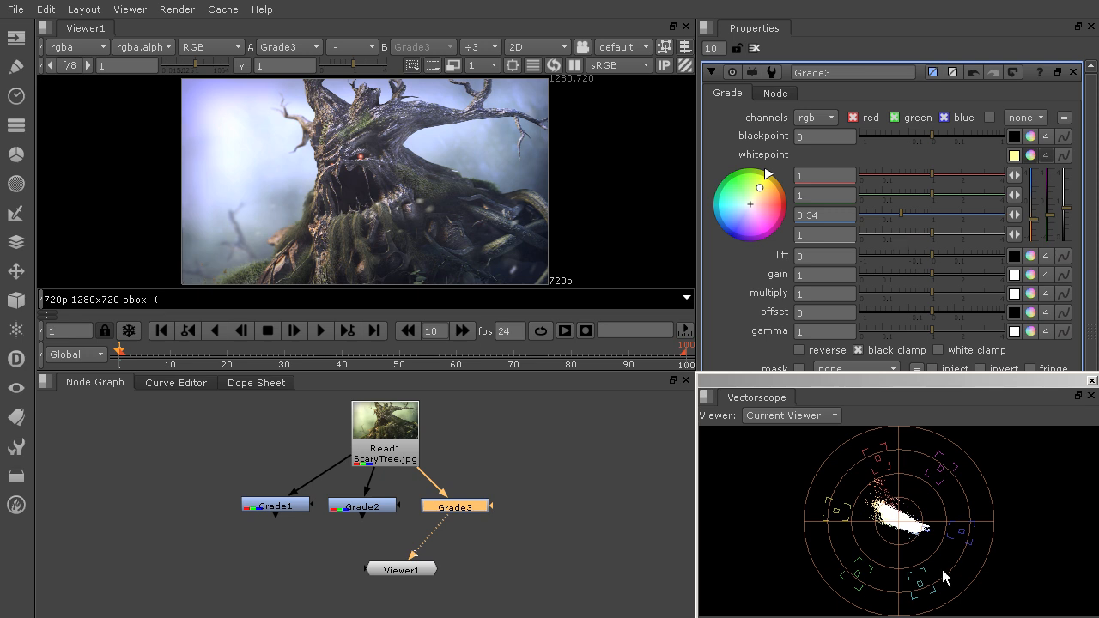
{"action": "mouse_move", "coordinate": [934, 201]}
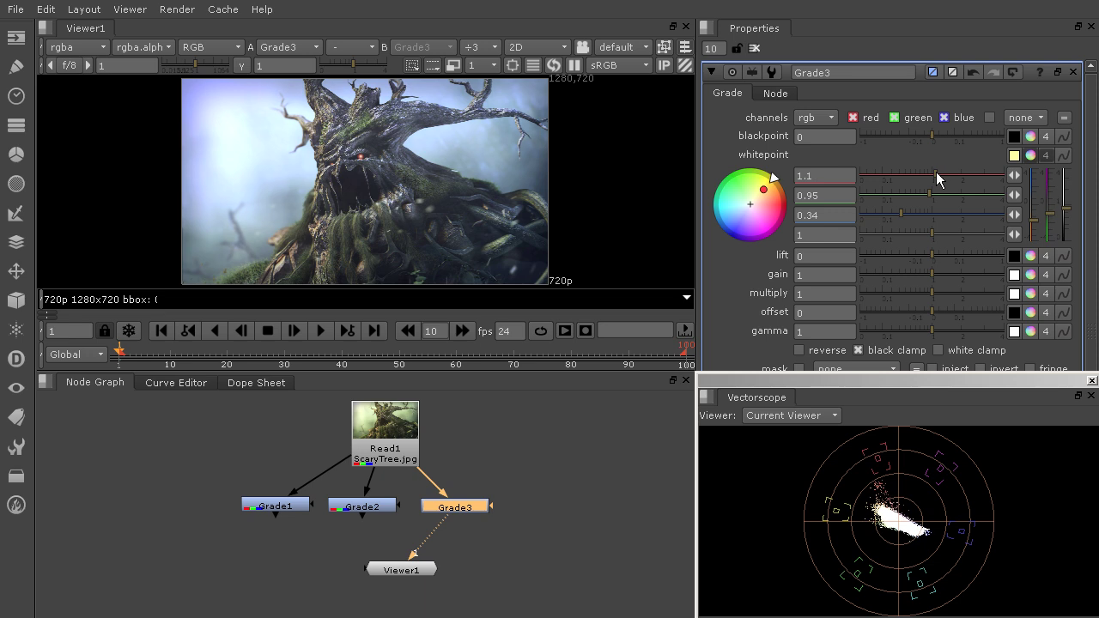
{"action": "mouse_move", "coordinate": [886, 492]}
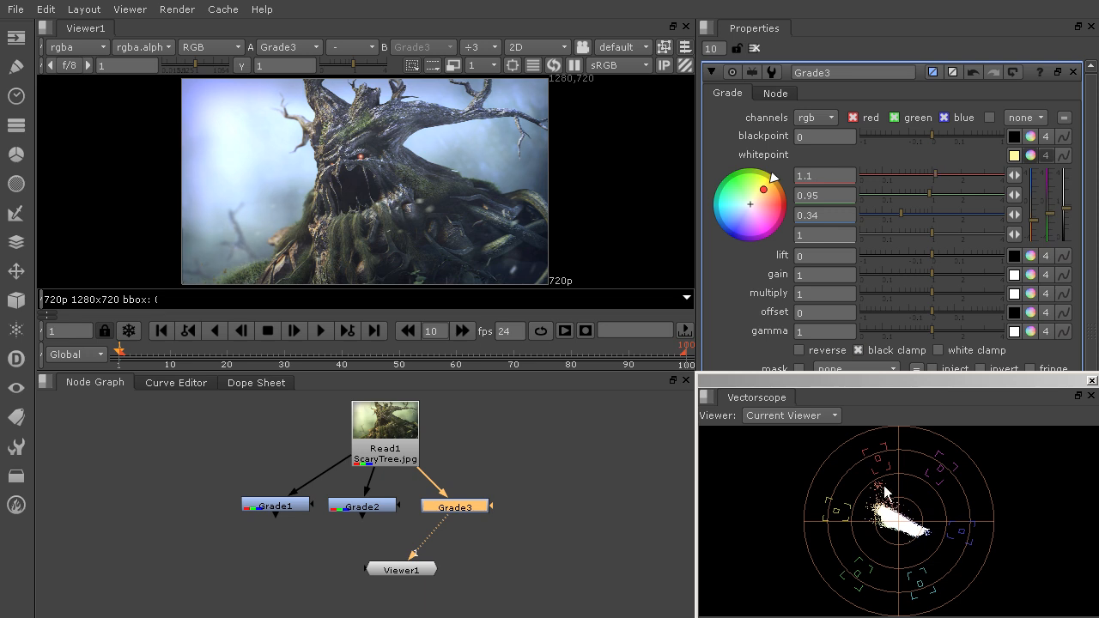
{"action": "mouse_move", "coordinate": [275, 210]}
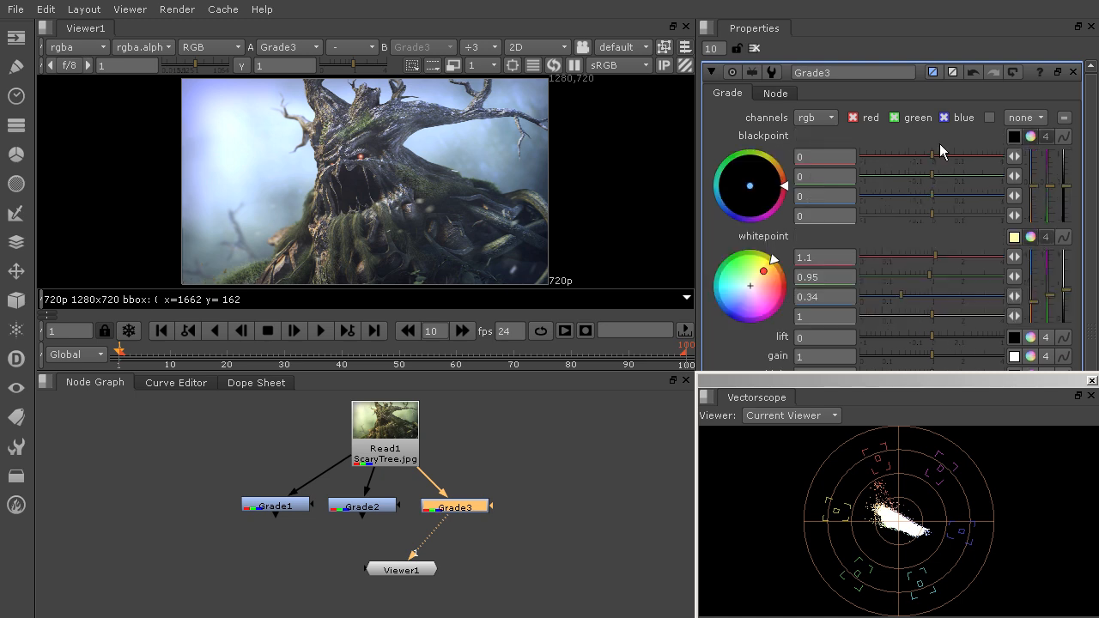
Test a negative red blackpoint on Grade3, then return the channels near zero.
{"action": "left_click_drag", "start_coordinate": [927, 156], "coordinate": [935, 156]}
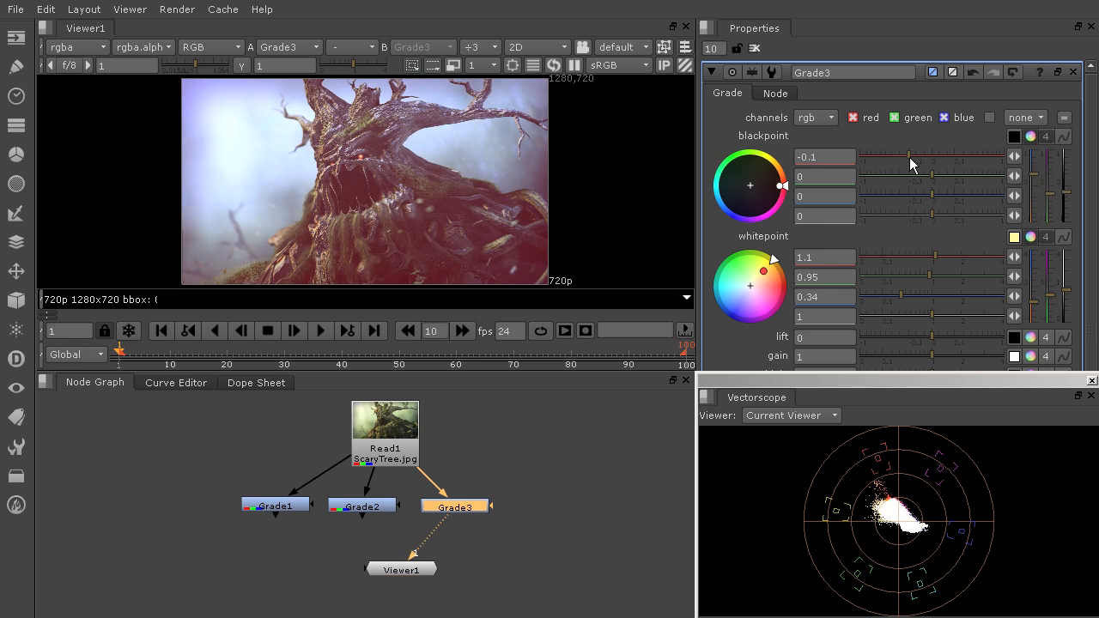
{"action": "left_click_drag", "start_coordinate": [914, 163], "coordinate": [891, 160]}
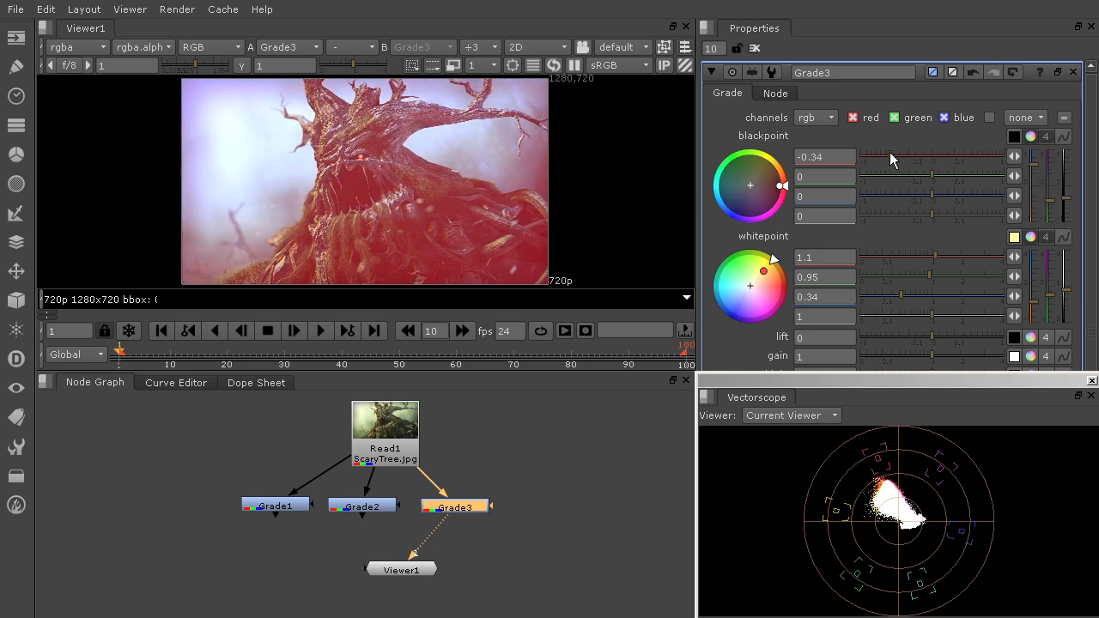
{"action": "mouse_move", "coordinate": [876, 185]}
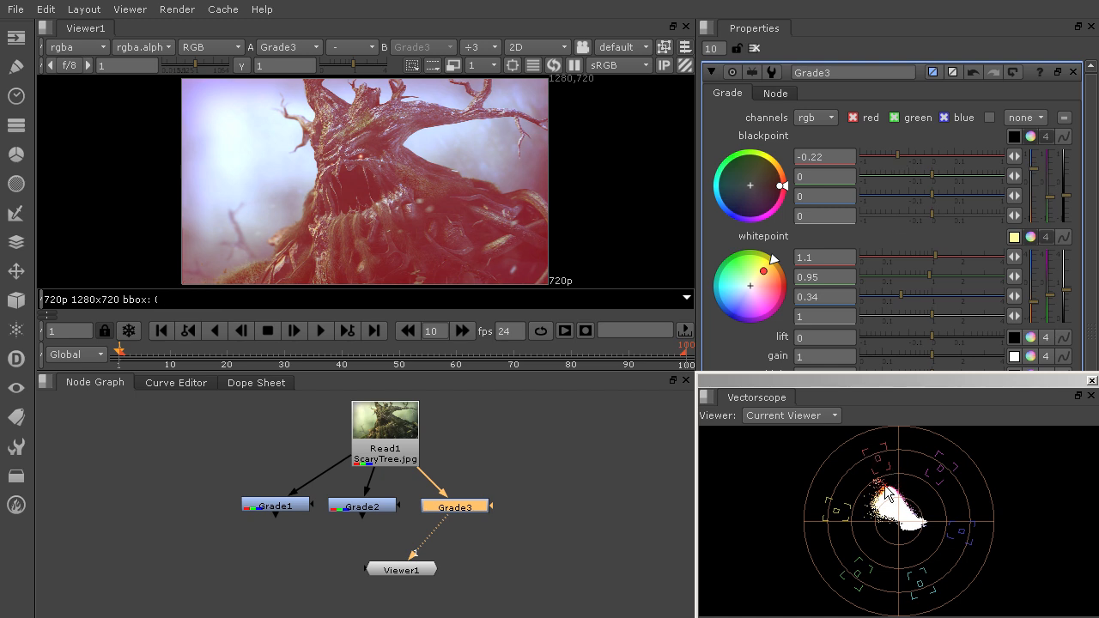
{"action": "mouse_move", "coordinate": [902, 161]}
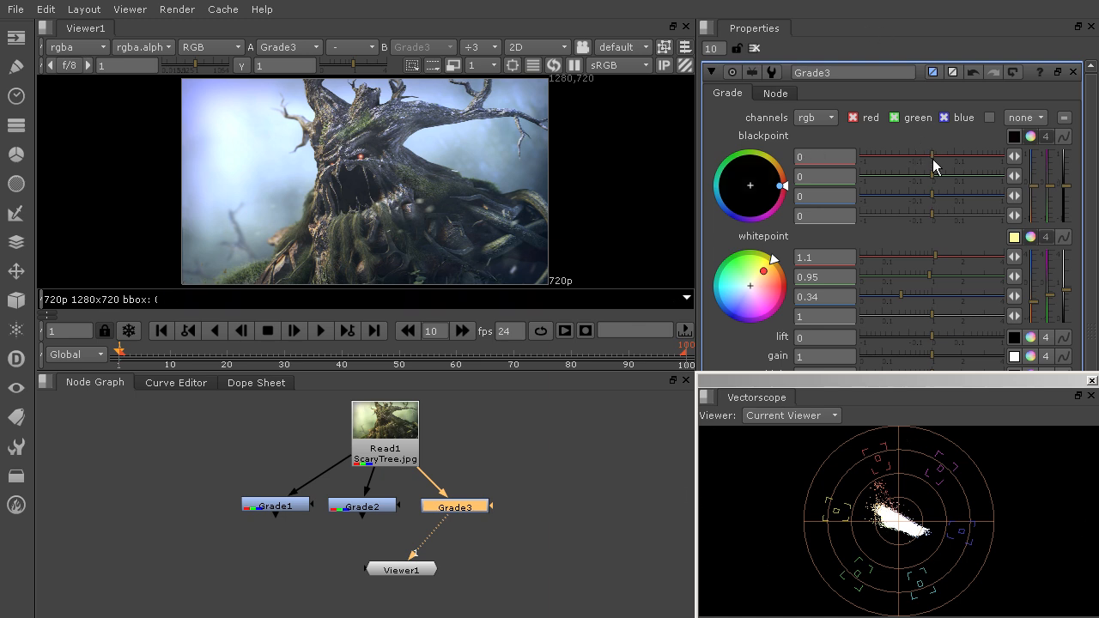
{"action": "left_click_drag", "start_coordinate": [936, 163], "coordinate": [941, 177]}
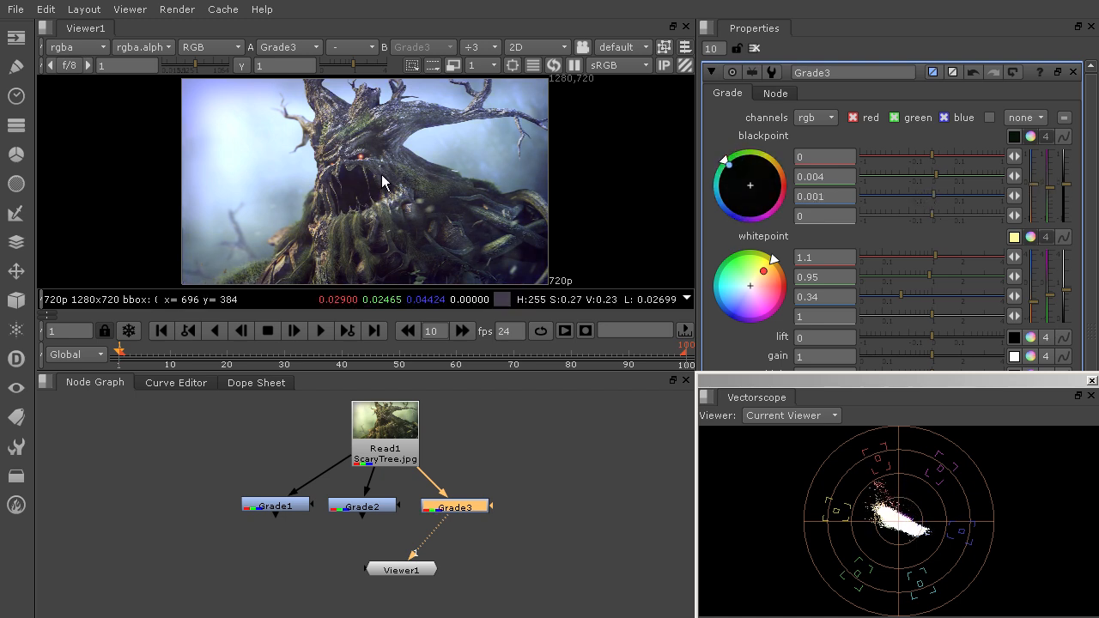
{"action": "mouse_move", "coordinate": [542, 280]}
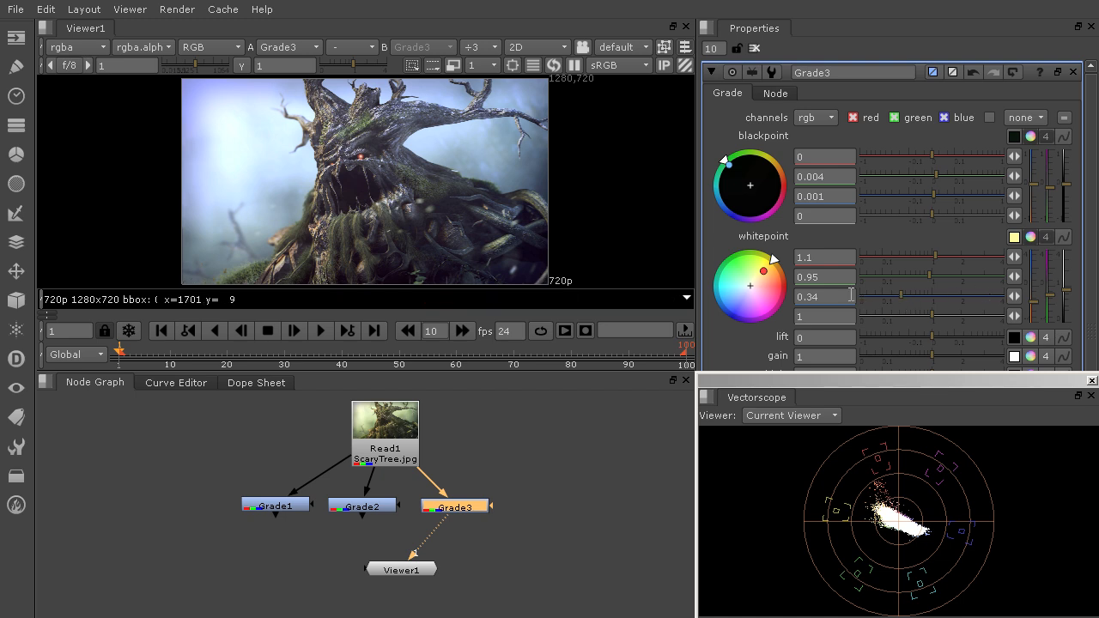
{"action": "mouse_move", "coordinate": [1031, 333]}
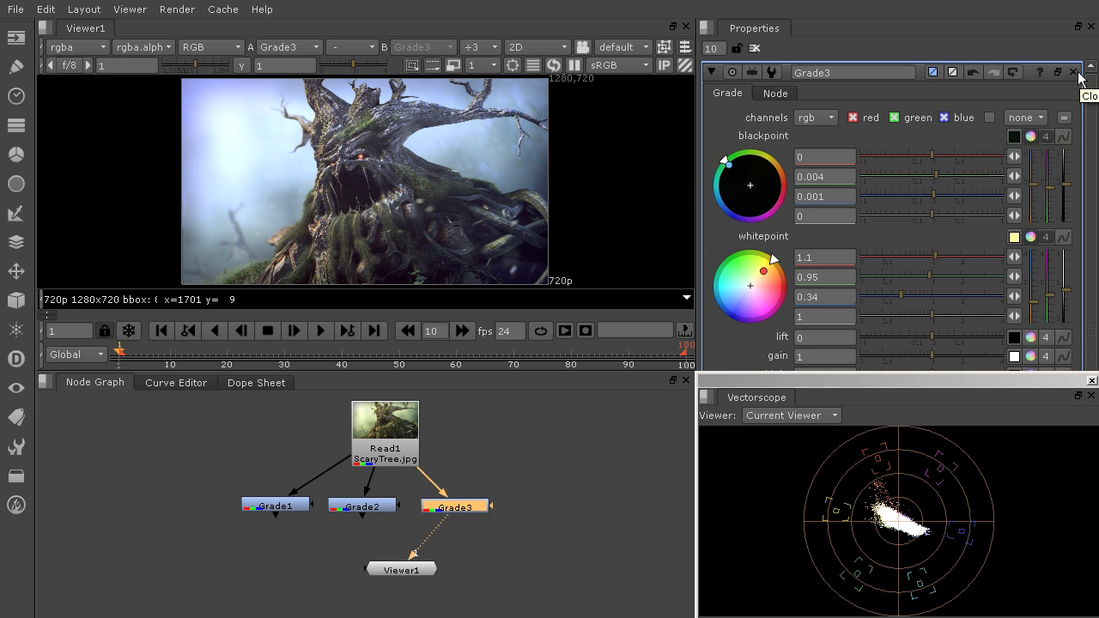
Close Grade3's settings, leaving the Vectorscope points clustered at centre.
{"action": "left_click", "coordinate": [1073, 72]}
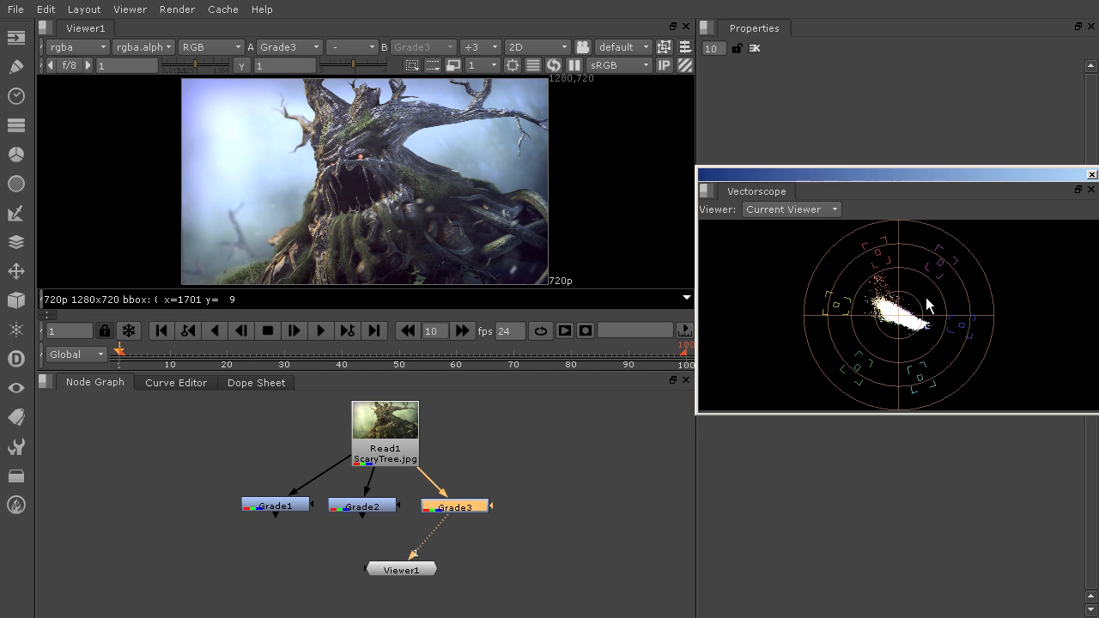
{"action": "mouse_move", "coordinate": [929, 302]}
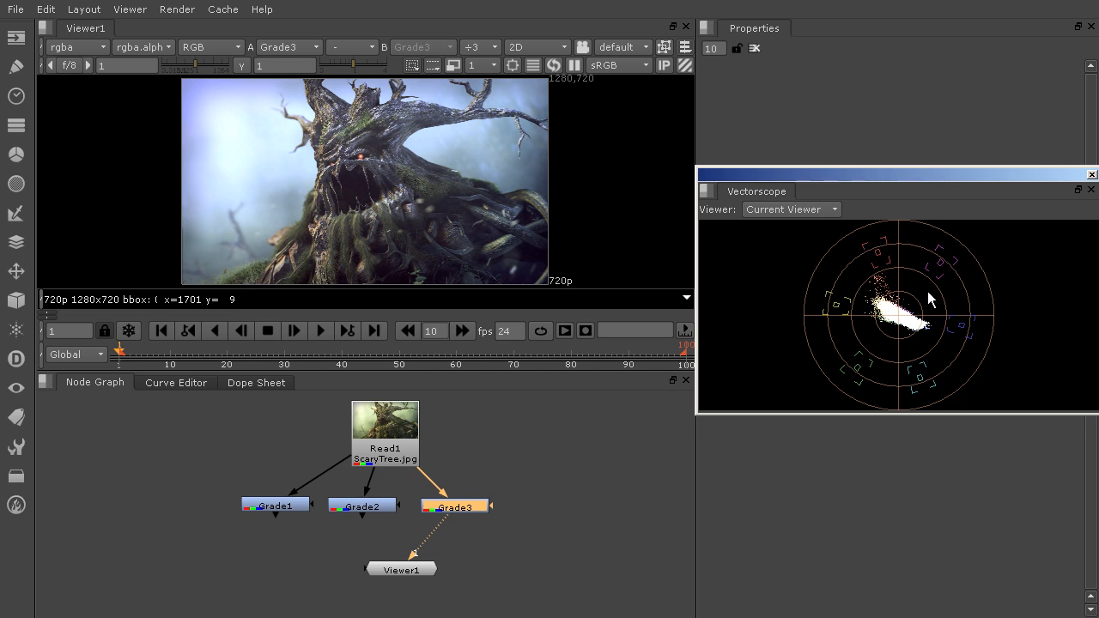
{"action": "mouse_move", "coordinate": [1013, 324]}
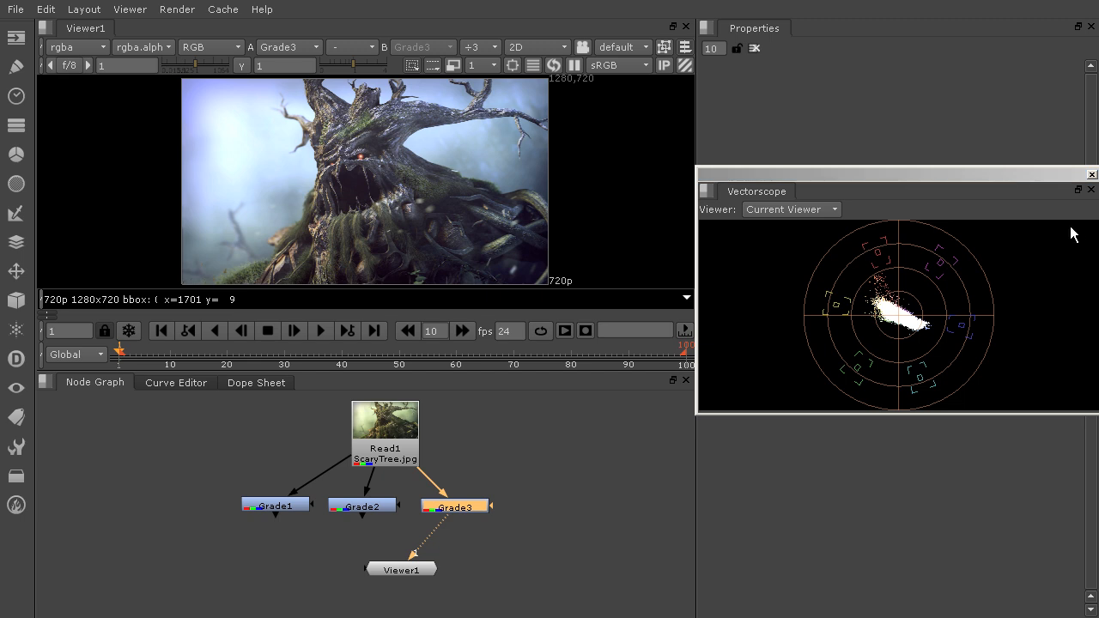
{"action": "mouse_move", "coordinate": [389, 122]}
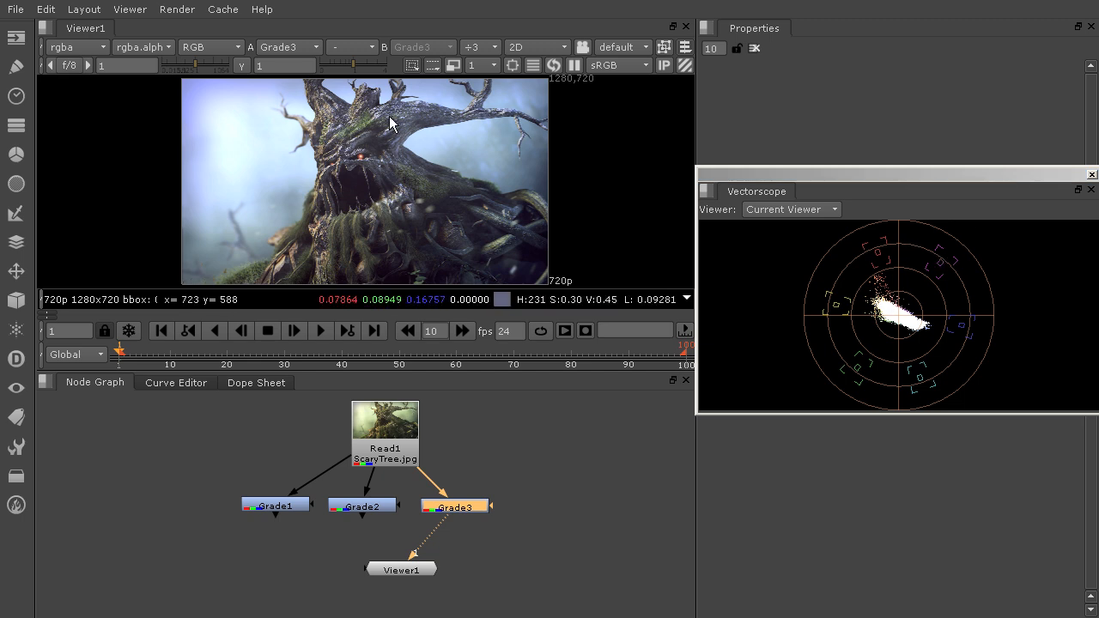
{"action": "mouse_move", "coordinate": [549, 158]}
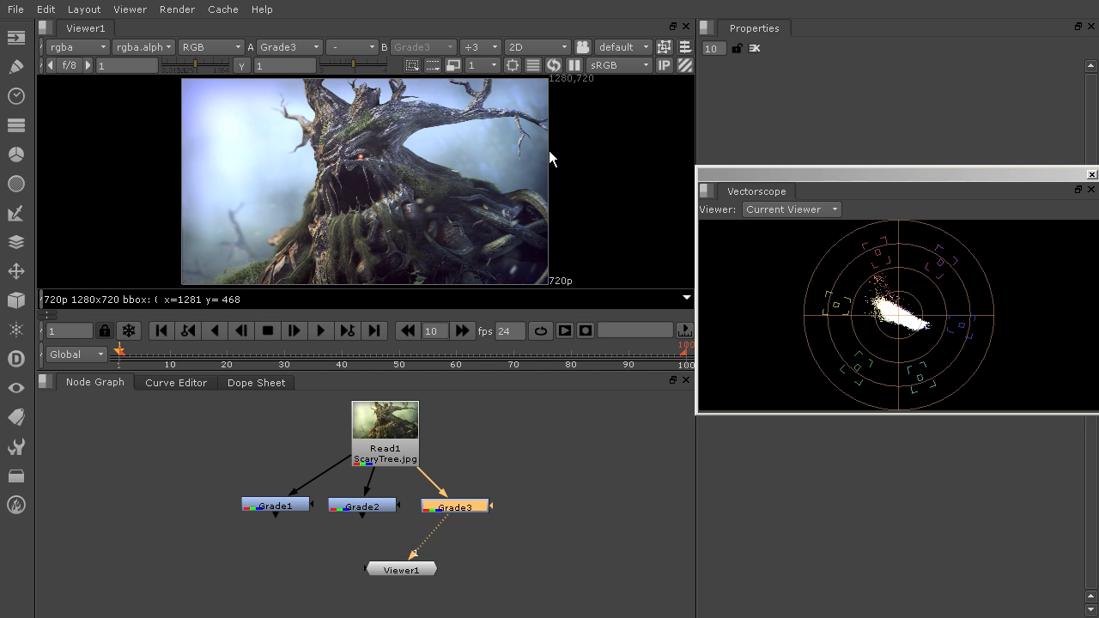
{"action": "mouse_move", "coordinate": [781, 333]}
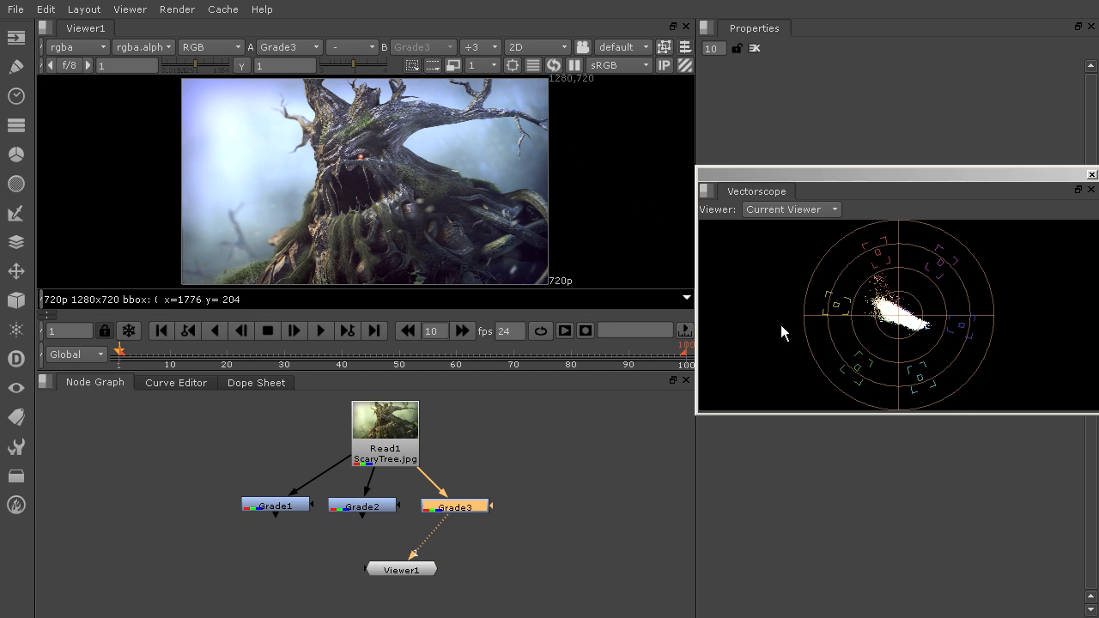
{"action": "mouse_move", "coordinate": [769, 405]}
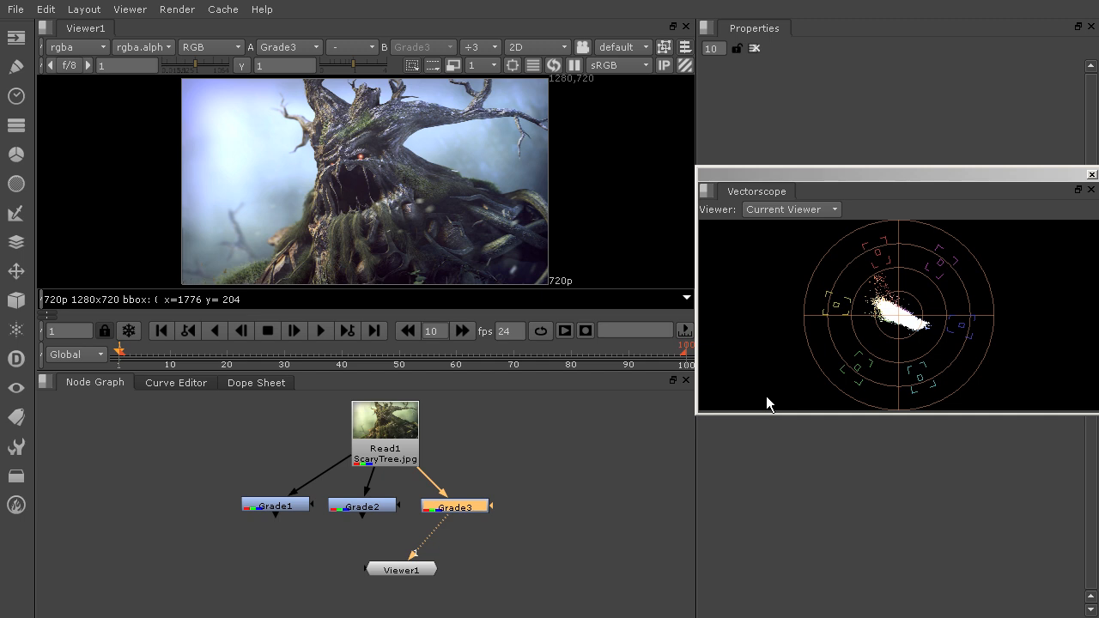
{"action": "mouse_move", "coordinate": [902, 323]}
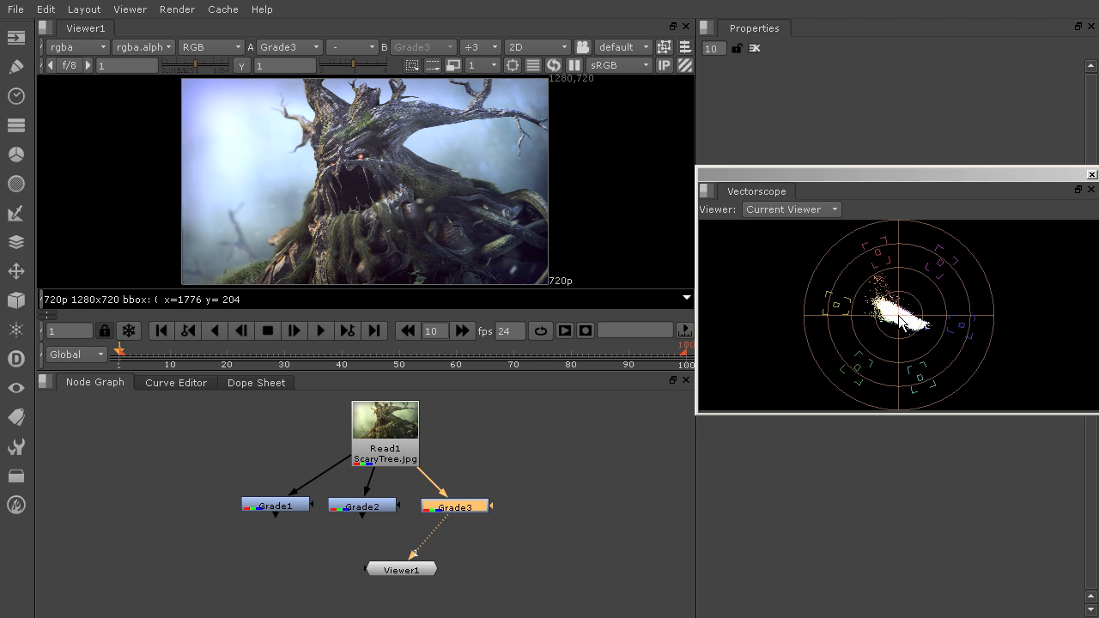
{"action": "mouse_move", "coordinate": [982, 412]}
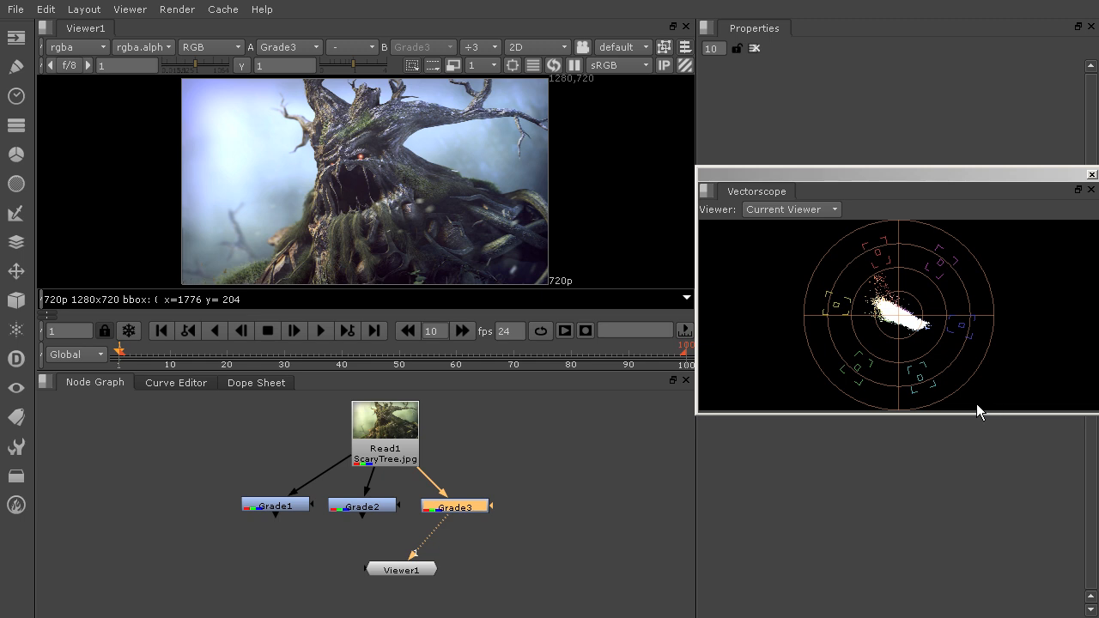
{"action": "mouse_move", "coordinate": [943, 414]}
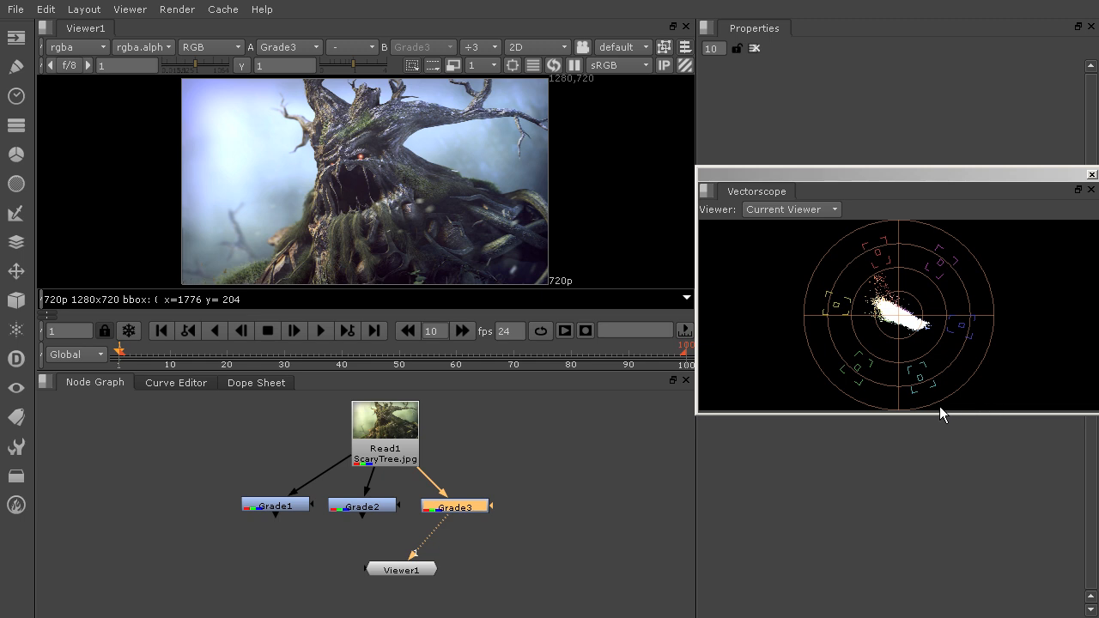
{"action": "mouse_move", "coordinate": [1024, 353]}
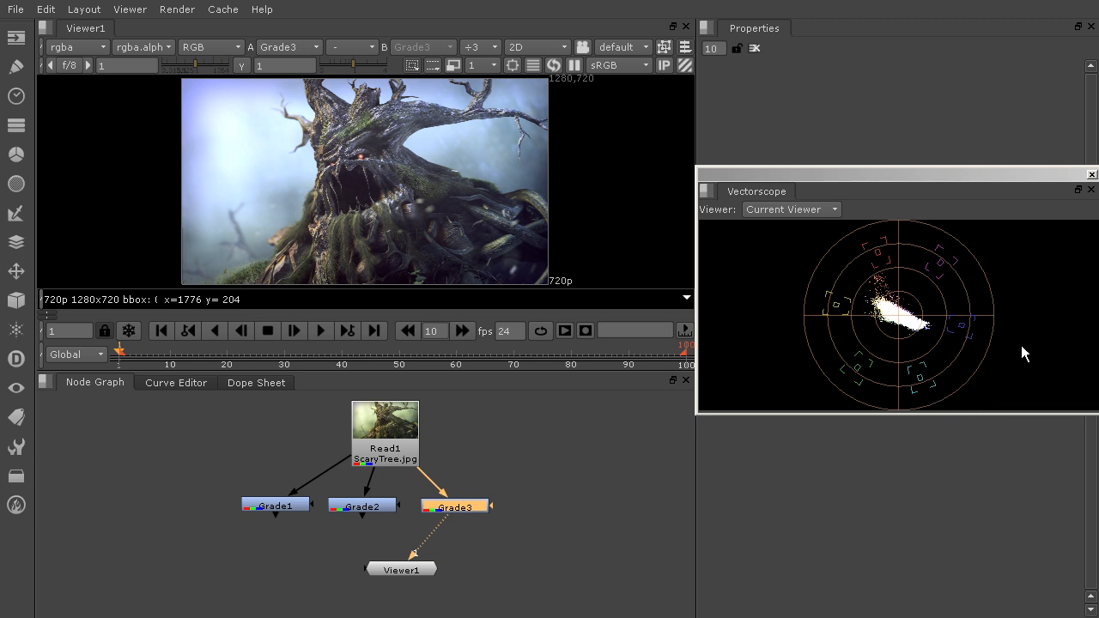